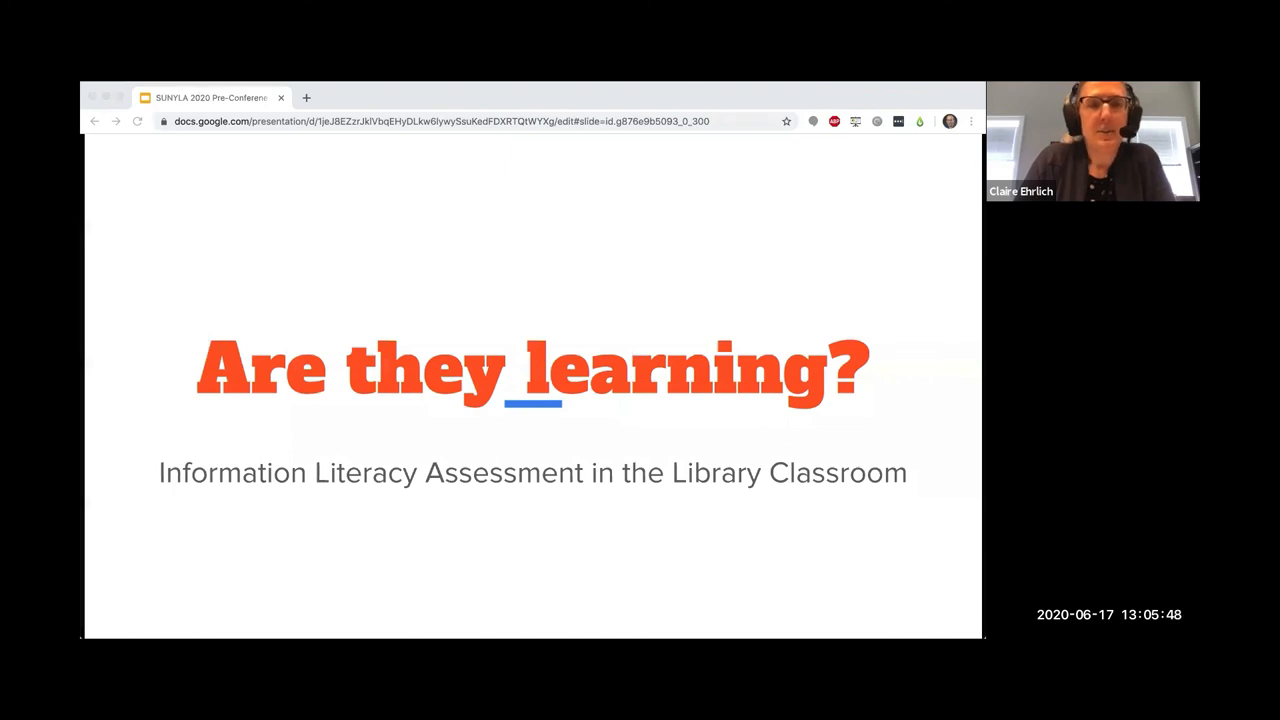
pyautogui.moveTo(556, 318)
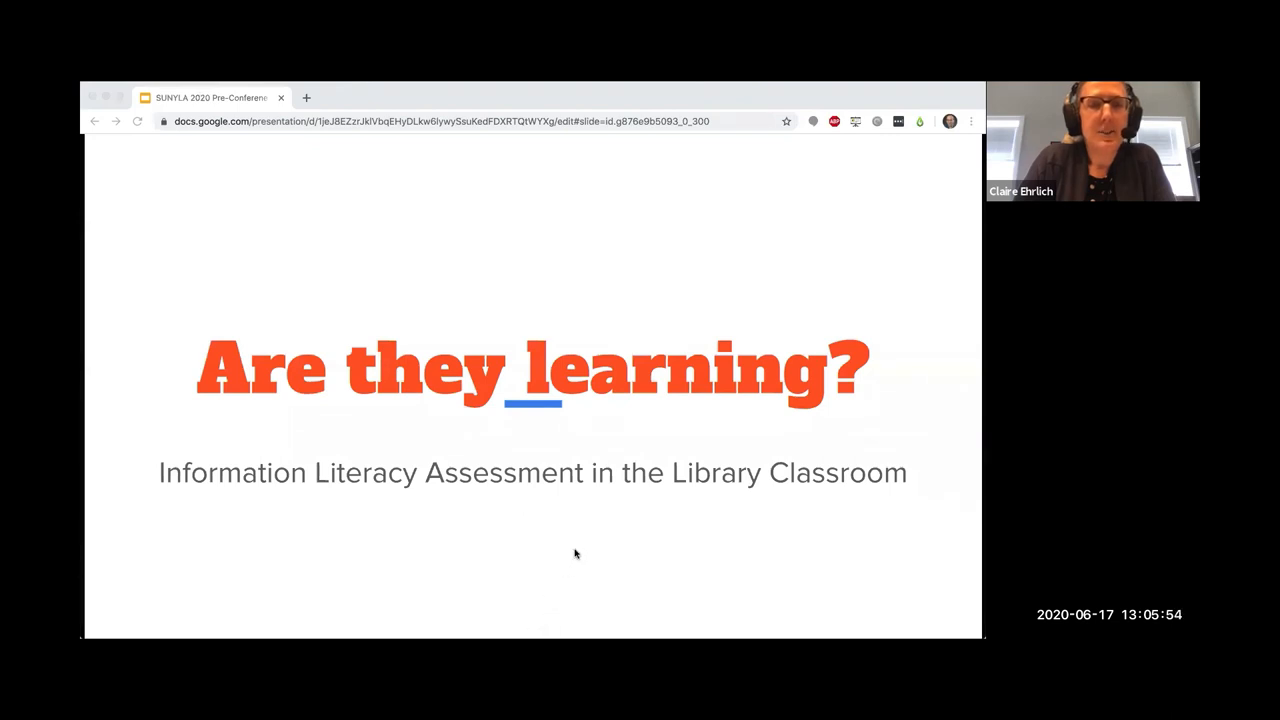
pyautogui.moveTo(878, 508)
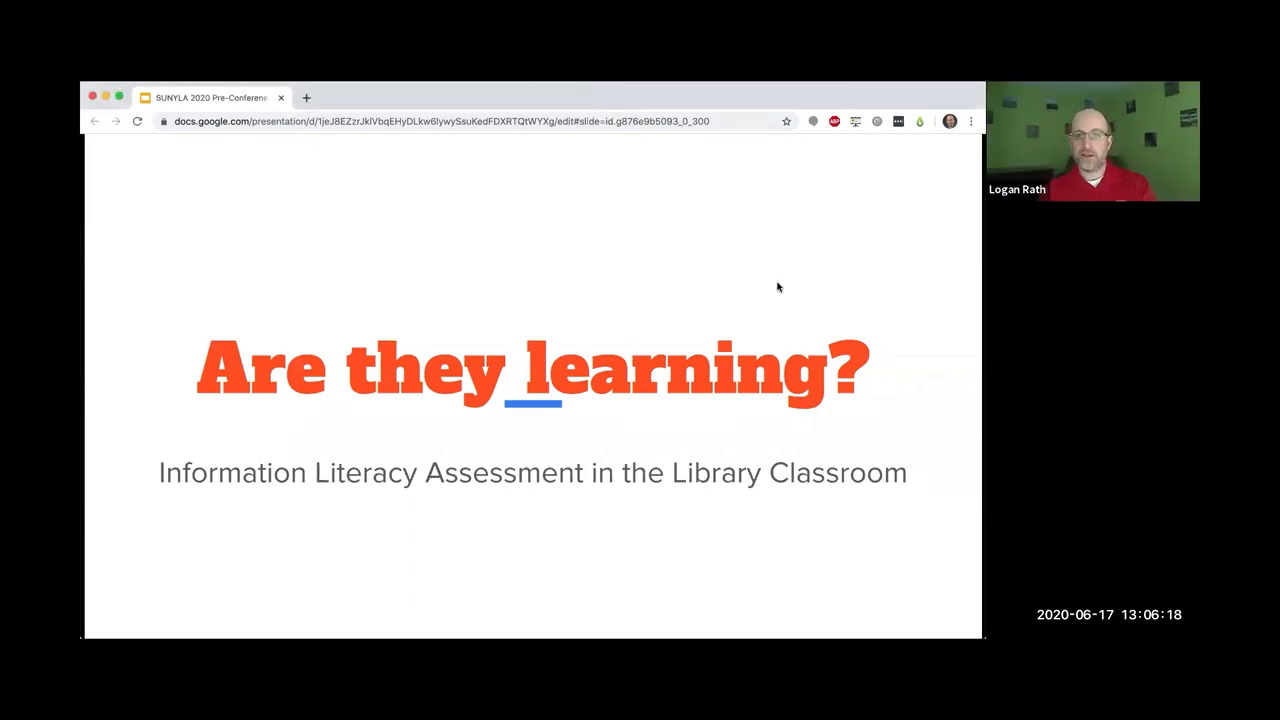
pyautogui.moveTo(796, 300)
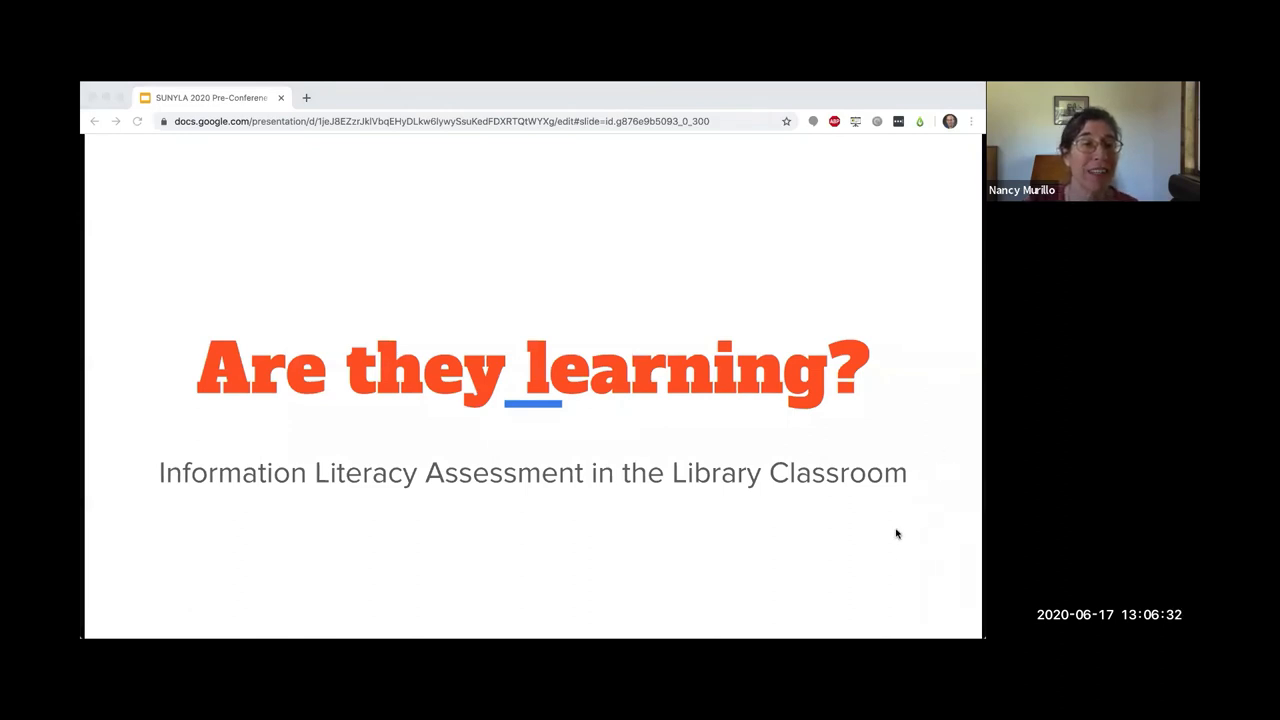
pyautogui.moveTo(884, 512)
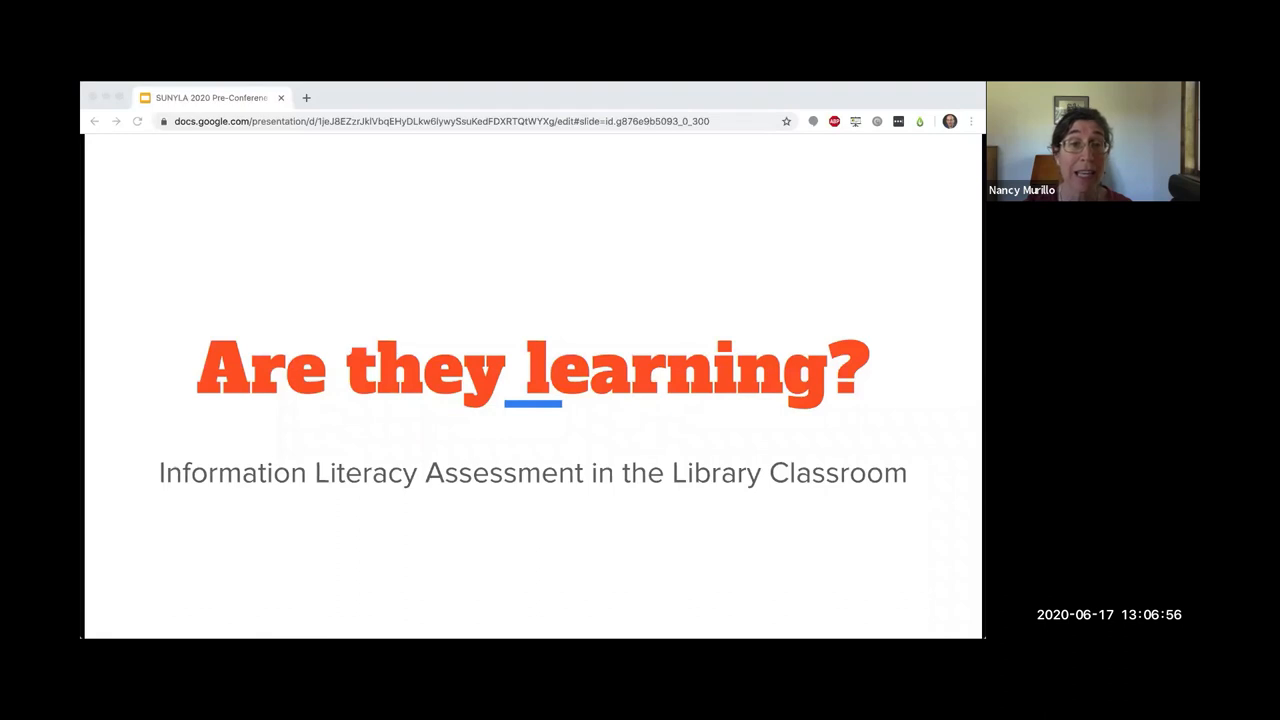
pyautogui.moveTo(874, 450)
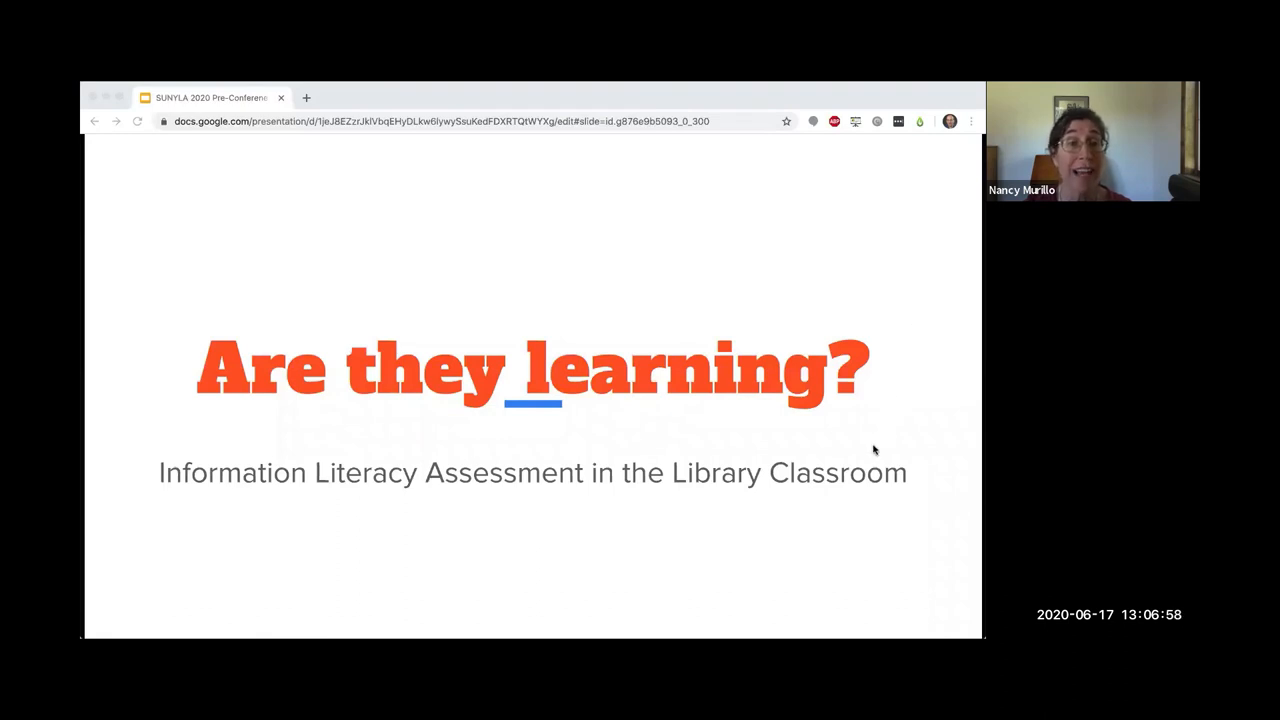
pyautogui.moveTo(818, 516)
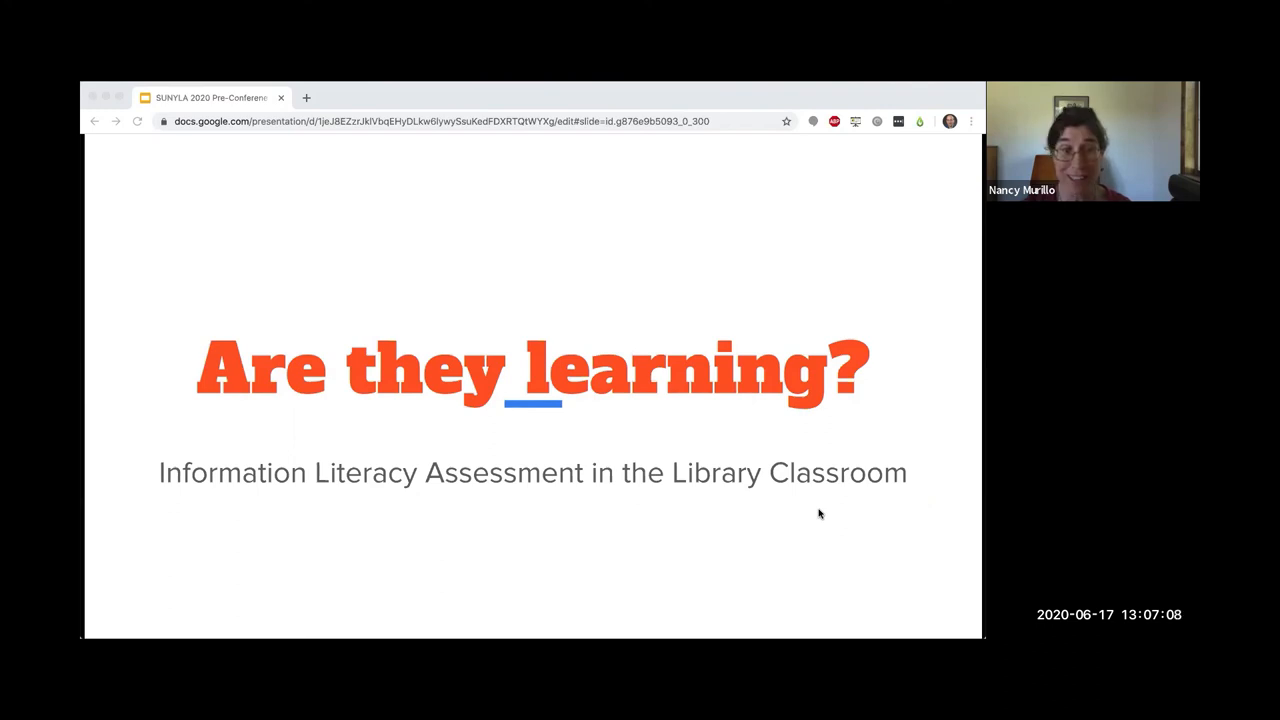
pyautogui.moveTo(732, 144)
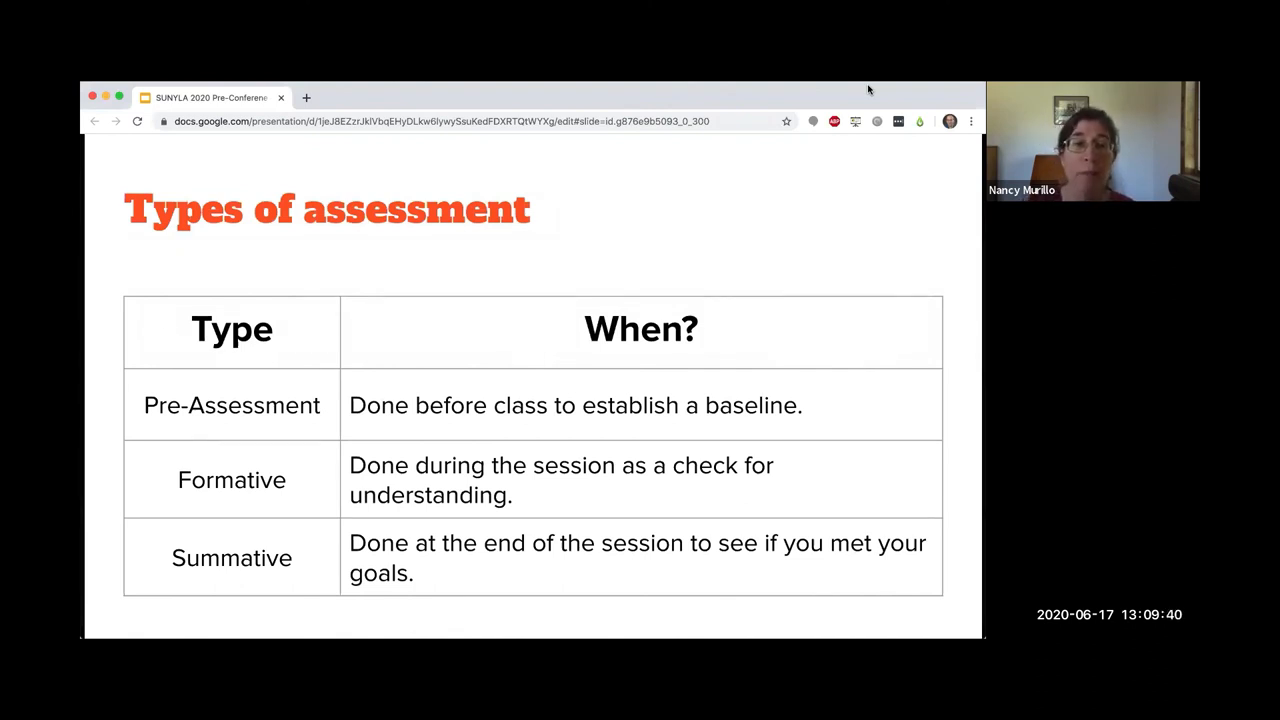
pyautogui.moveTo(842, 88)
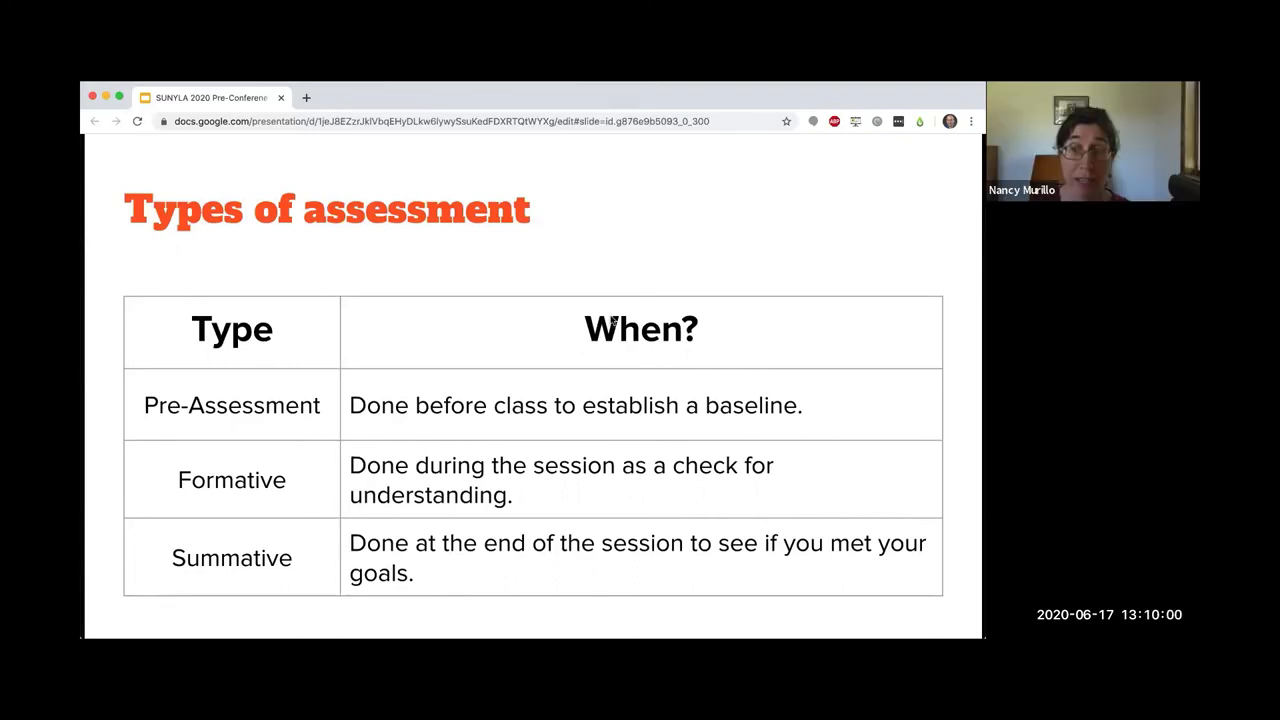
pyautogui.moveTo(480, 312)
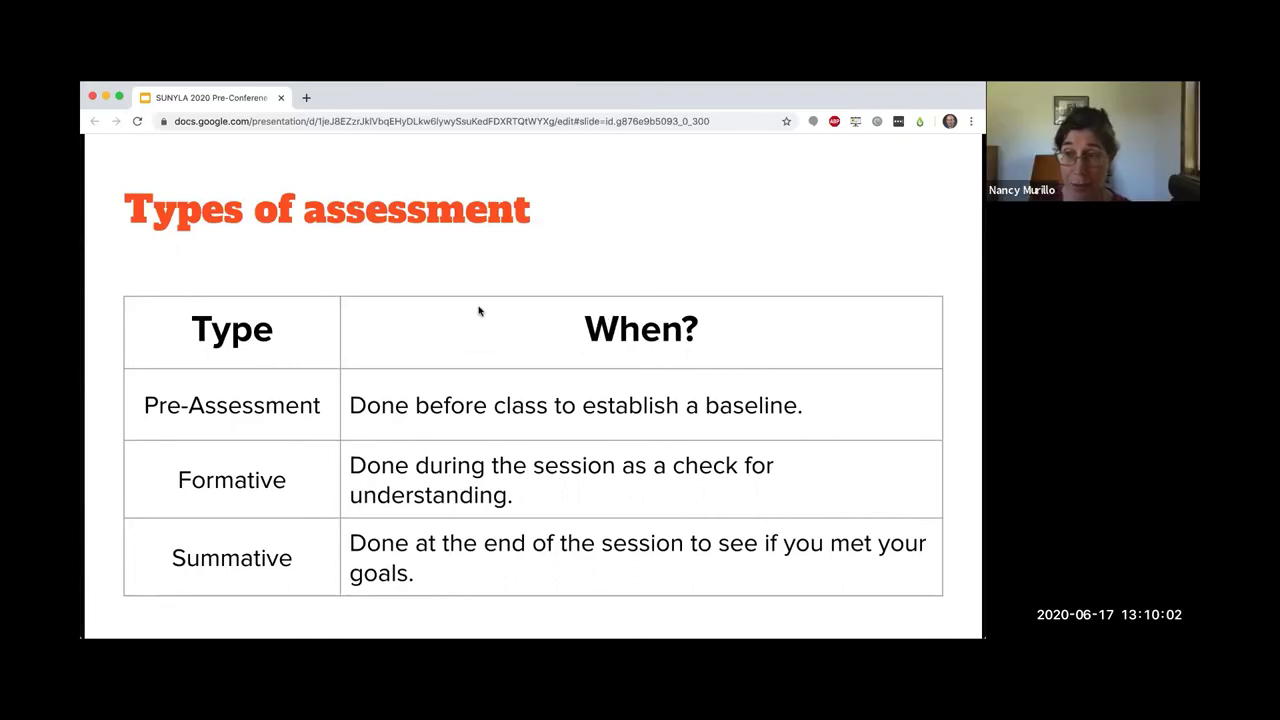
pyautogui.moveTo(366, 382)
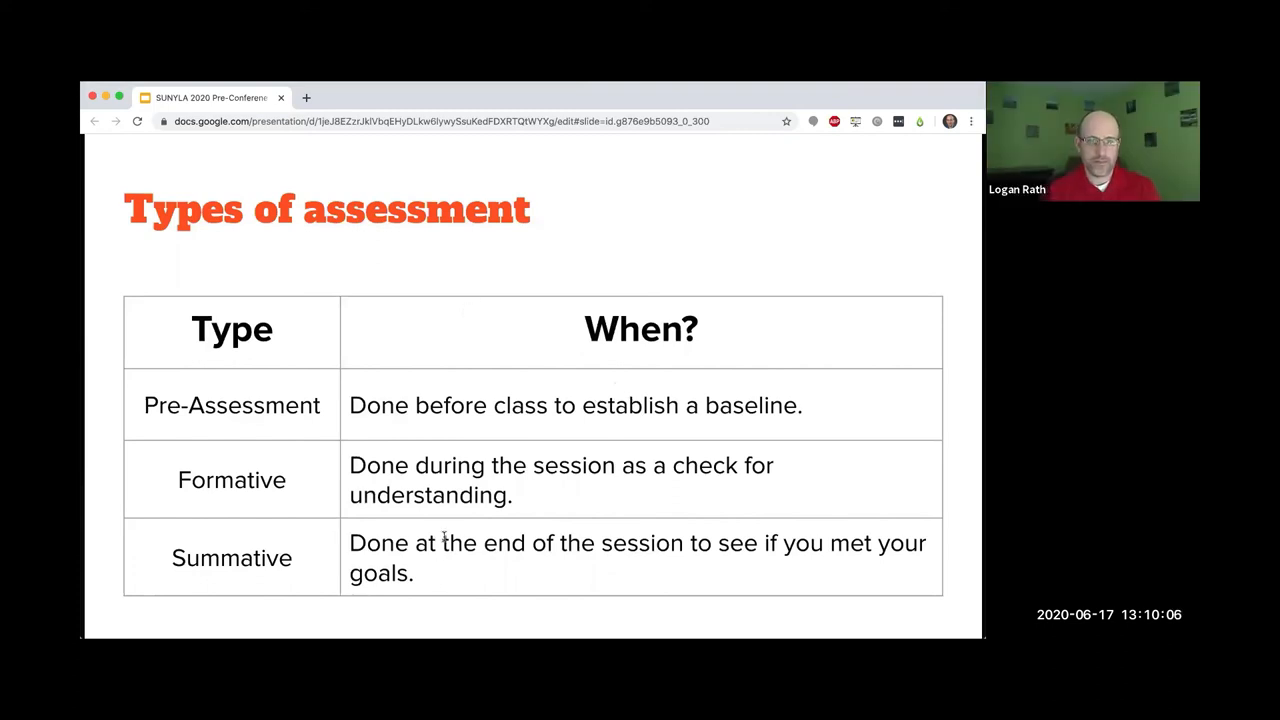
pyautogui.moveTo(652, 564)
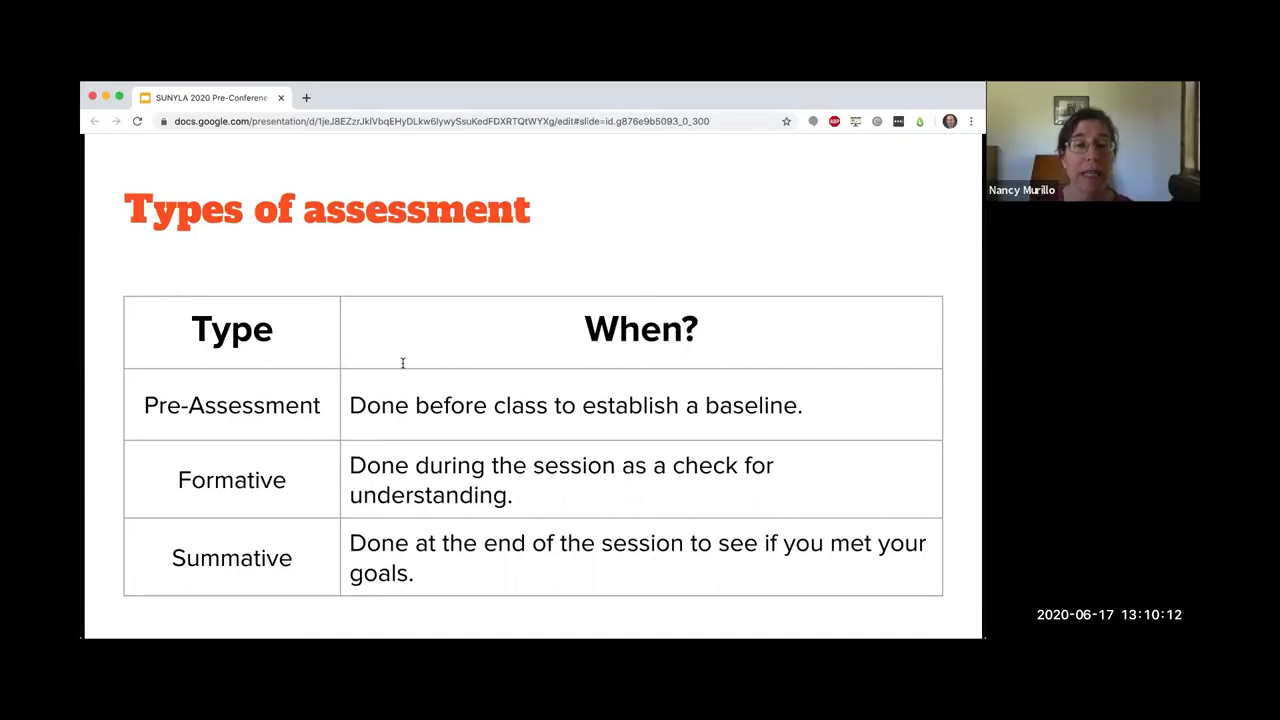
pyautogui.moveTo(478, 354)
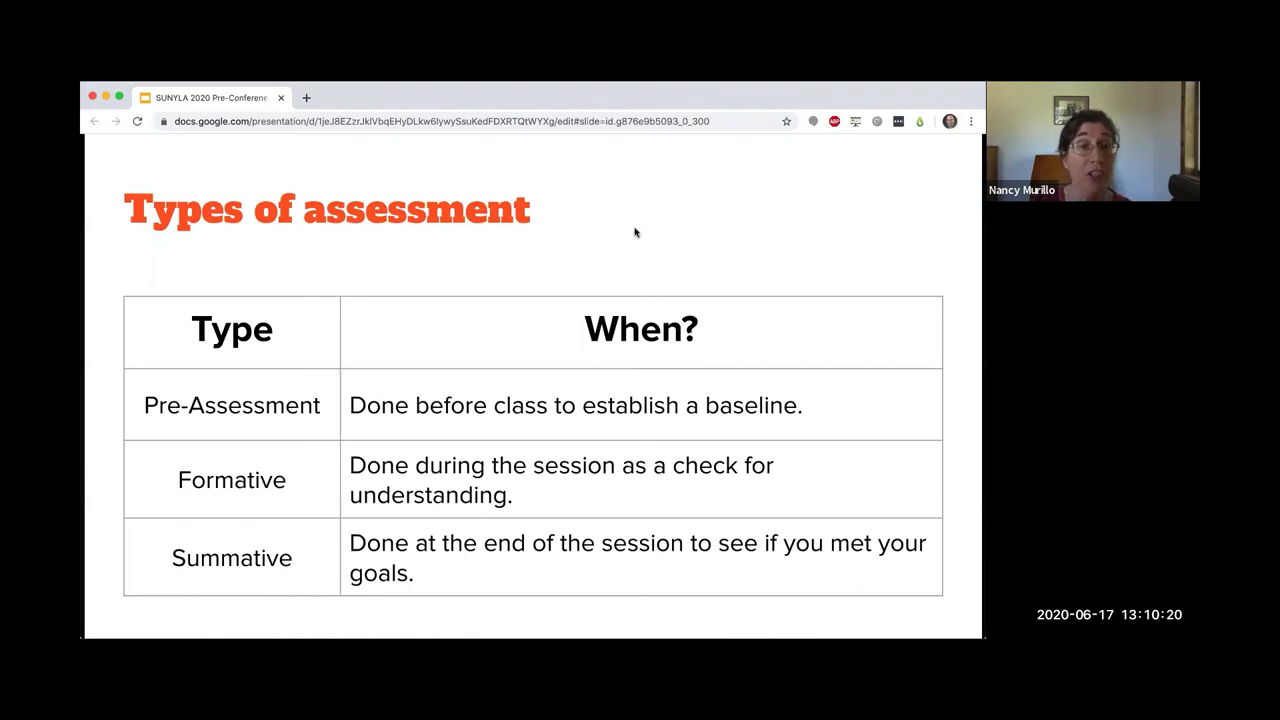
pyautogui.moveTo(658, 172)
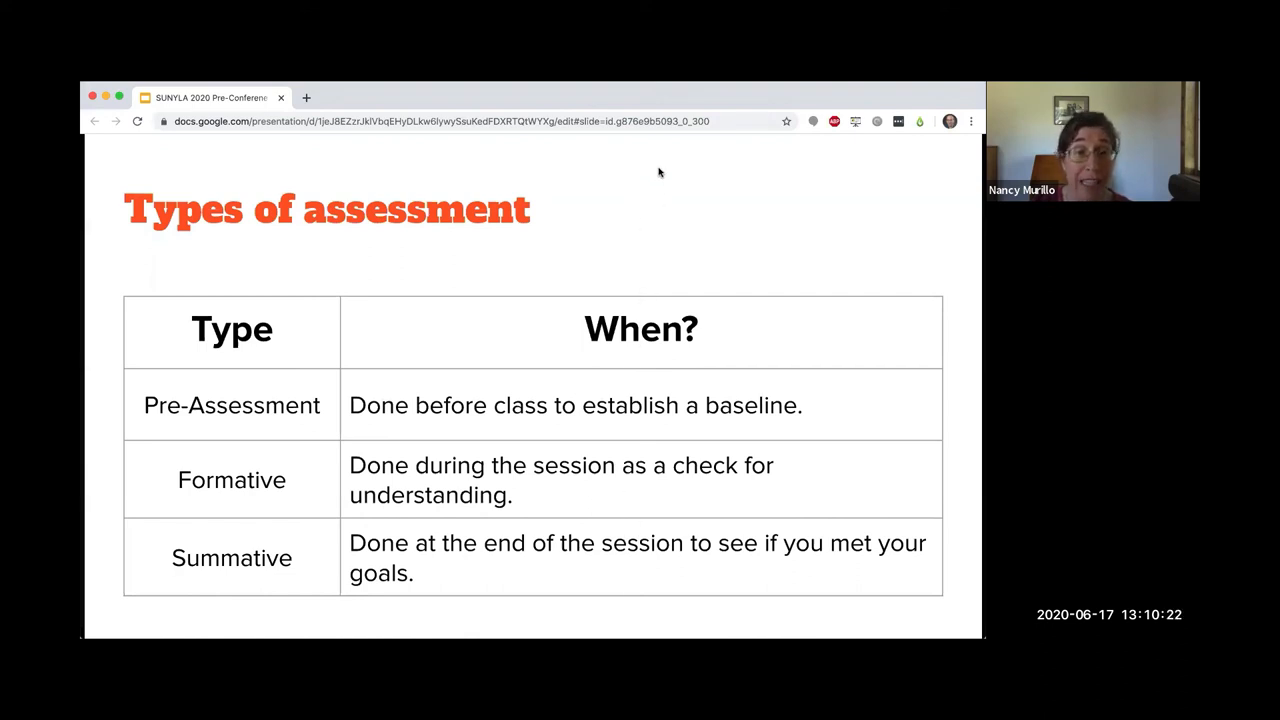
pyautogui.moveTo(216, 190)
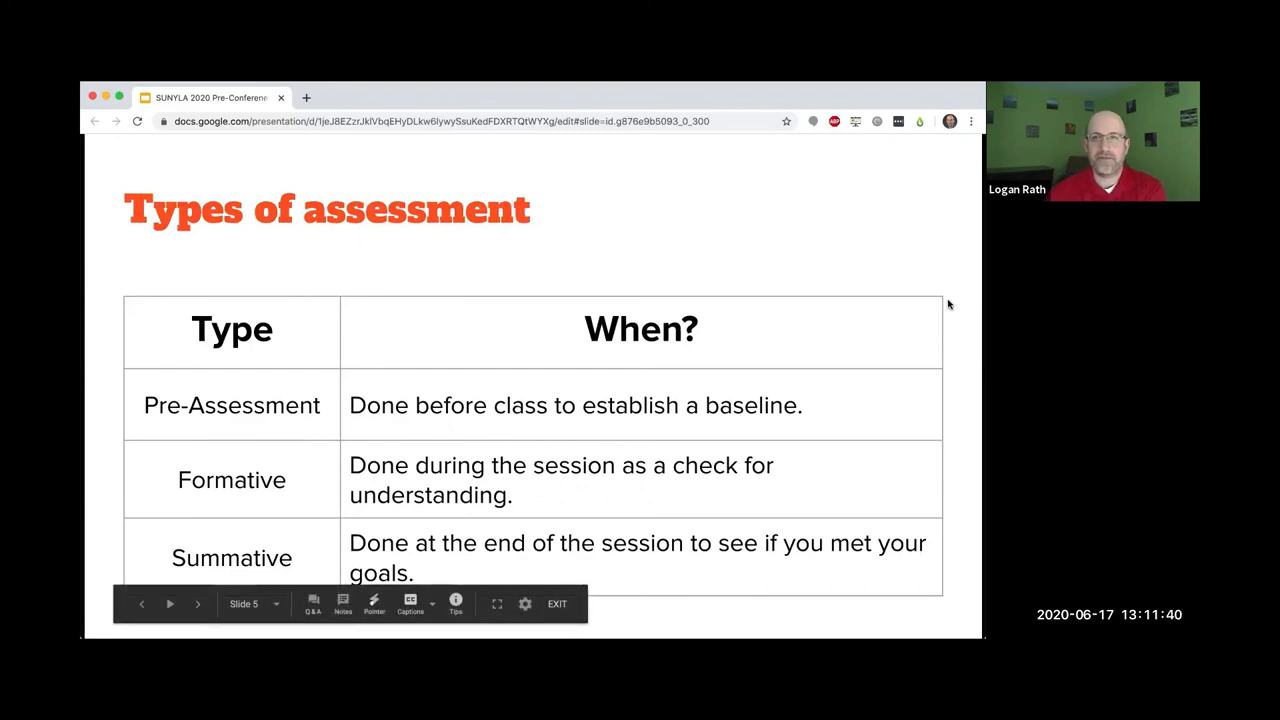
pyautogui.moveTo(686, 454)
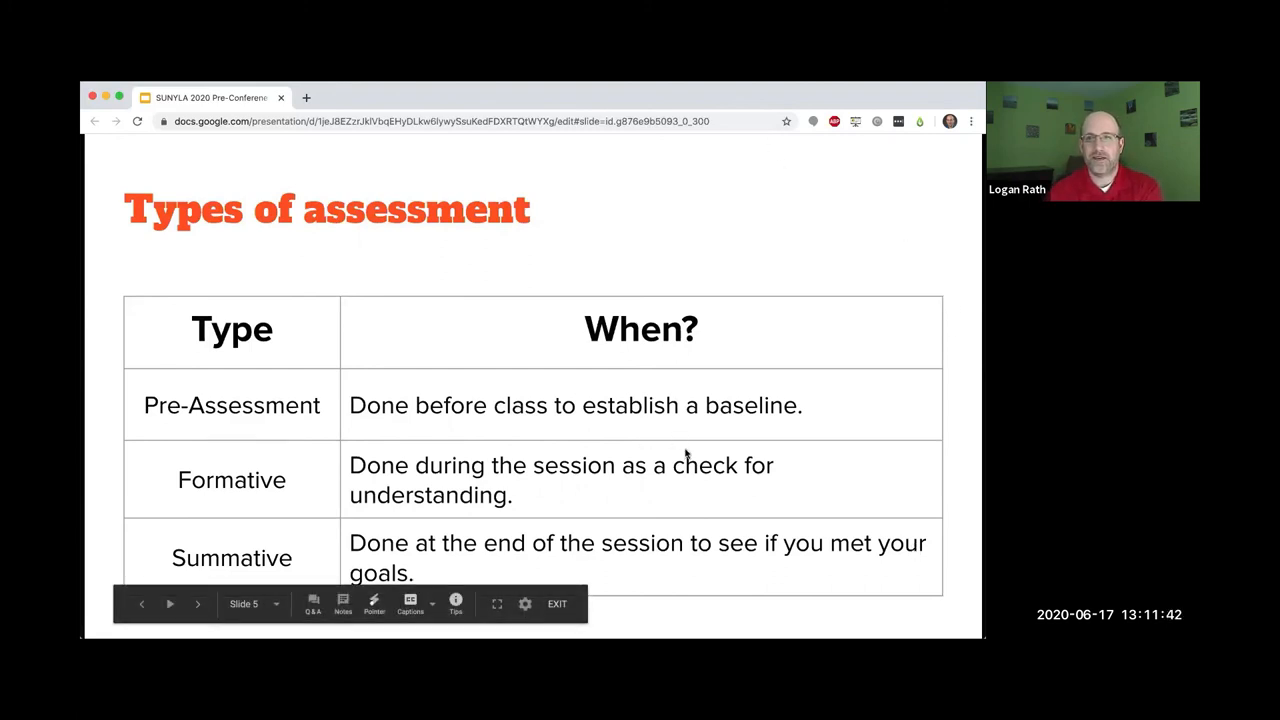
pyautogui.moveTo(700, 514)
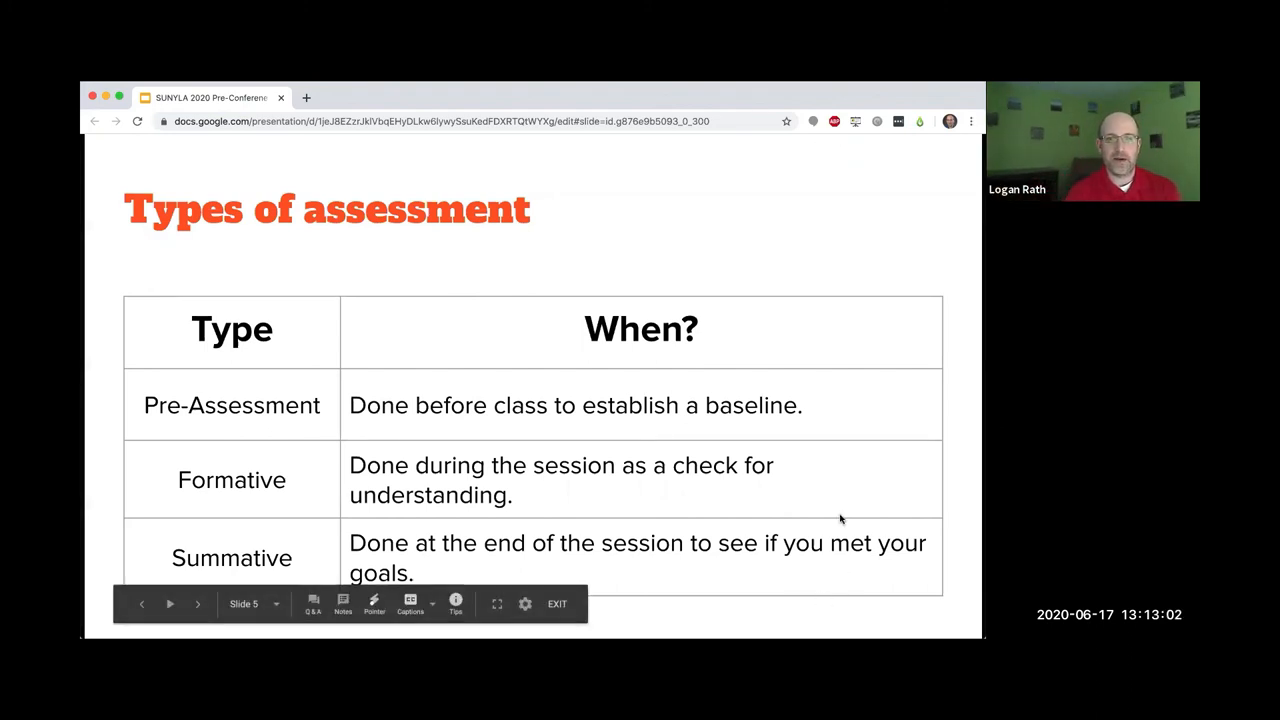
pyautogui.moveTo(584, 172)
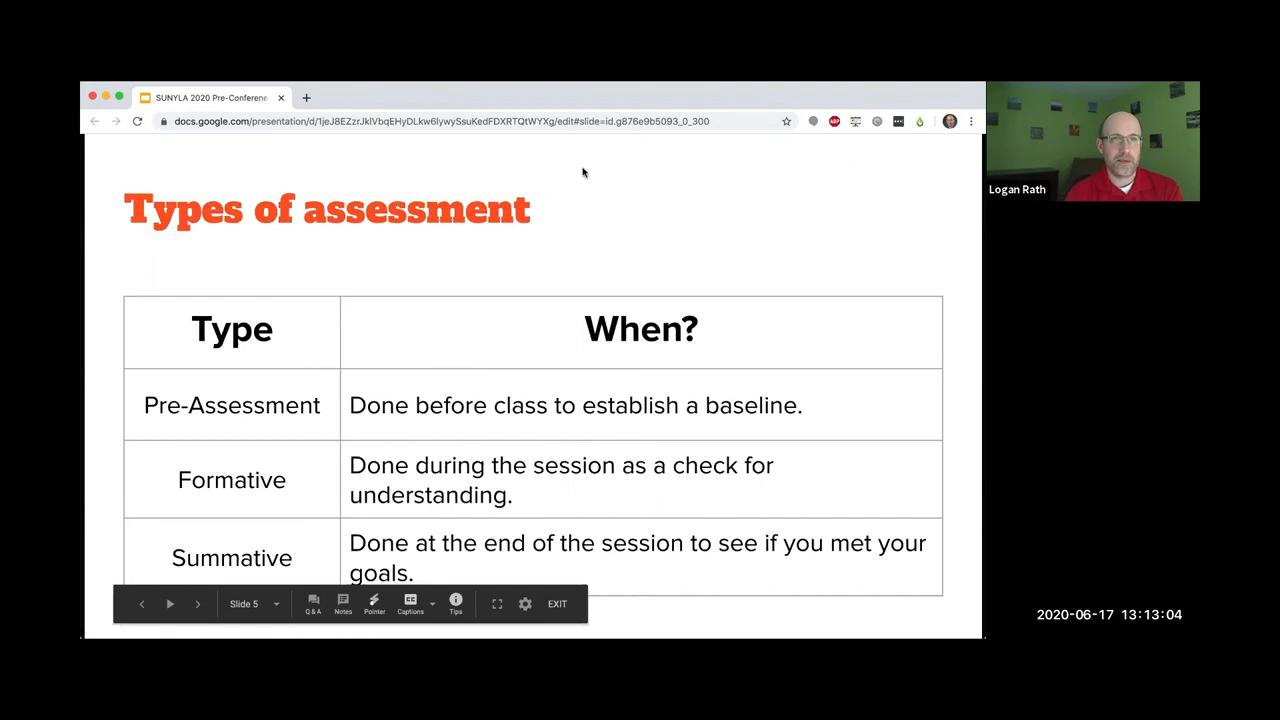
pyautogui.moveTo(562, 192)
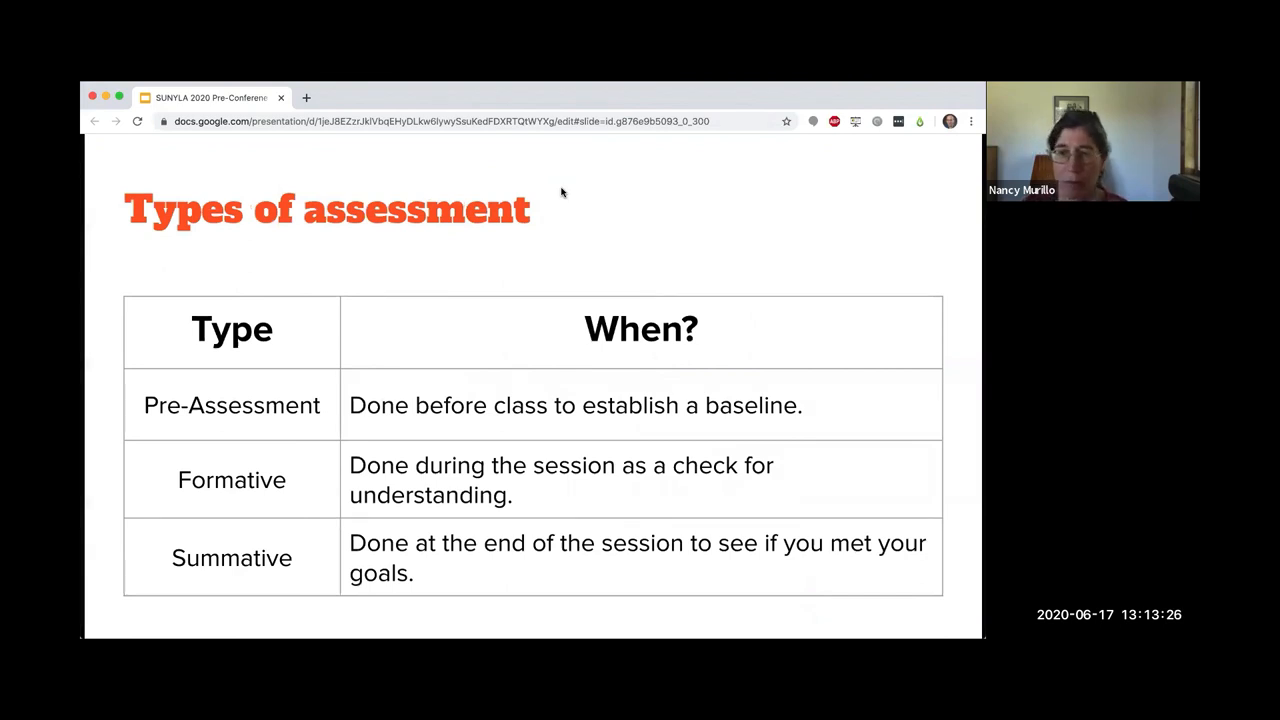
pyautogui.moveTo(762, 268)
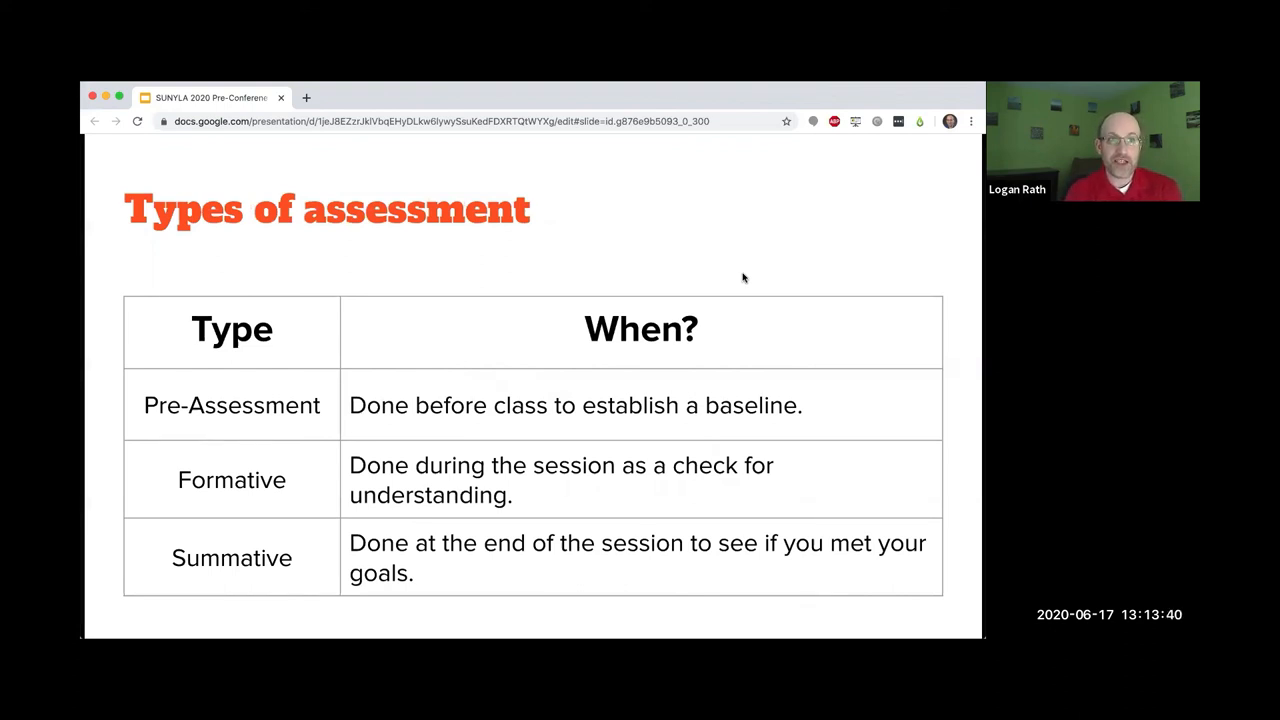
# - Advance to the Backwards Design for Learning slide credited to Wiggins & McTighe
pyautogui.press('Right')
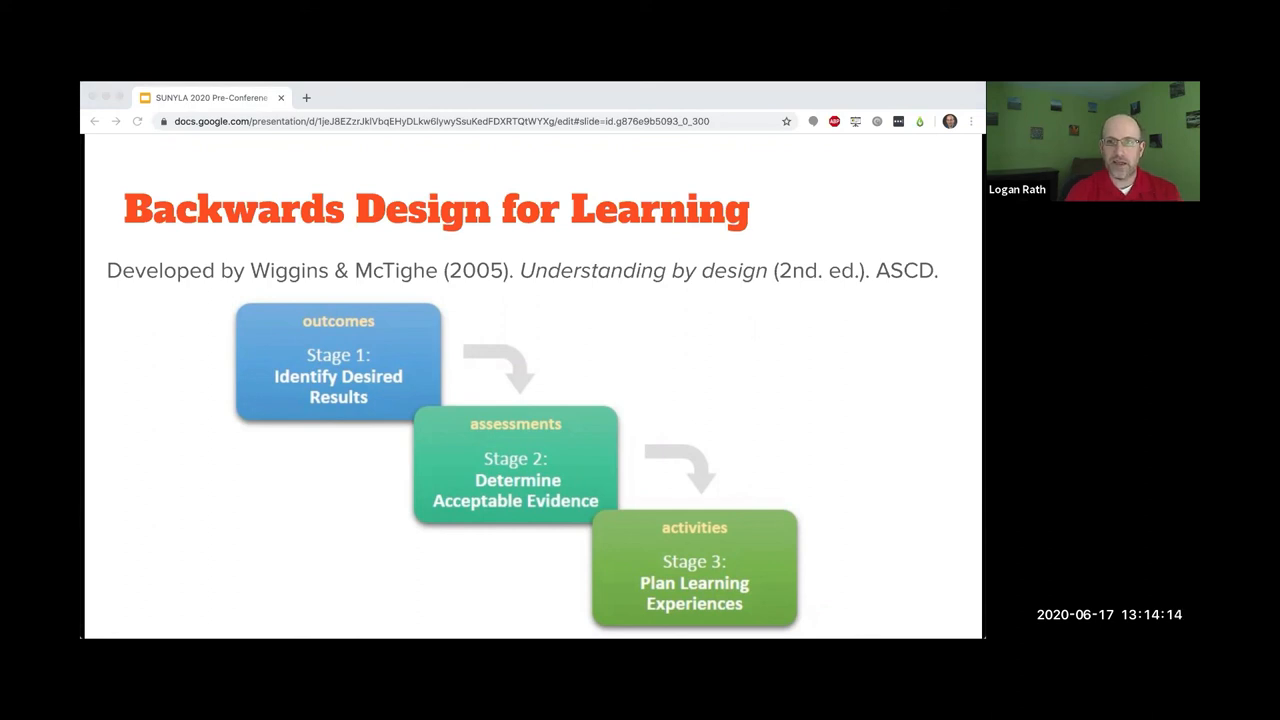
pyautogui.moveTo(920, 622)
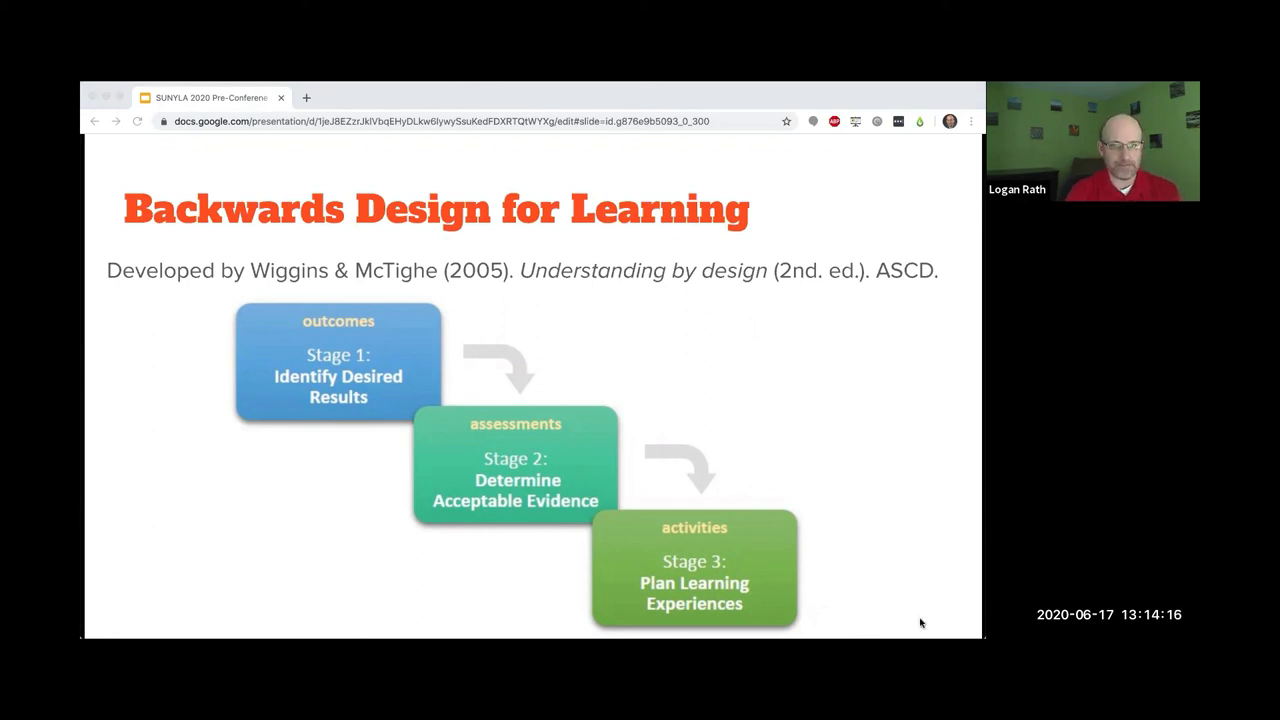
pyautogui.moveTo(930, 548)
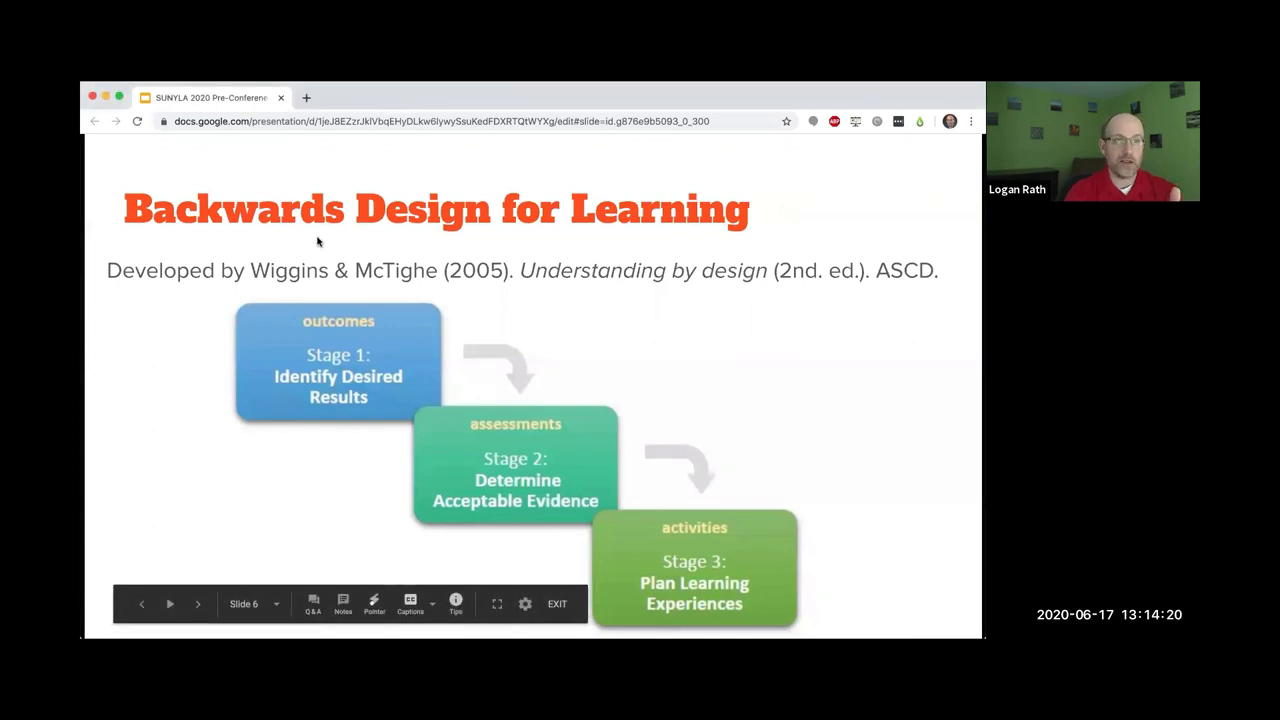
pyautogui.moveTo(296, 380)
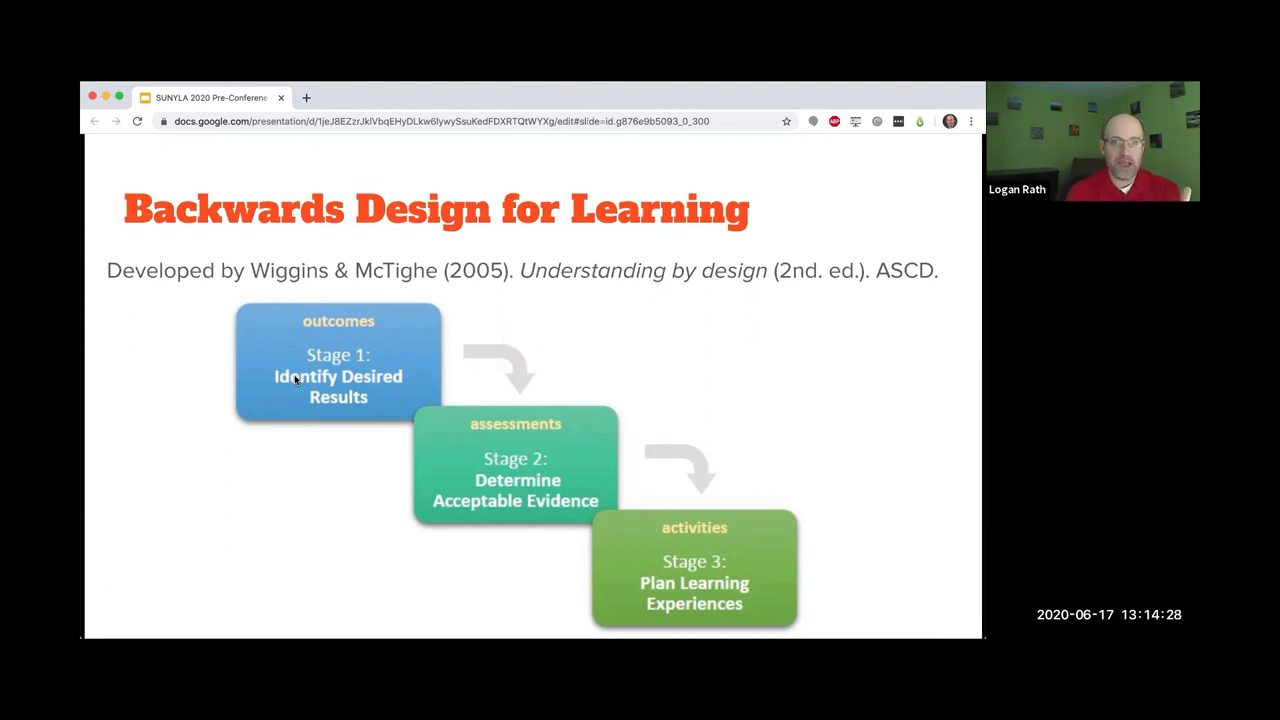
pyautogui.moveTo(358, 326)
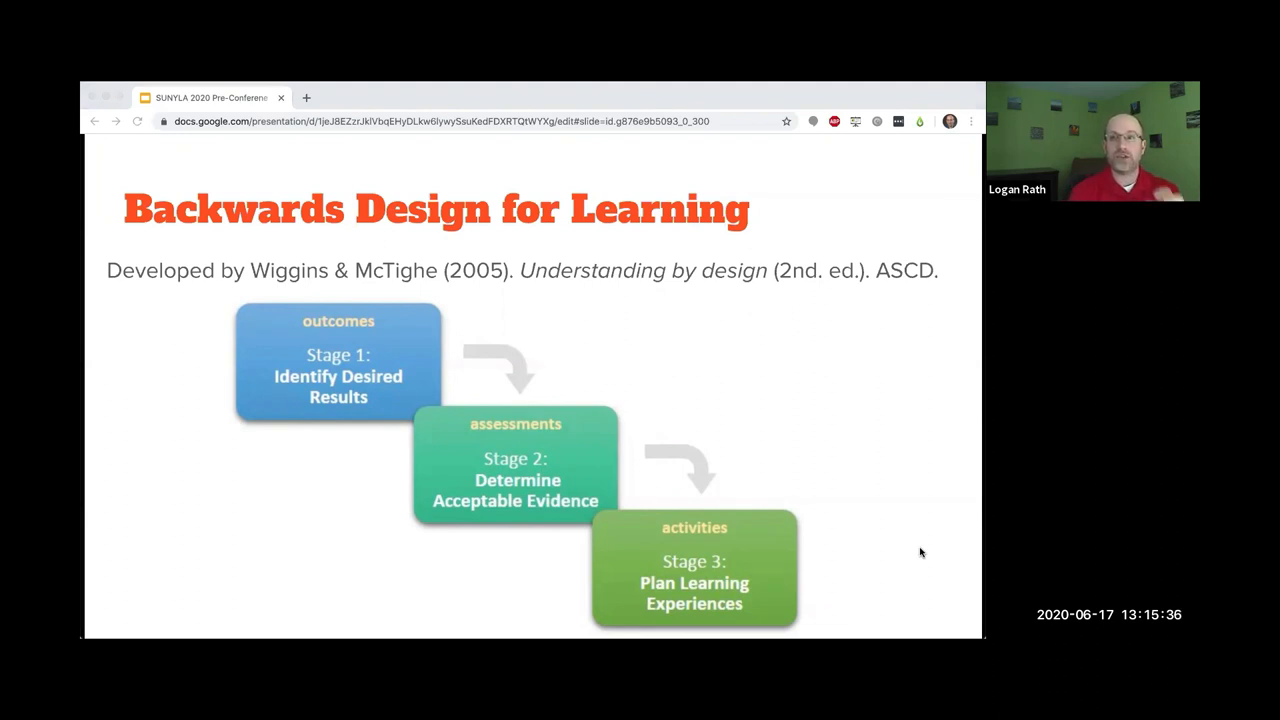
pyautogui.moveTo(908, 570)
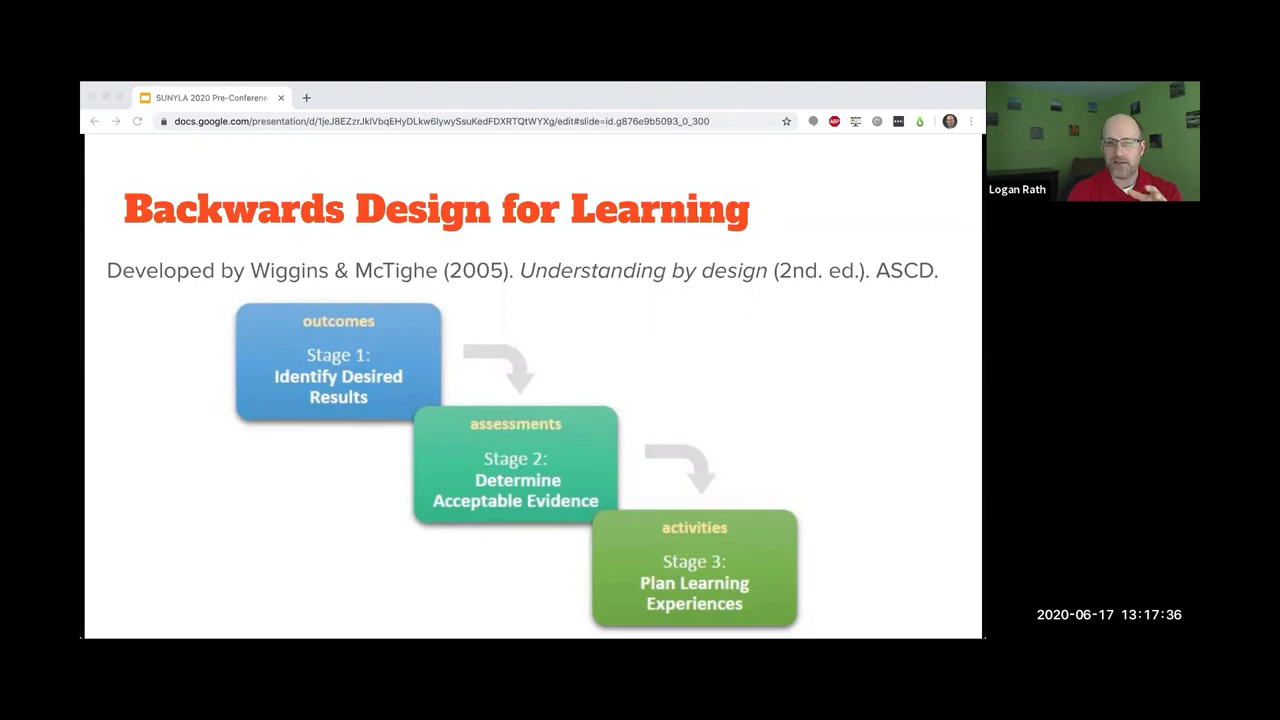
pyautogui.moveTo(734, 104)
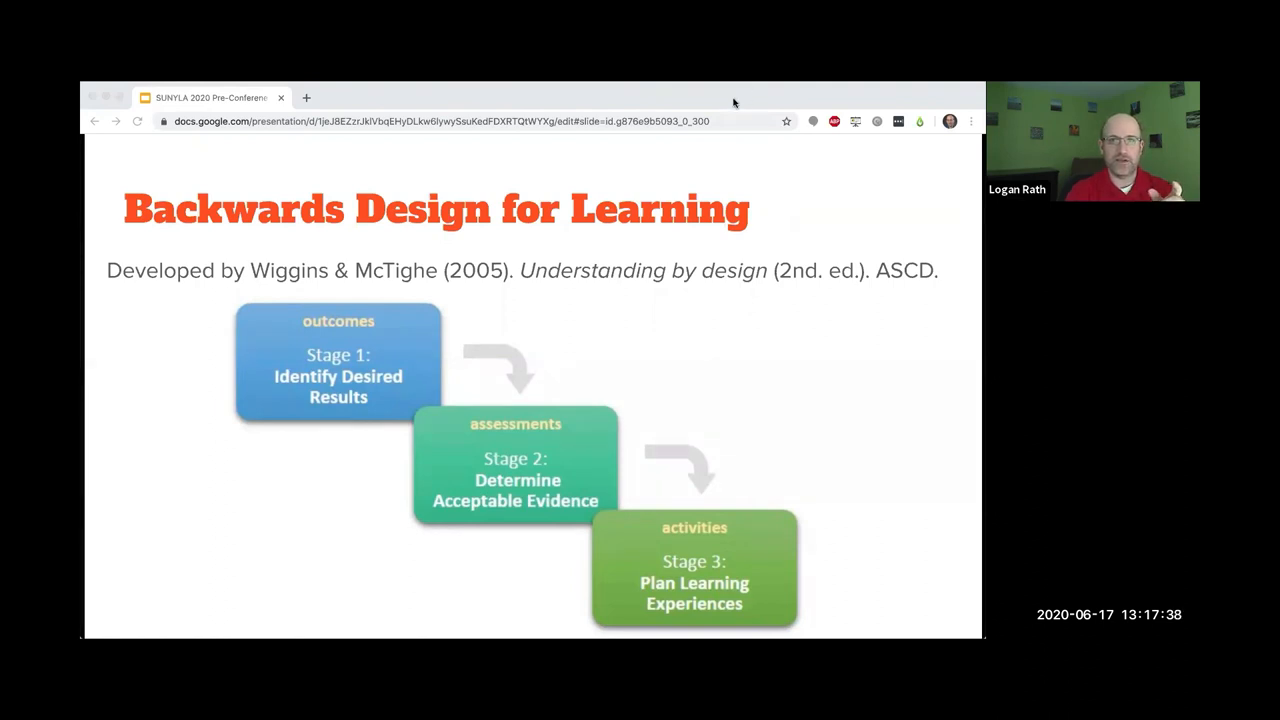
pyautogui.moveTo(962, 310)
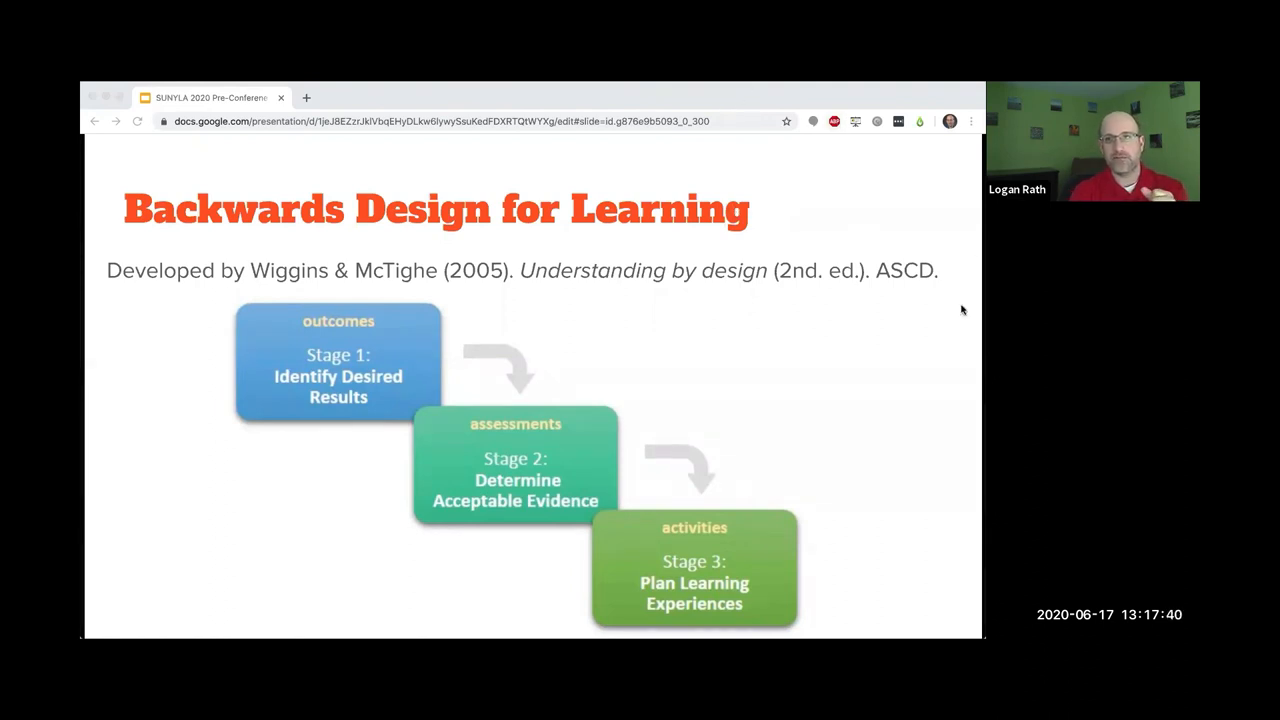
pyautogui.moveTo(760, 444)
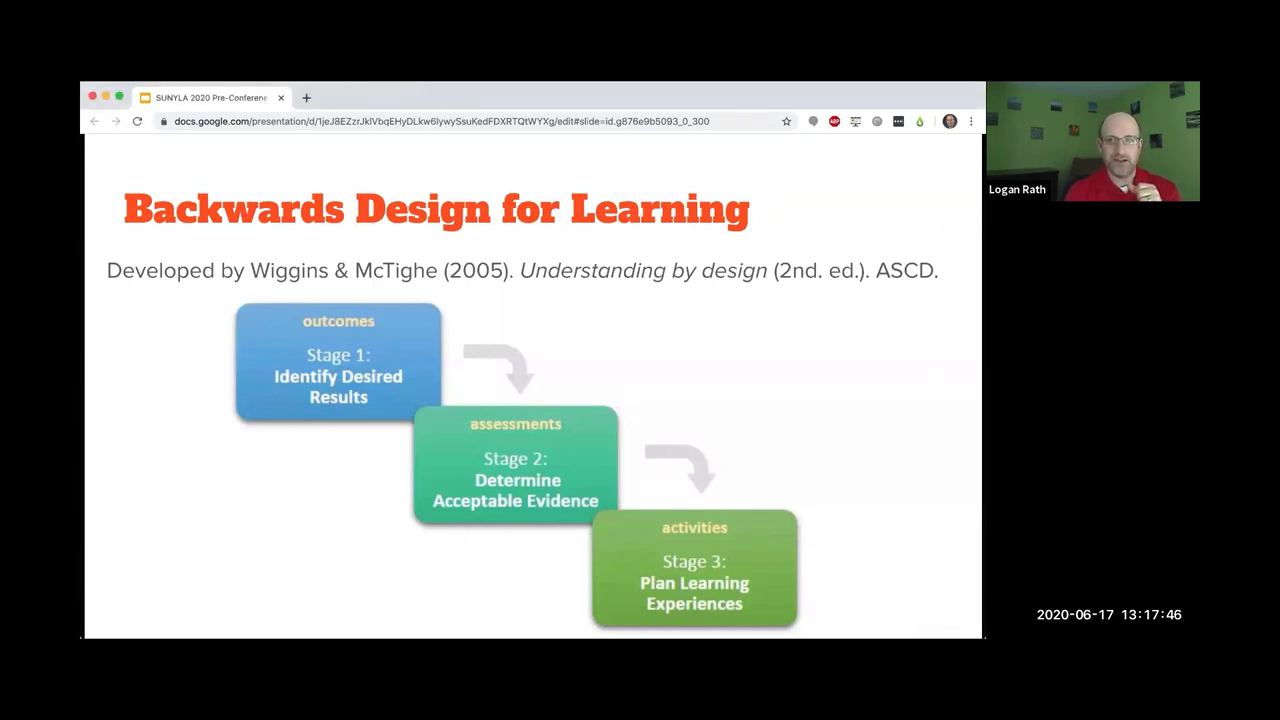
pyautogui.moveTo(828, 308)
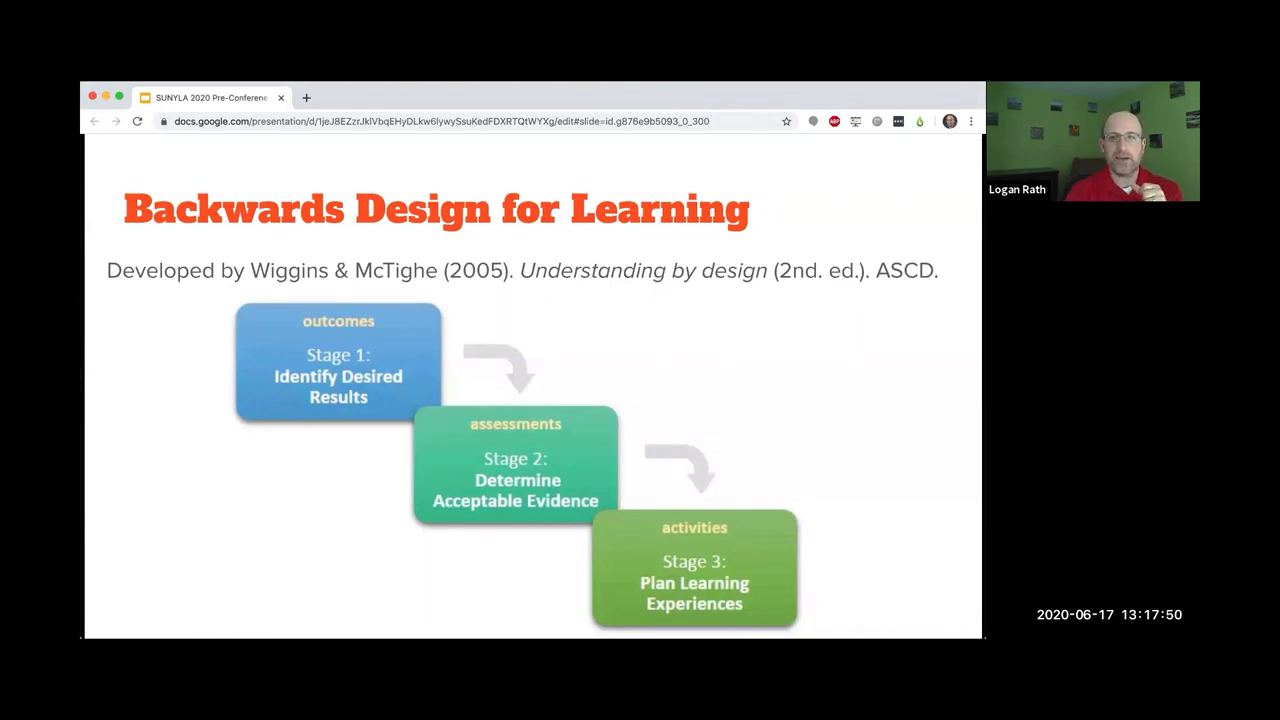
pyautogui.moveTo(832, 160)
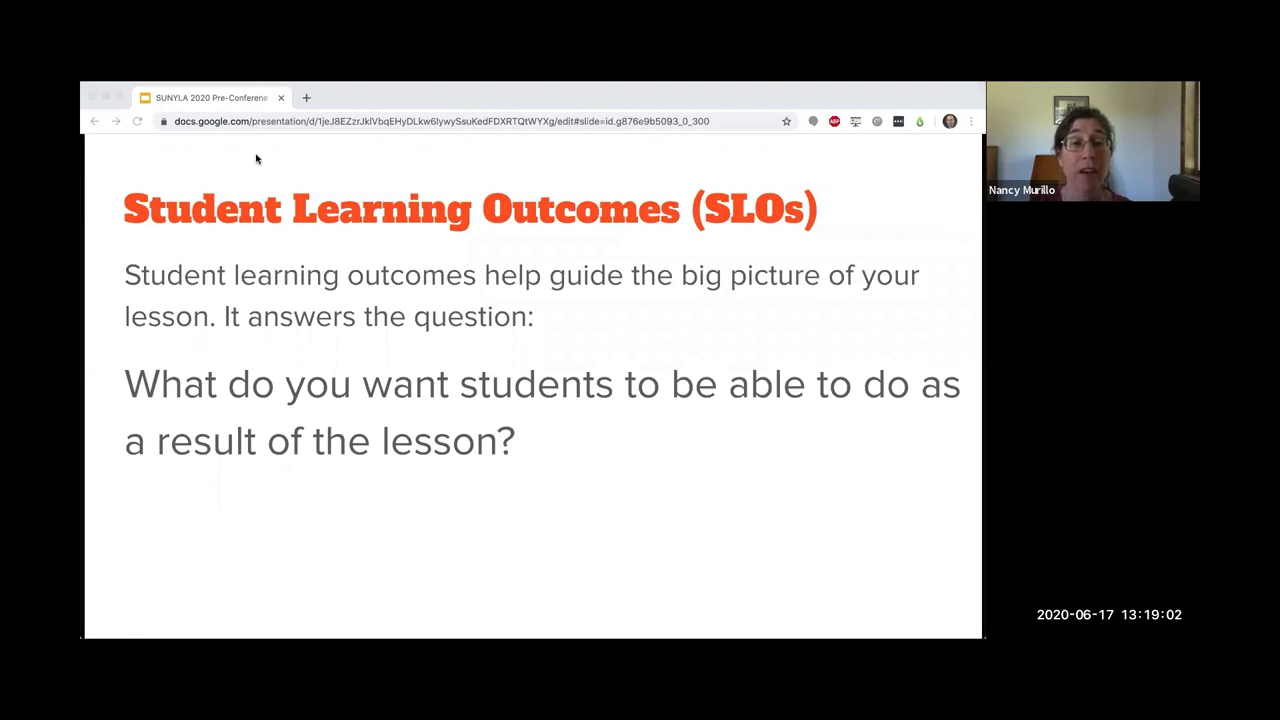
pyautogui.moveTo(480, 250)
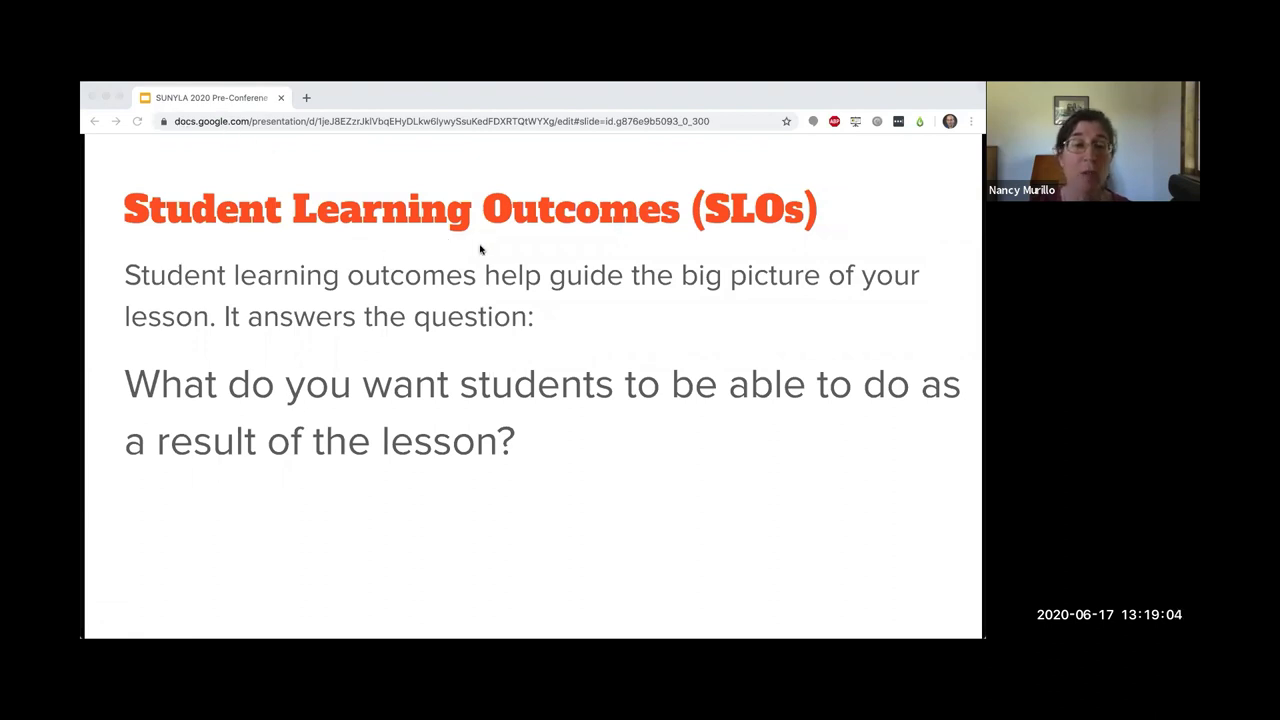
pyautogui.moveTo(508, 324)
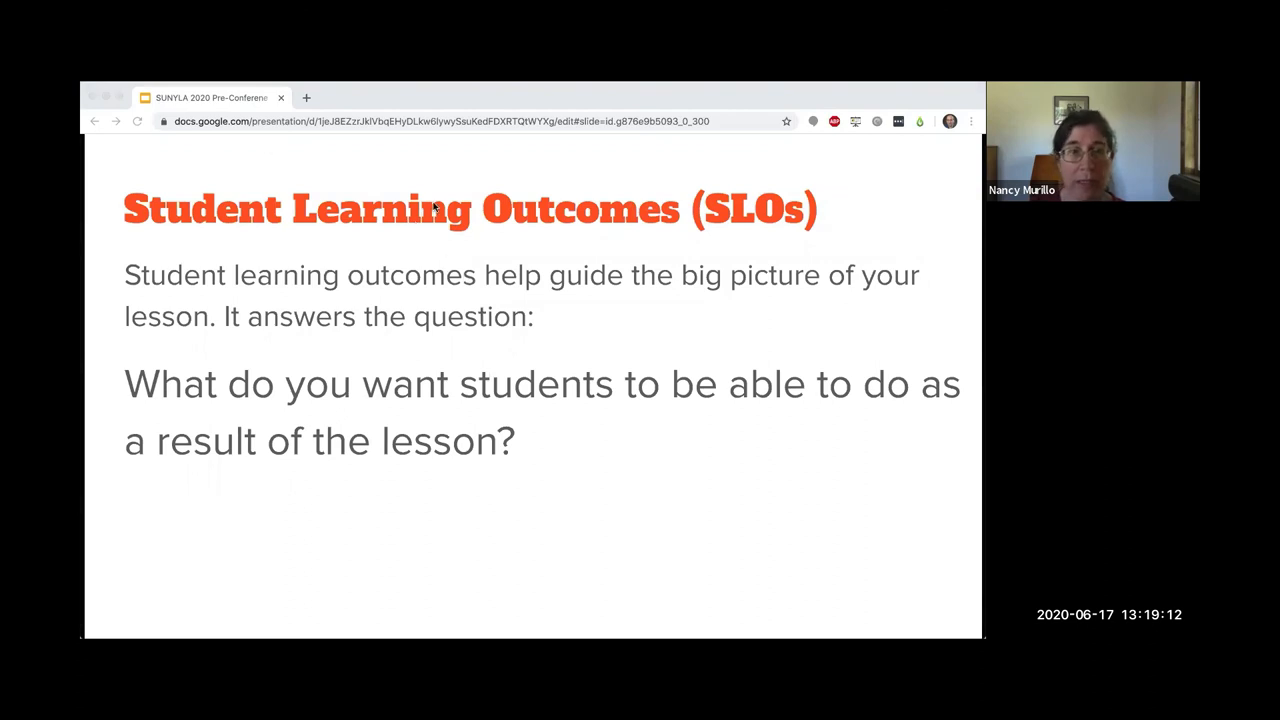
pyautogui.moveTo(336, 284)
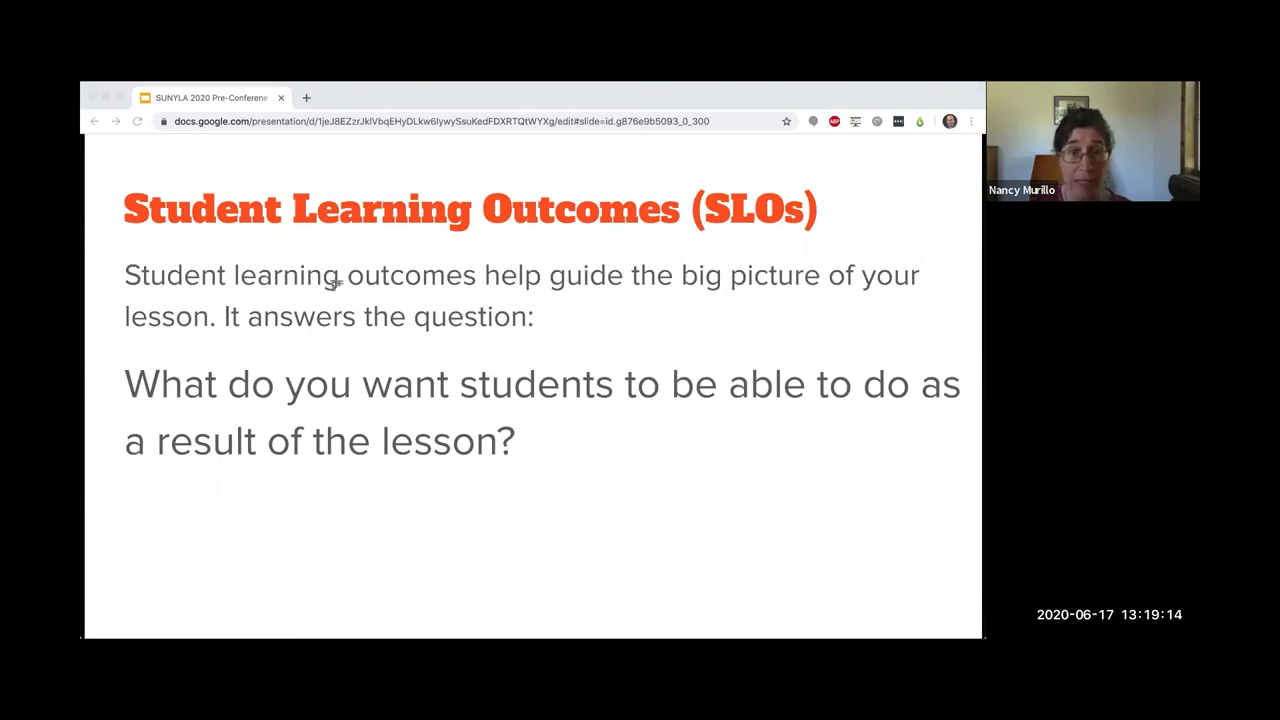
pyautogui.moveTo(172, 138)
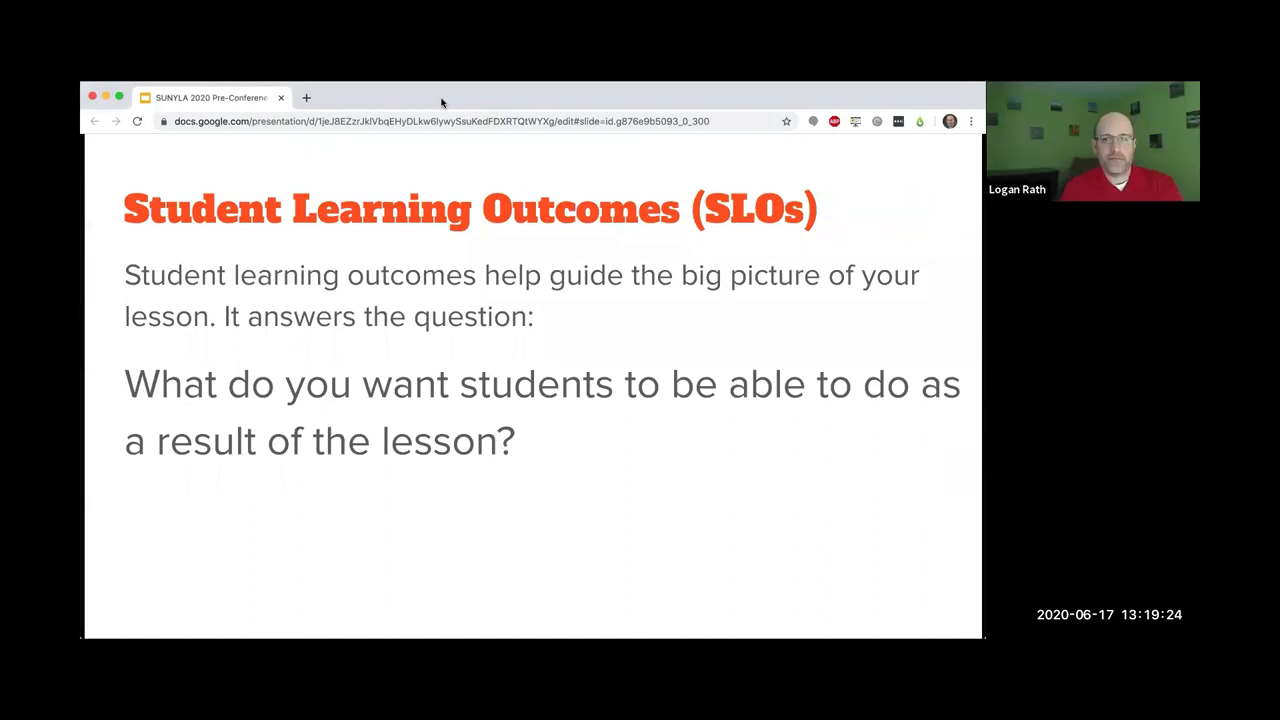
pyautogui.moveTo(436, 90)
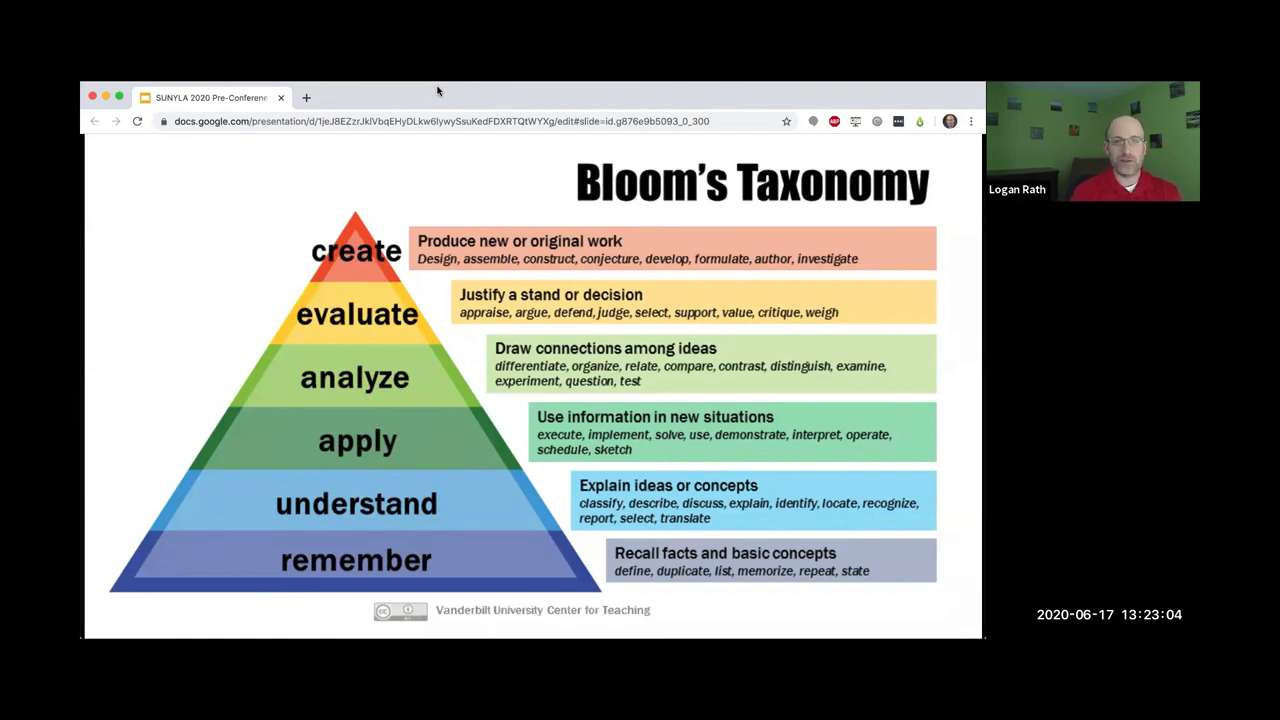
# - Advance through the deck to the Verb Wheel Based on Bloom's Taxonomy slide
pyautogui.press('Right')
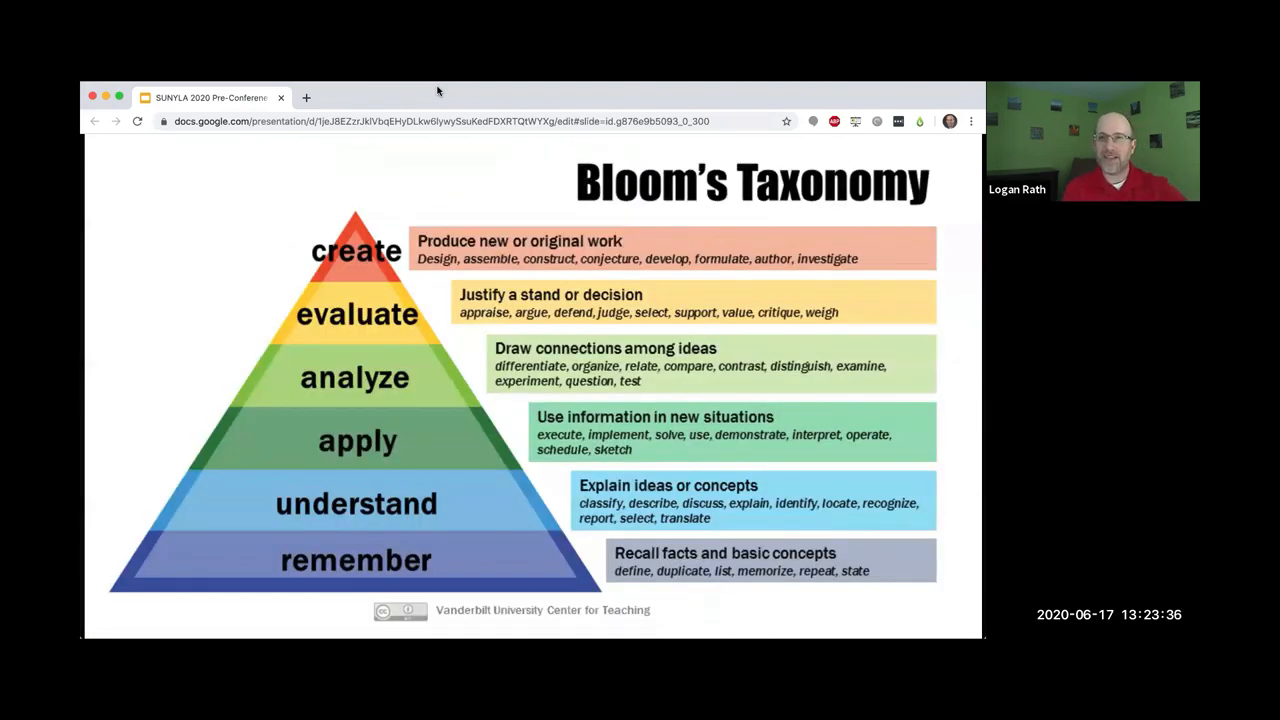
pyautogui.press('Right')
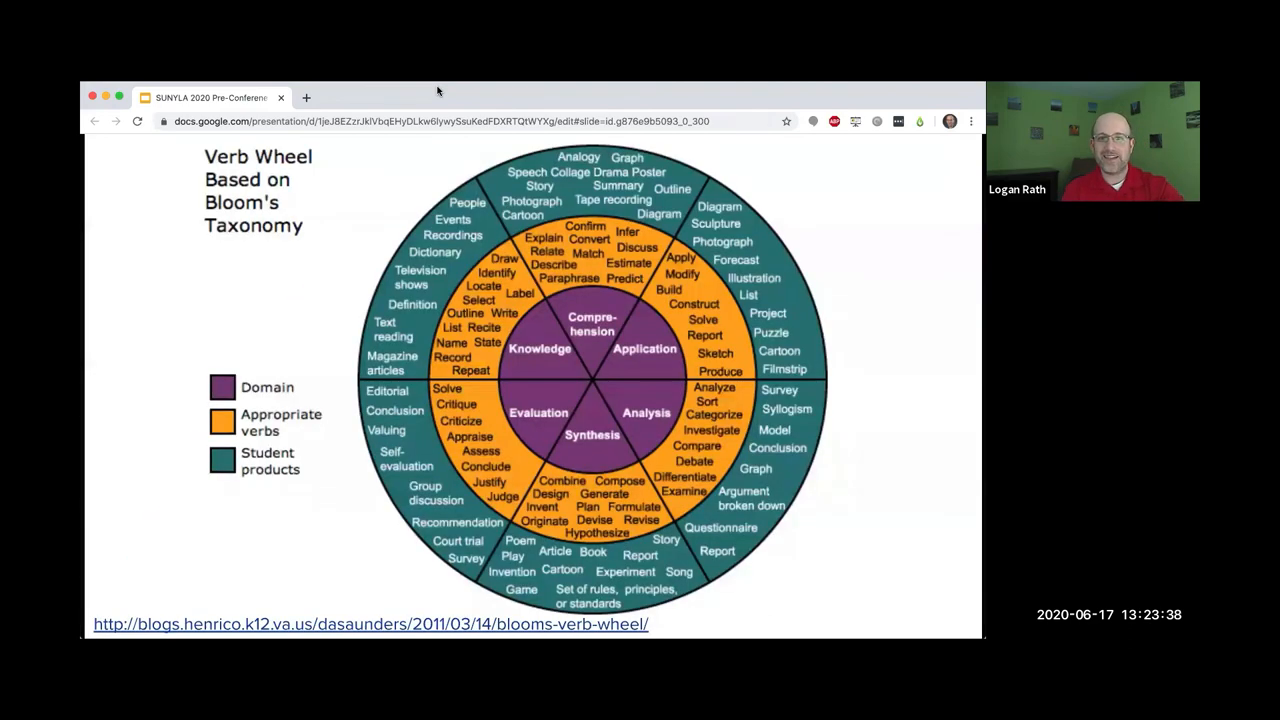
pyautogui.moveTo(536, 322)
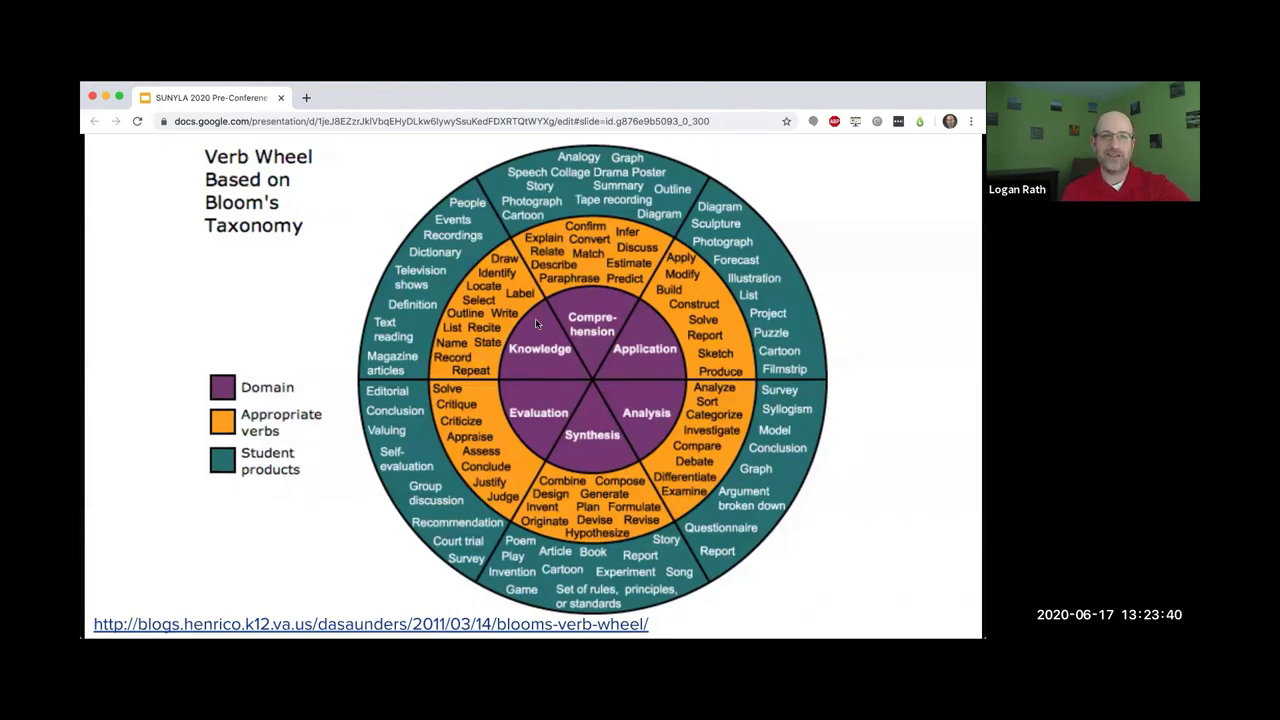
pyautogui.moveTo(538, 340)
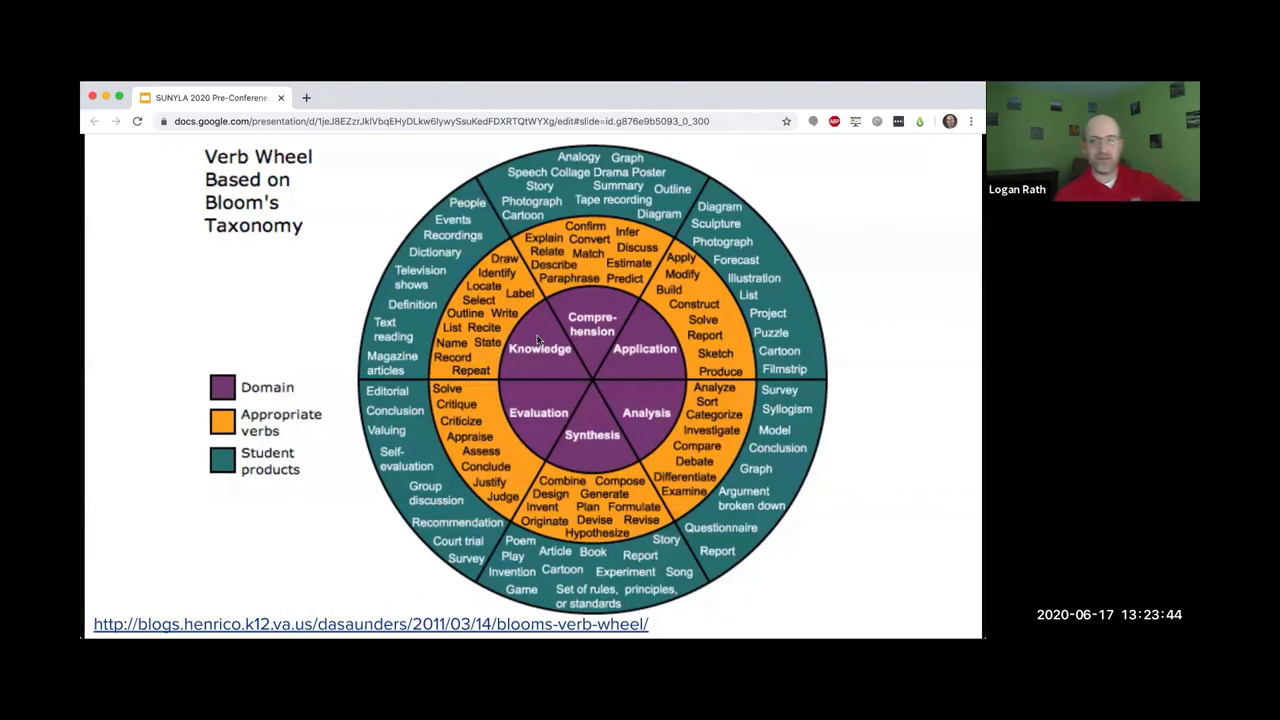
pyautogui.moveTo(596, 336)
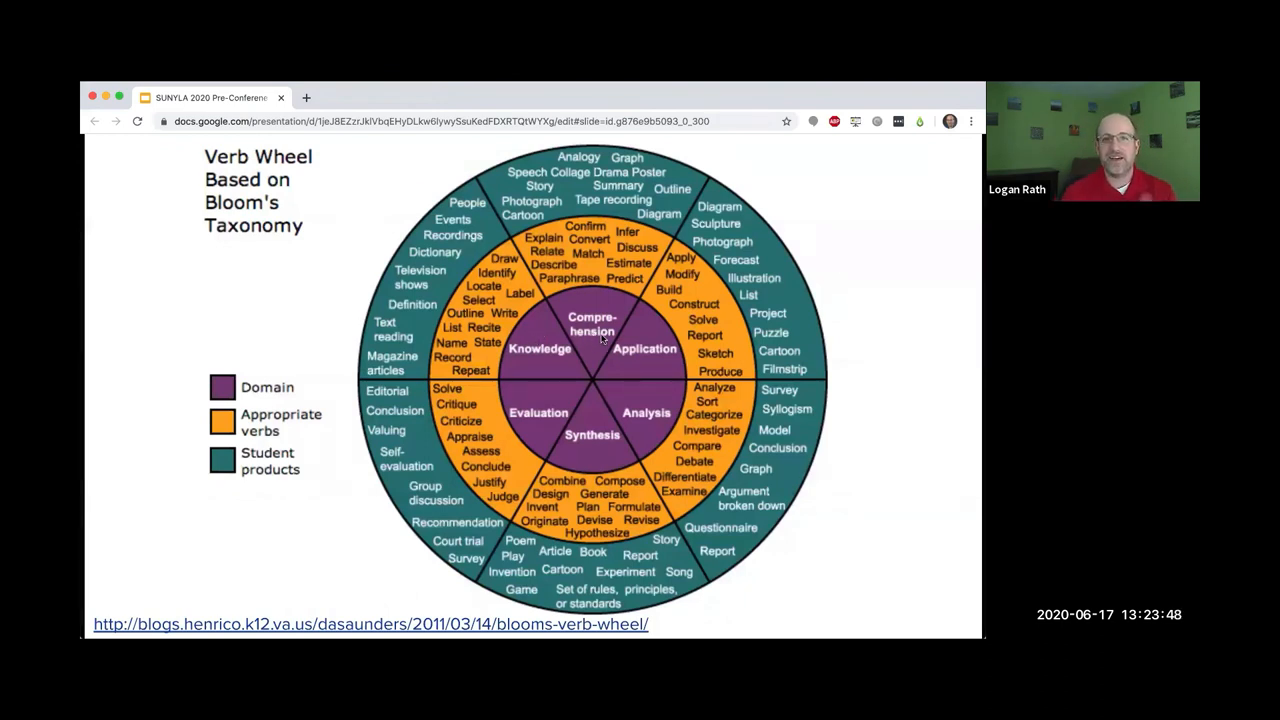
pyautogui.moveTo(648, 424)
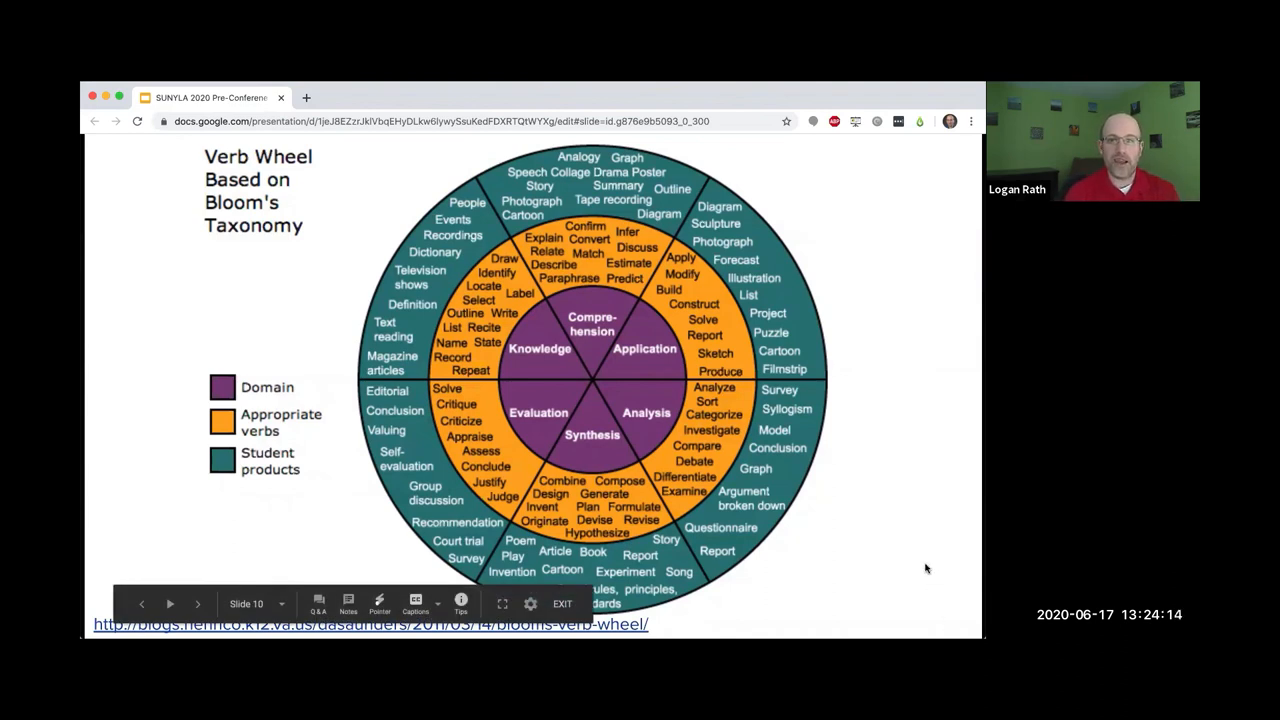
pyautogui.moveTo(648, 420)
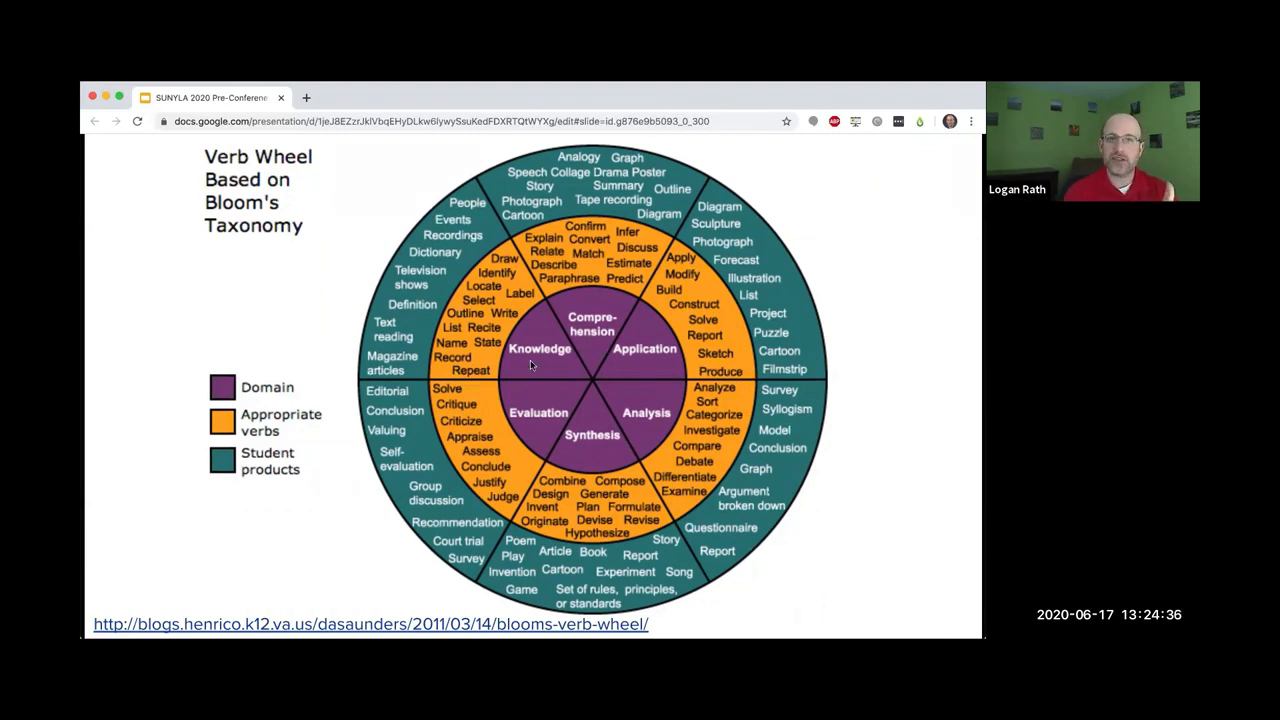
pyautogui.moveTo(530, 364)
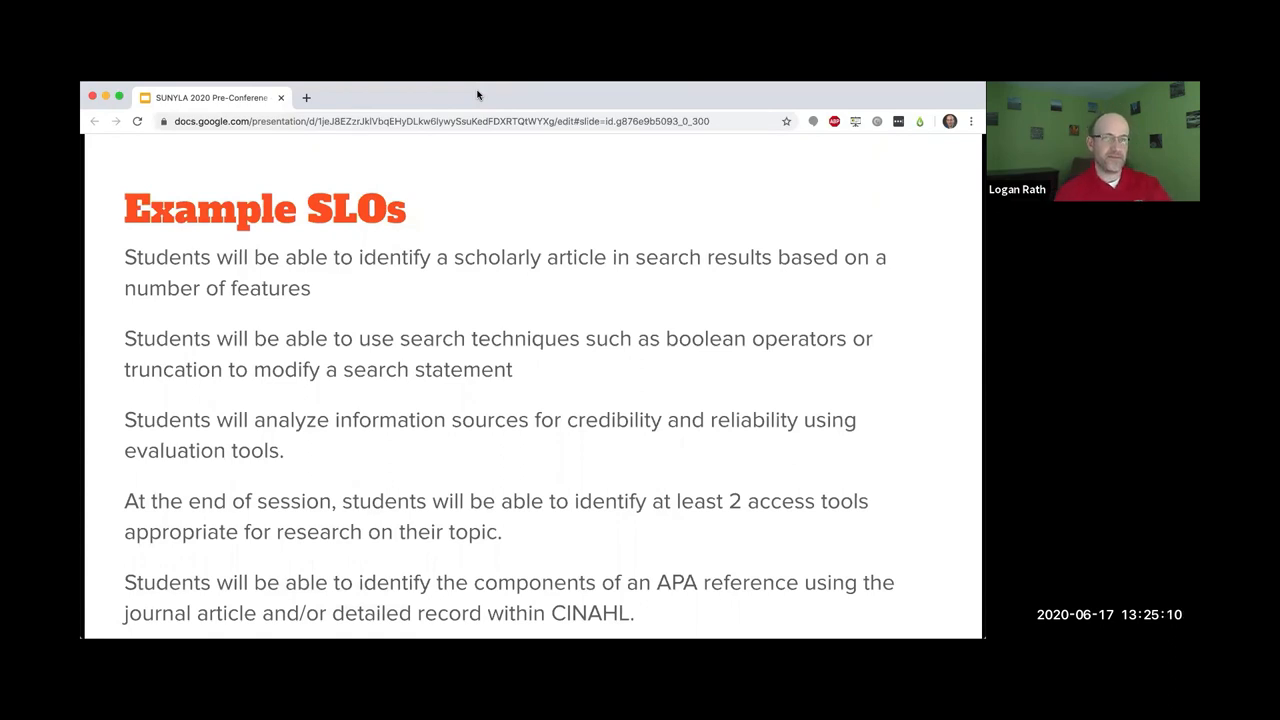
pyautogui.moveTo(724, 156)
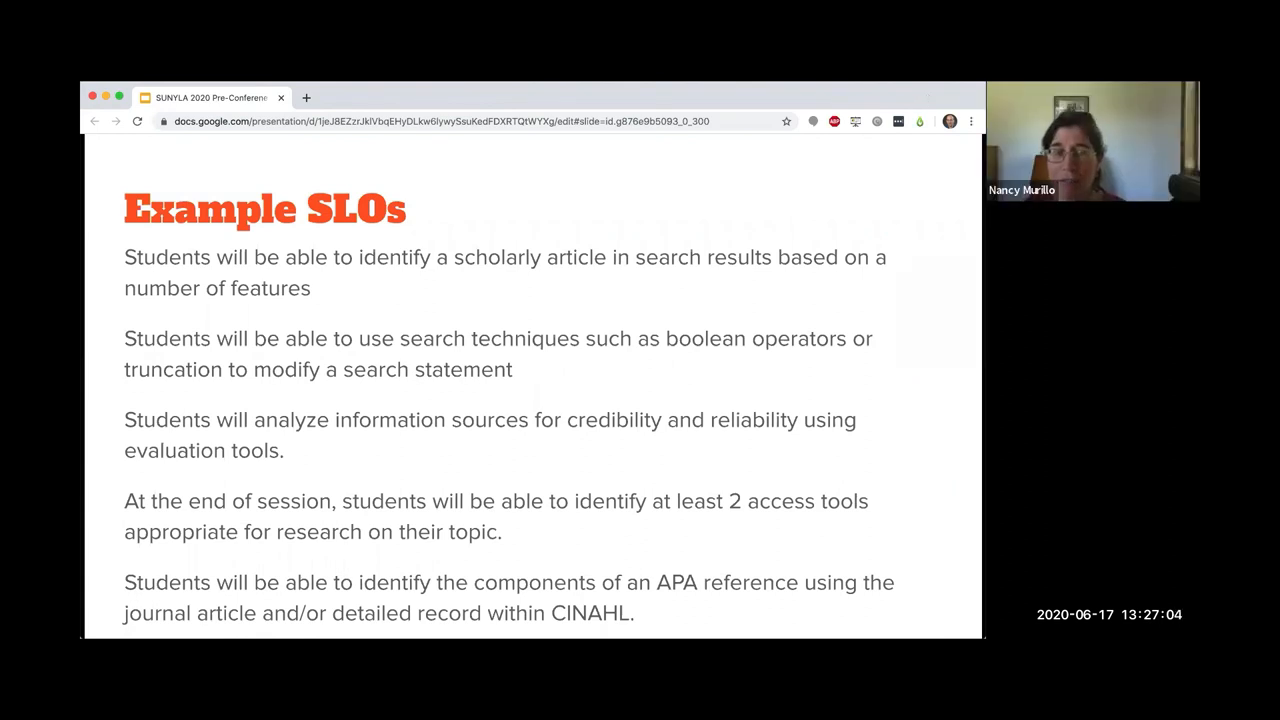
pyautogui.moveTo(940, 88)
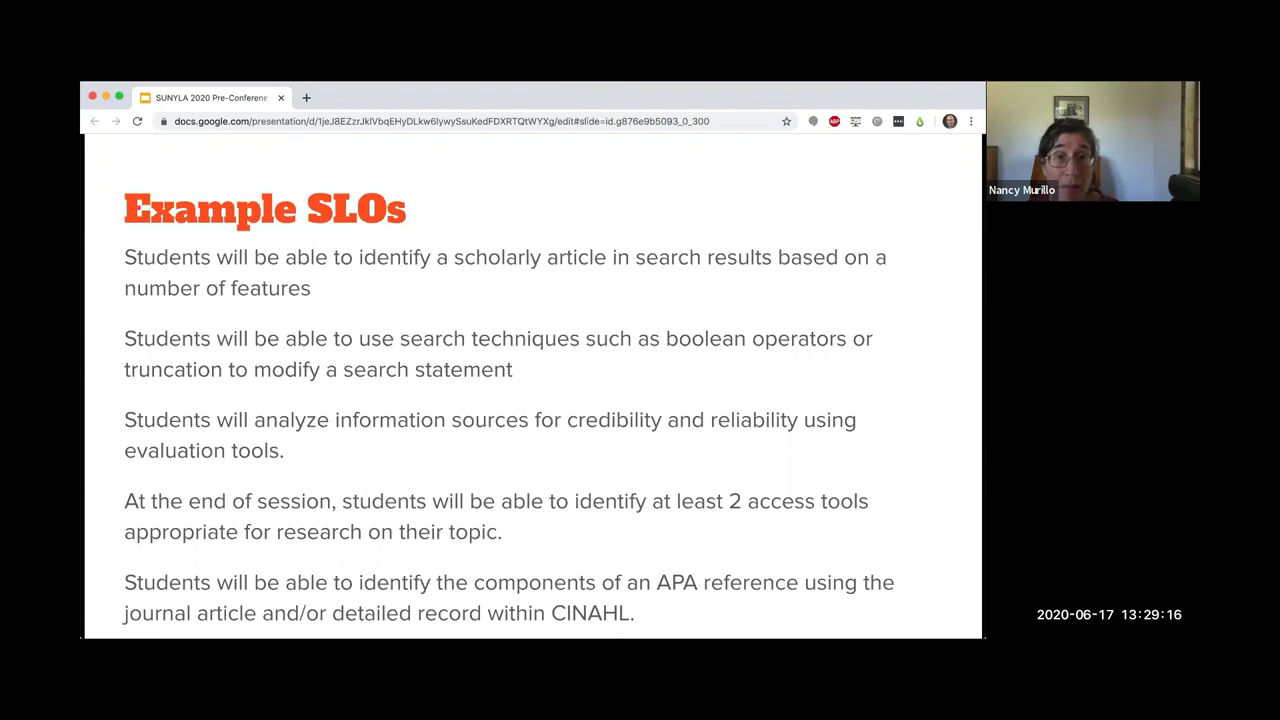
pyautogui.moveTo(940, 340)
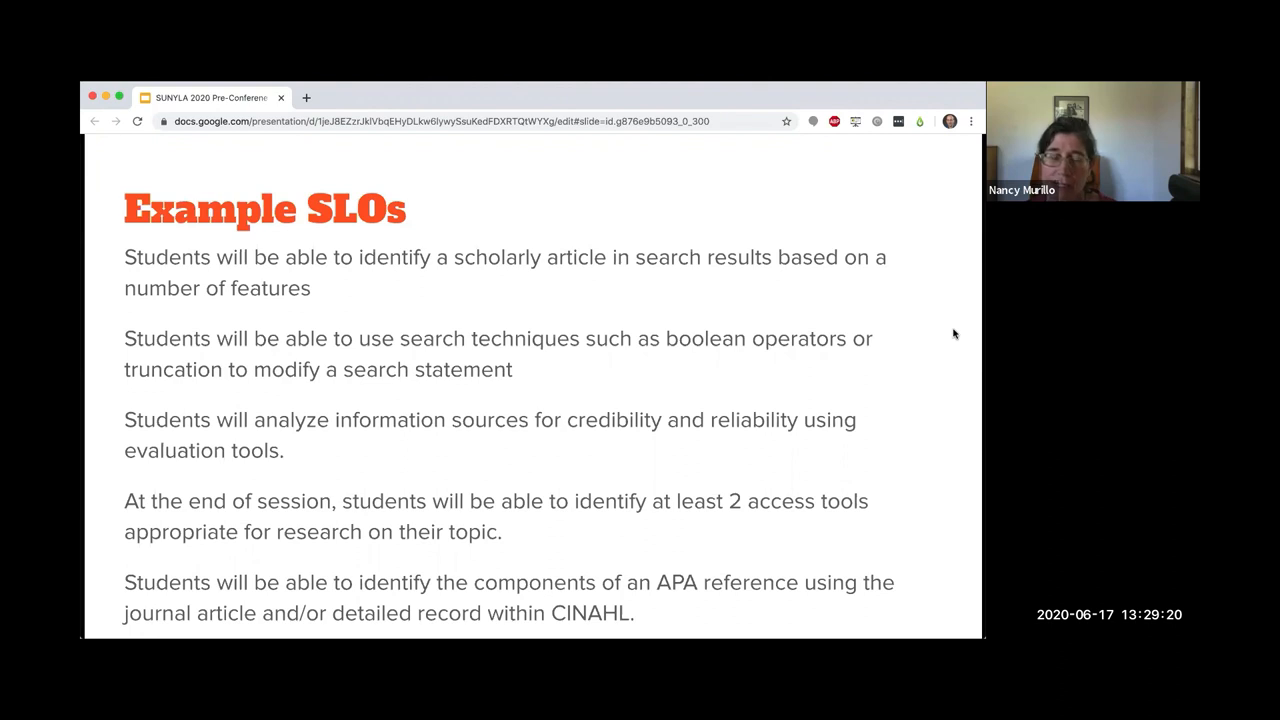
pyautogui.moveTo(970, 340)
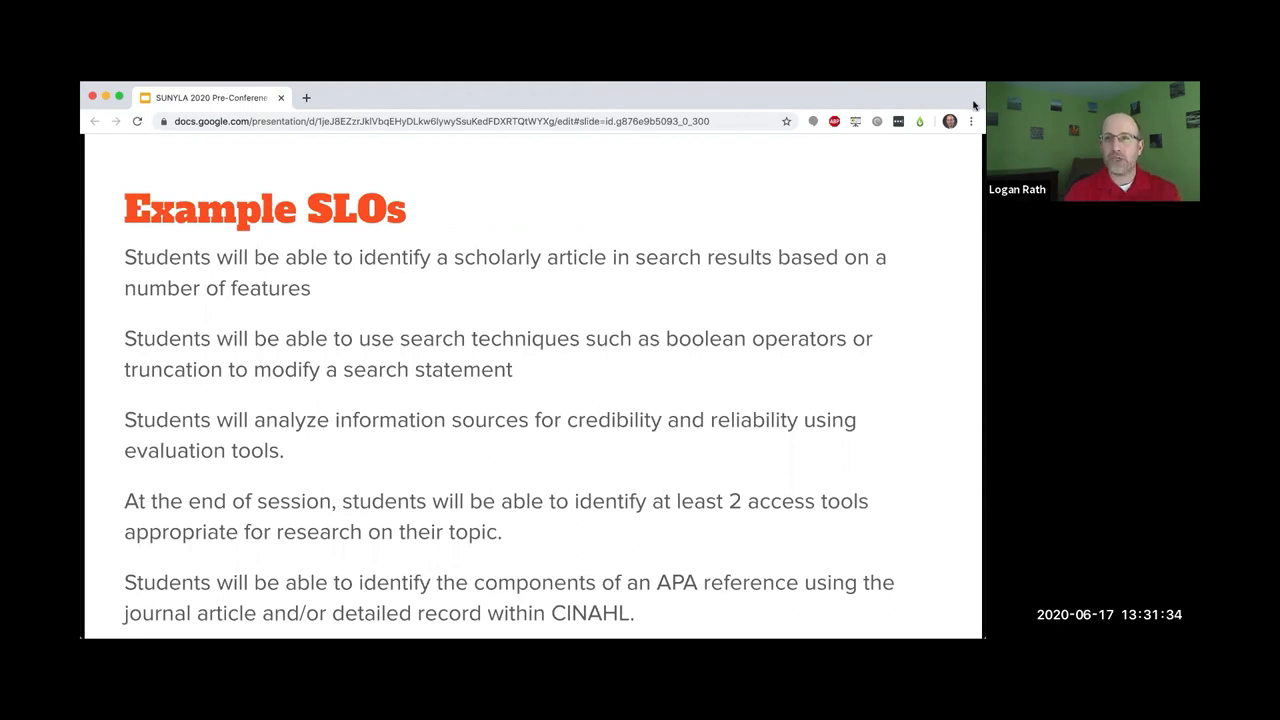
pyautogui.moveTo(968, 108)
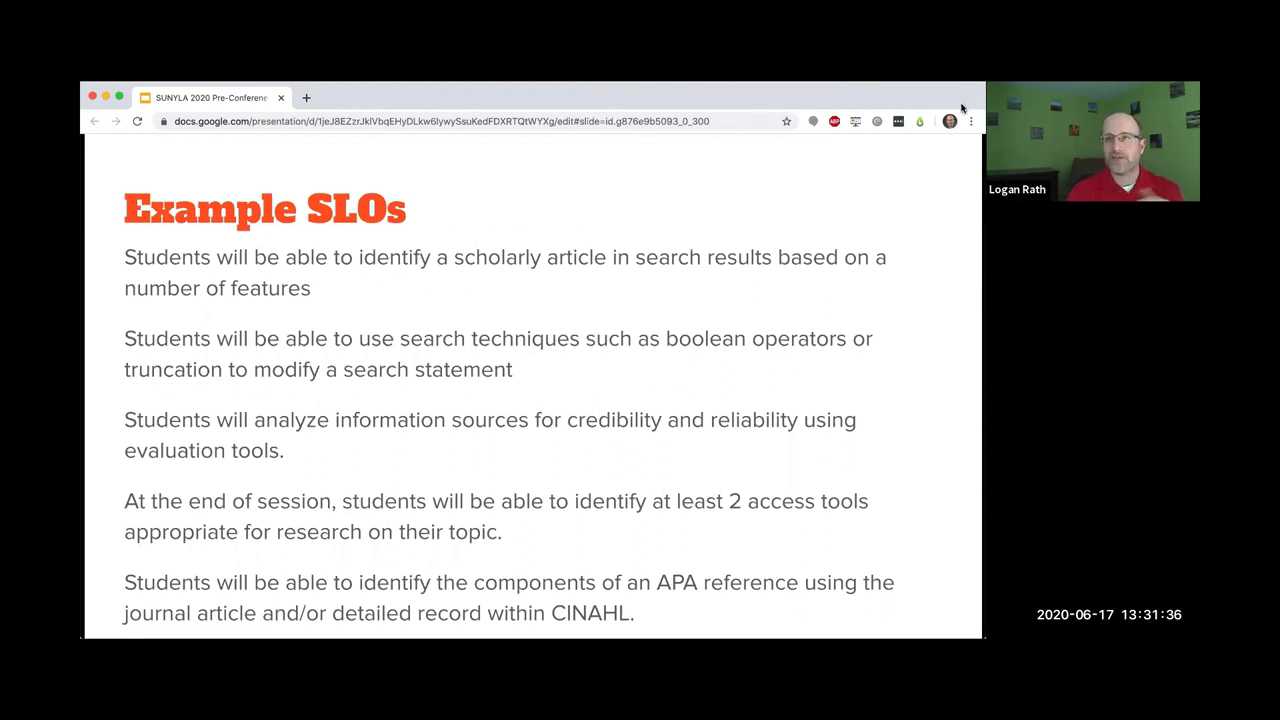
pyautogui.moveTo(976, 184)
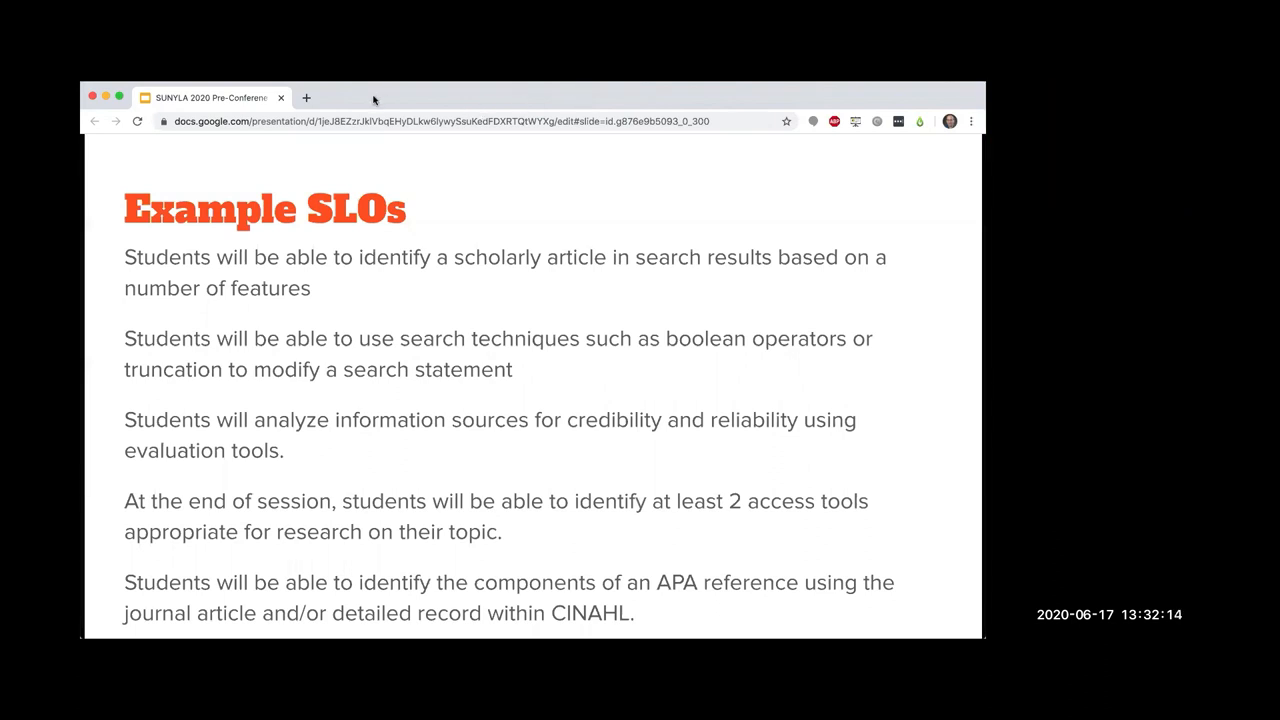
pyautogui.moveTo(912, 196)
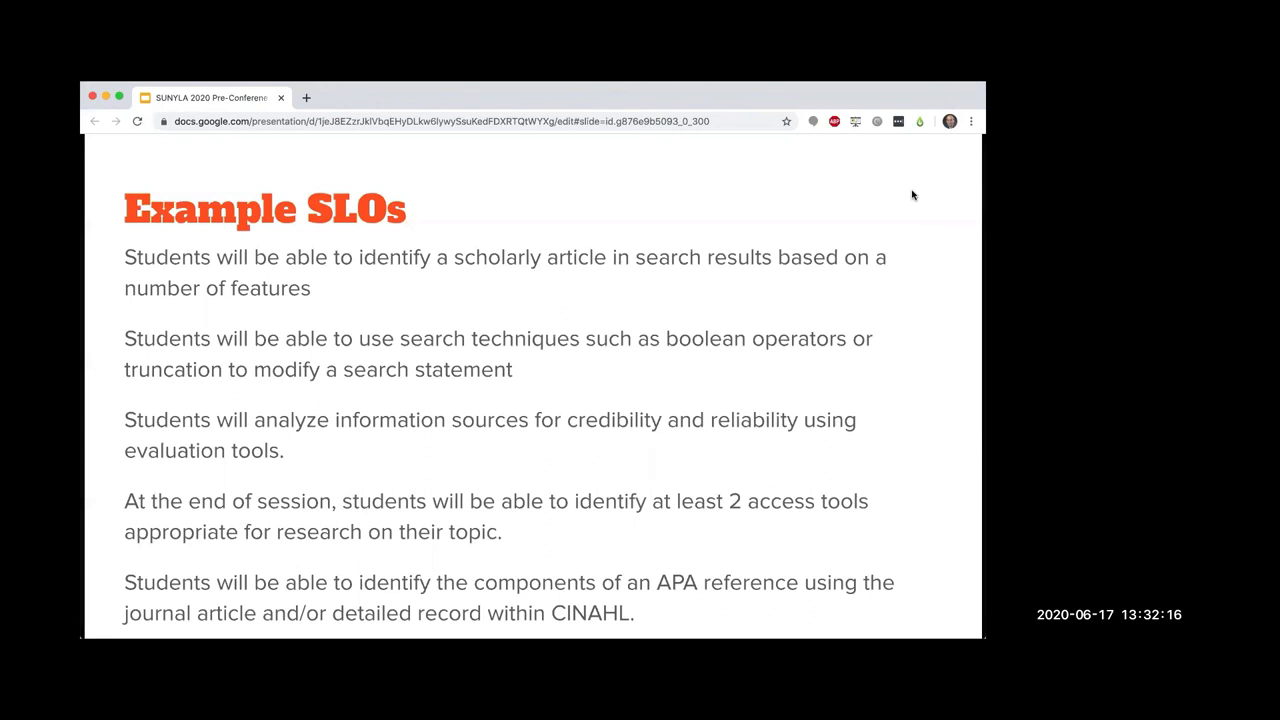
pyautogui.moveTo(908, 192)
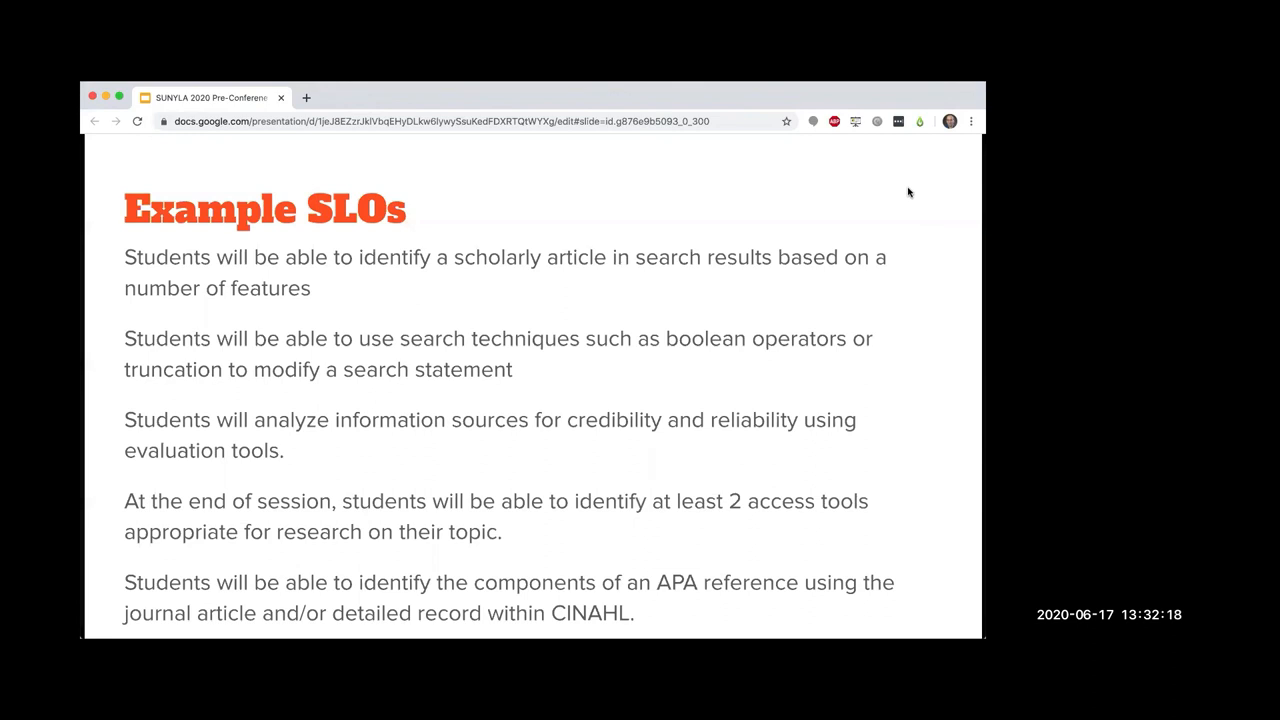
pyautogui.moveTo(332, 94)
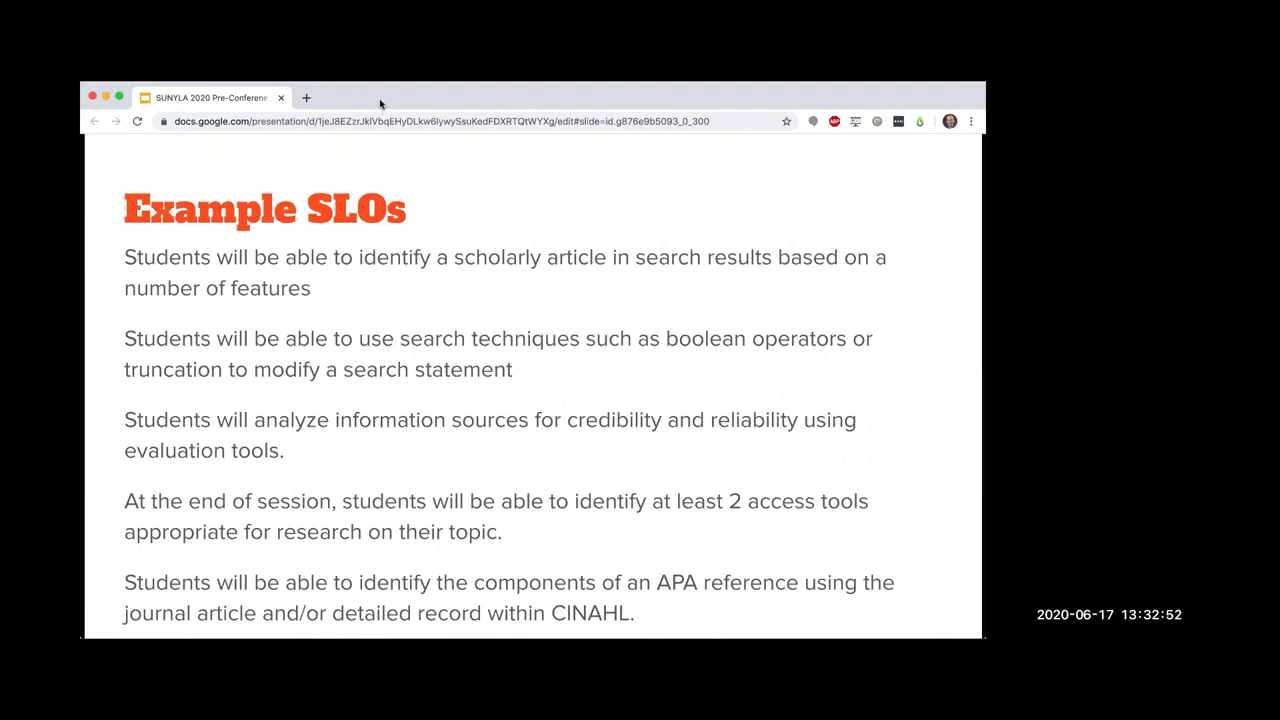
# - Advance to the Assessment Toolbox slide and follow its 53 Ways to Check for Understanding link
pyautogui.press('Right')
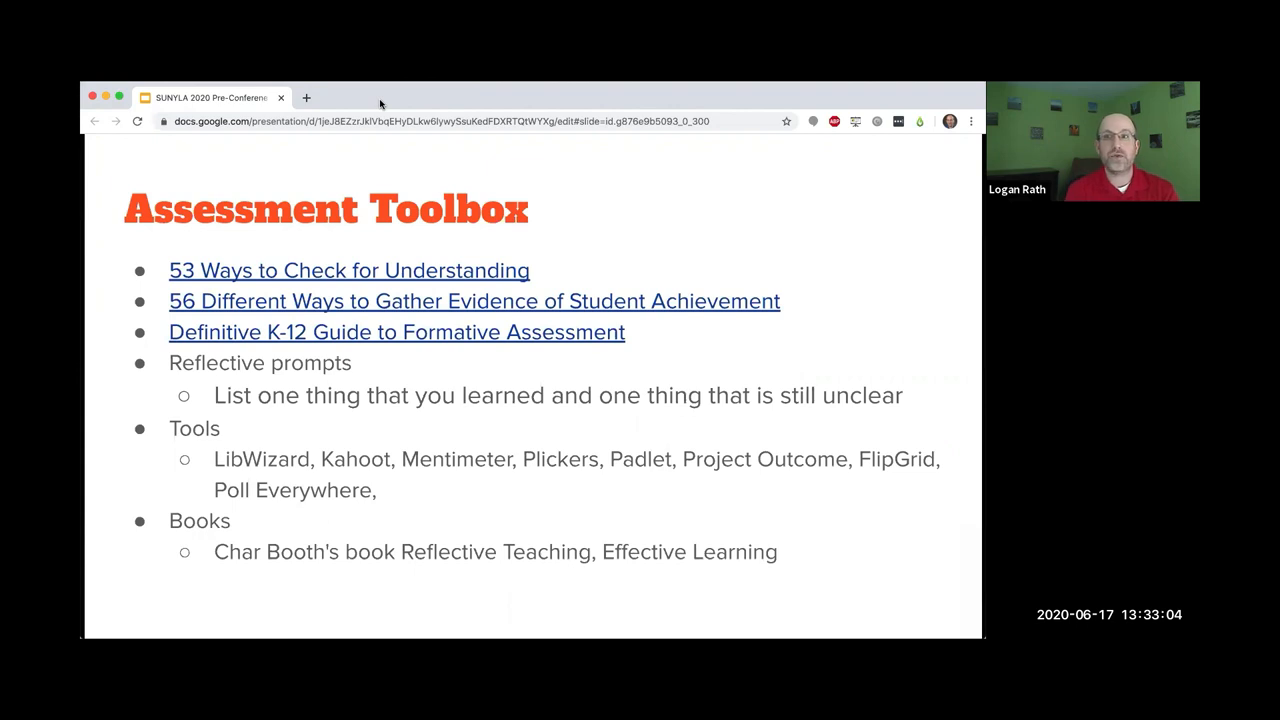
pyautogui.moveTo(356, 278)
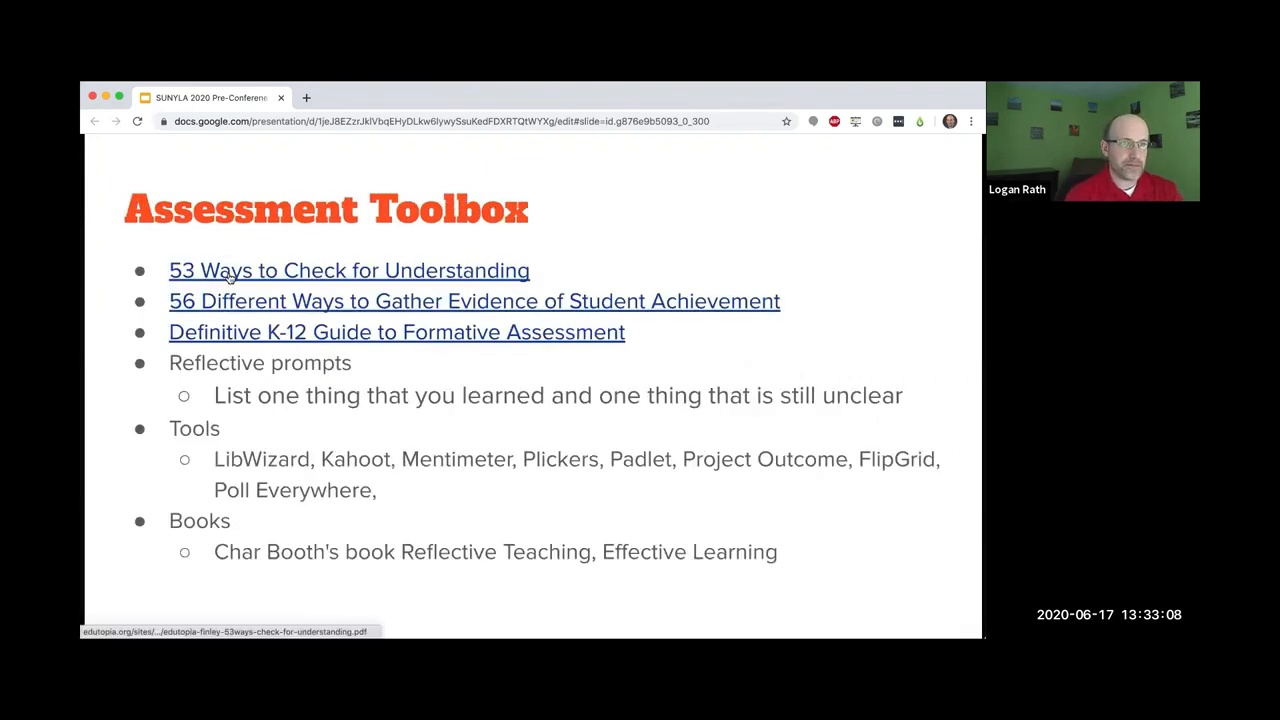
pyautogui.click(348, 270)
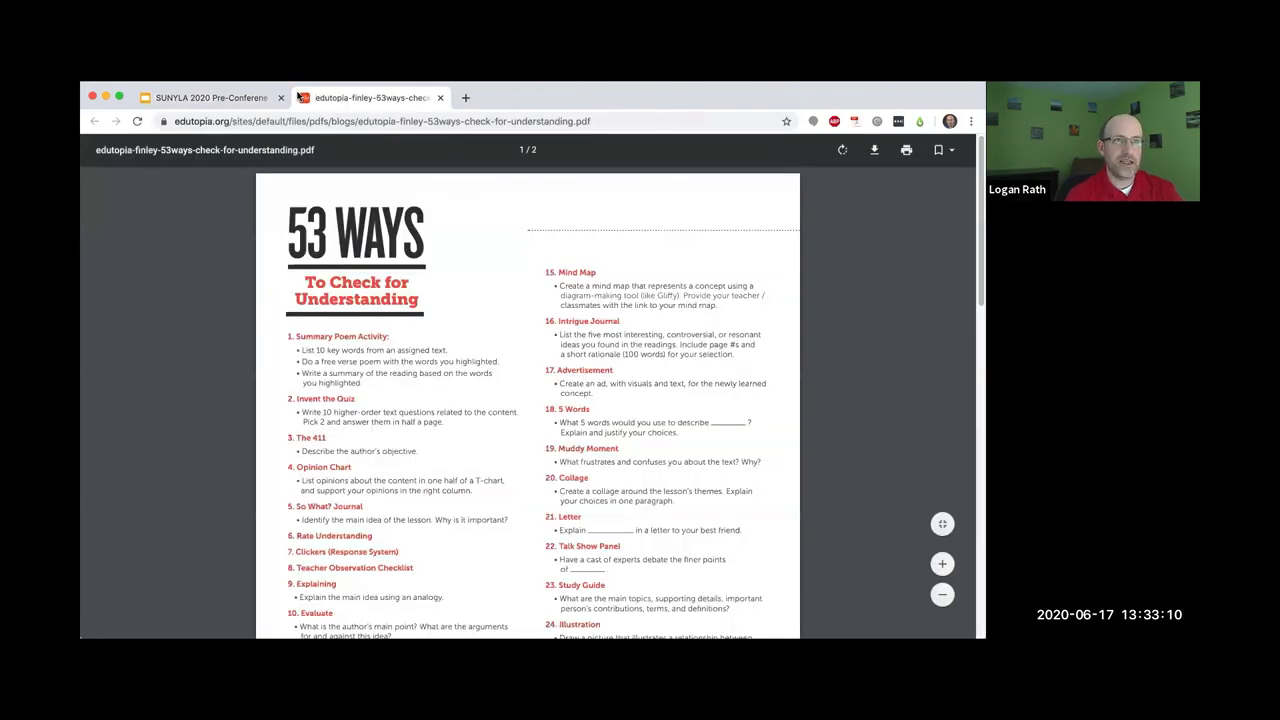
pyautogui.moveTo(532, 320)
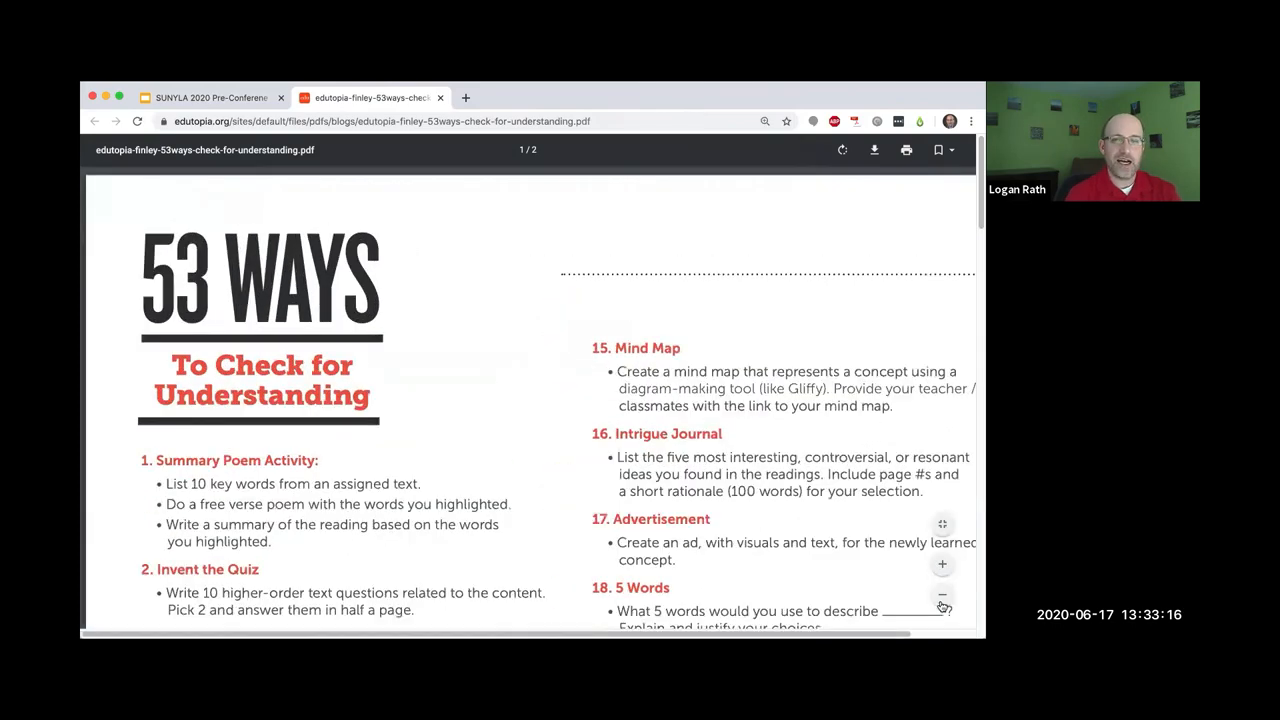
# - Scroll the 53 Ways handout down to item 53, Misconception Check
pyautogui.scroll(-3)
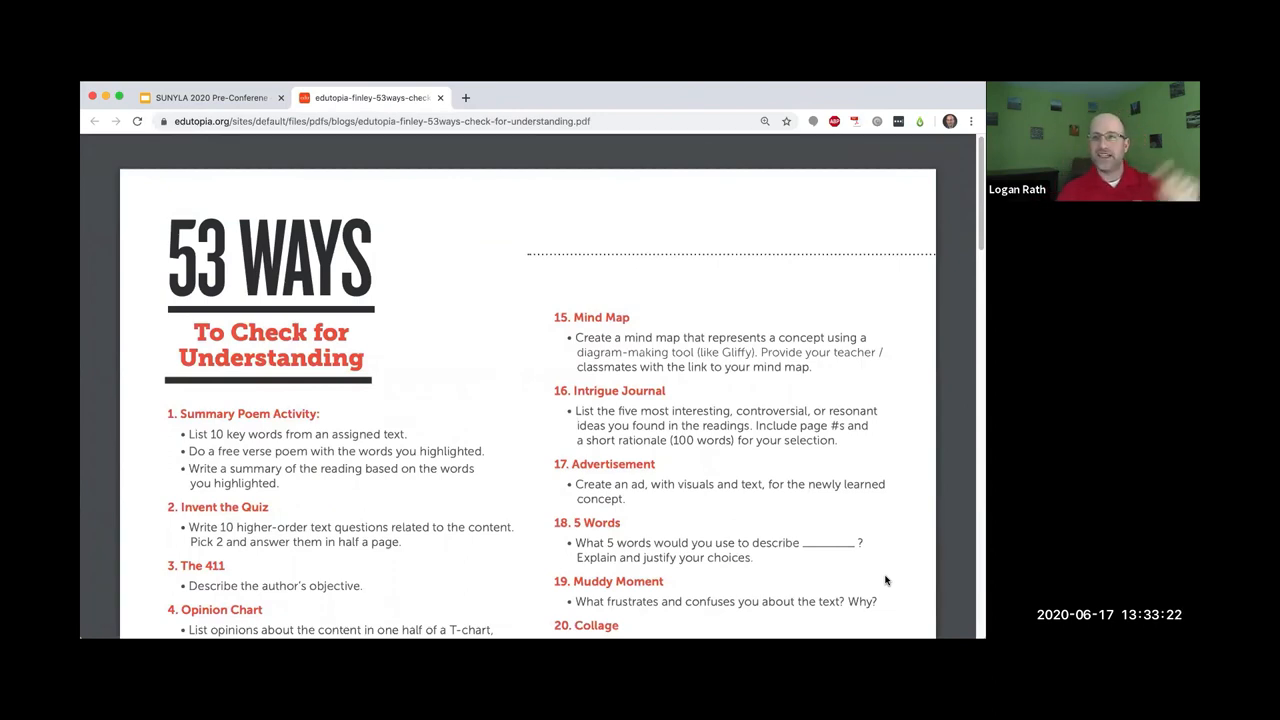
pyautogui.moveTo(884, 578)
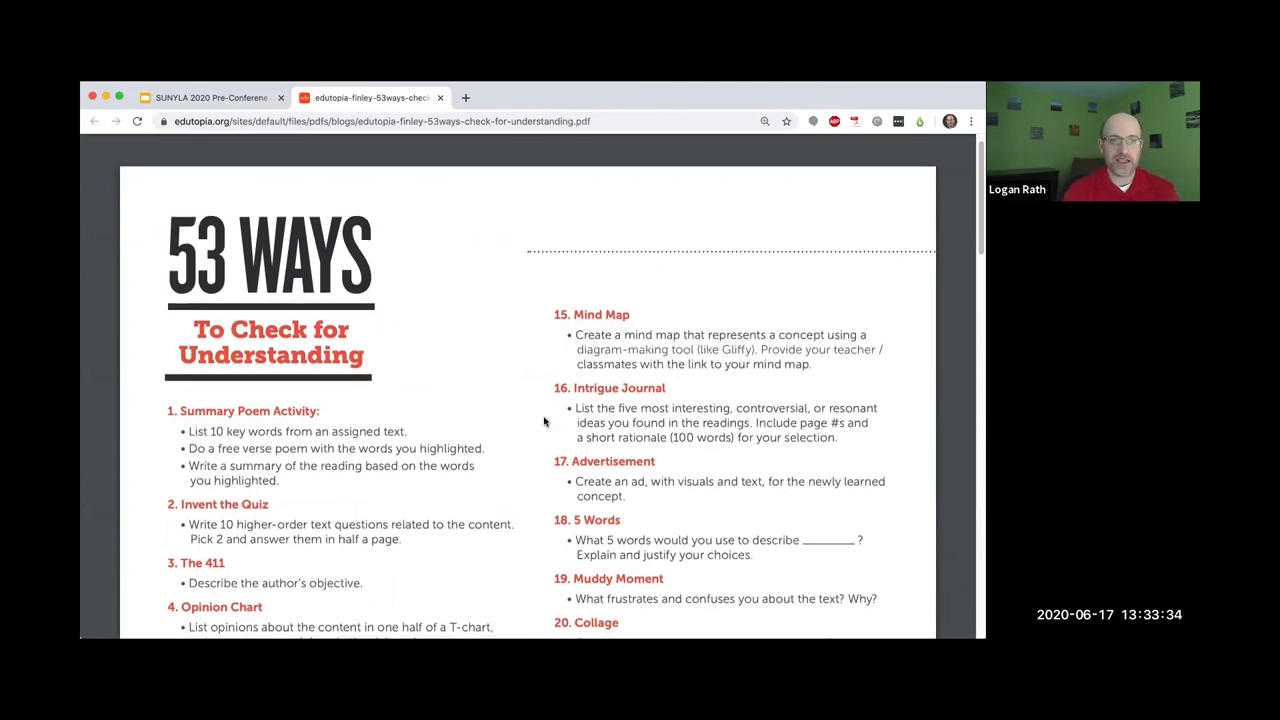
pyautogui.scroll(-3)
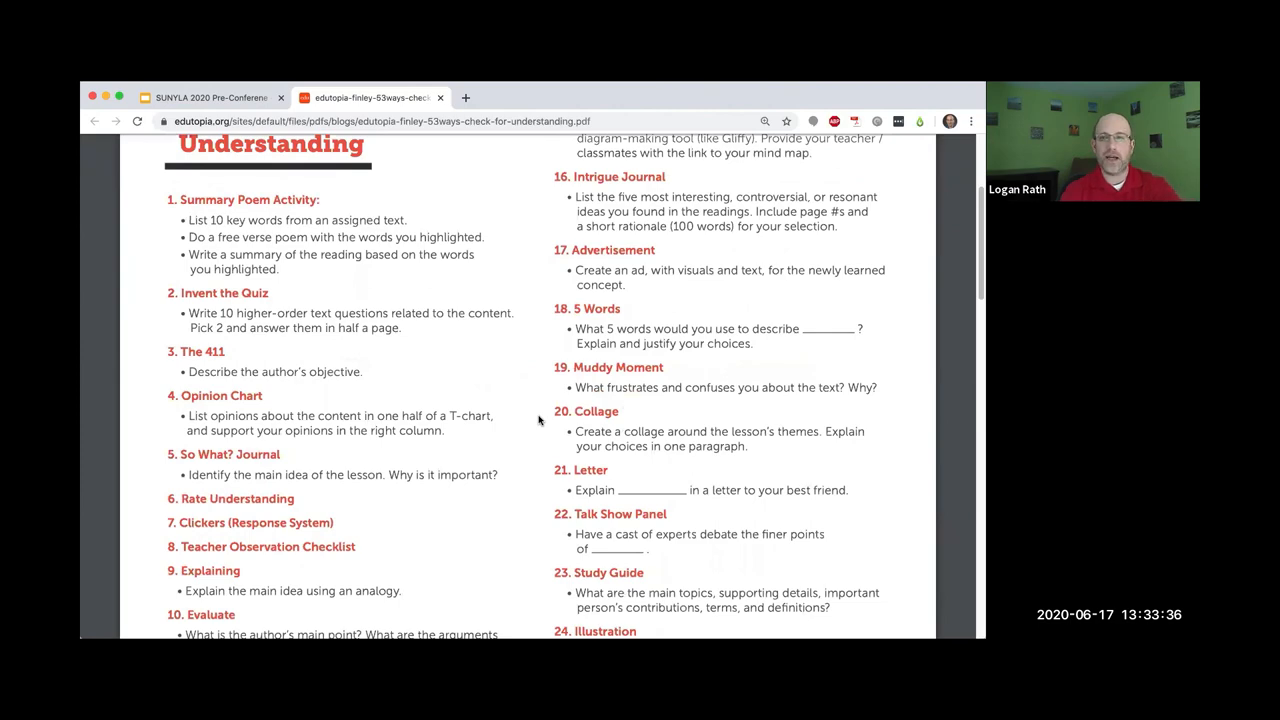
pyautogui.scroll(-3)
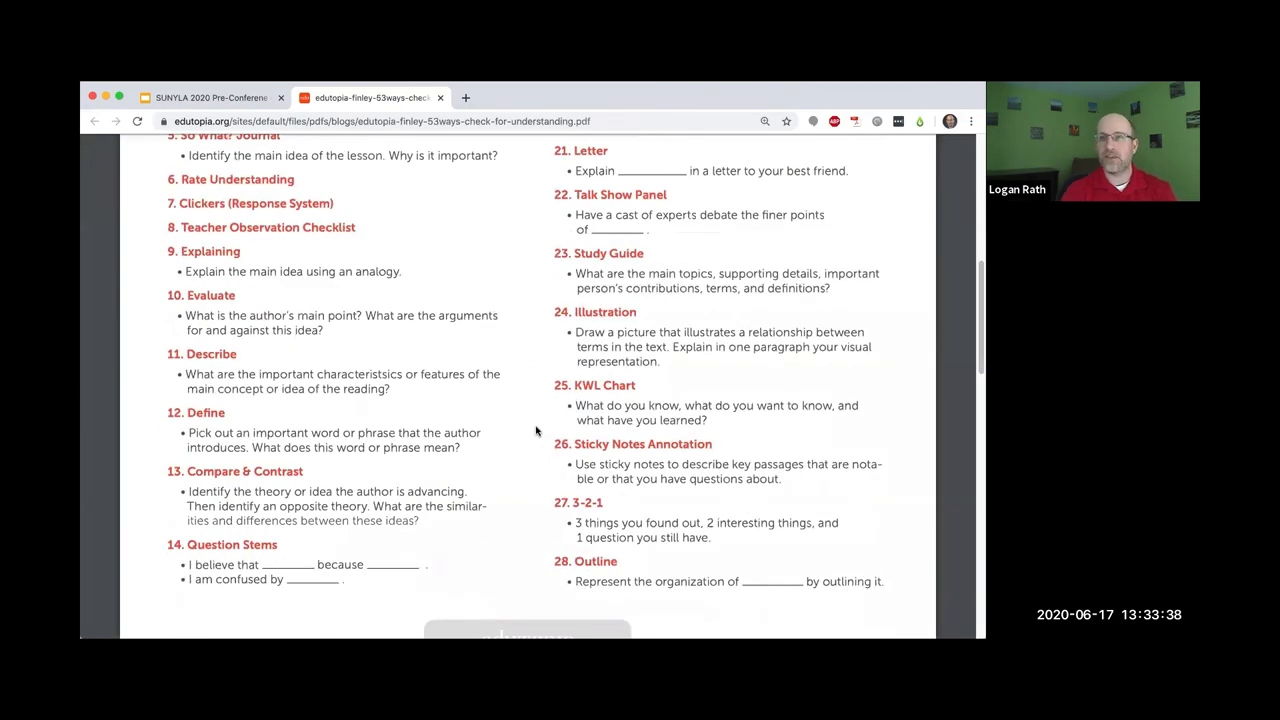
pyautogui.scroll(-3)
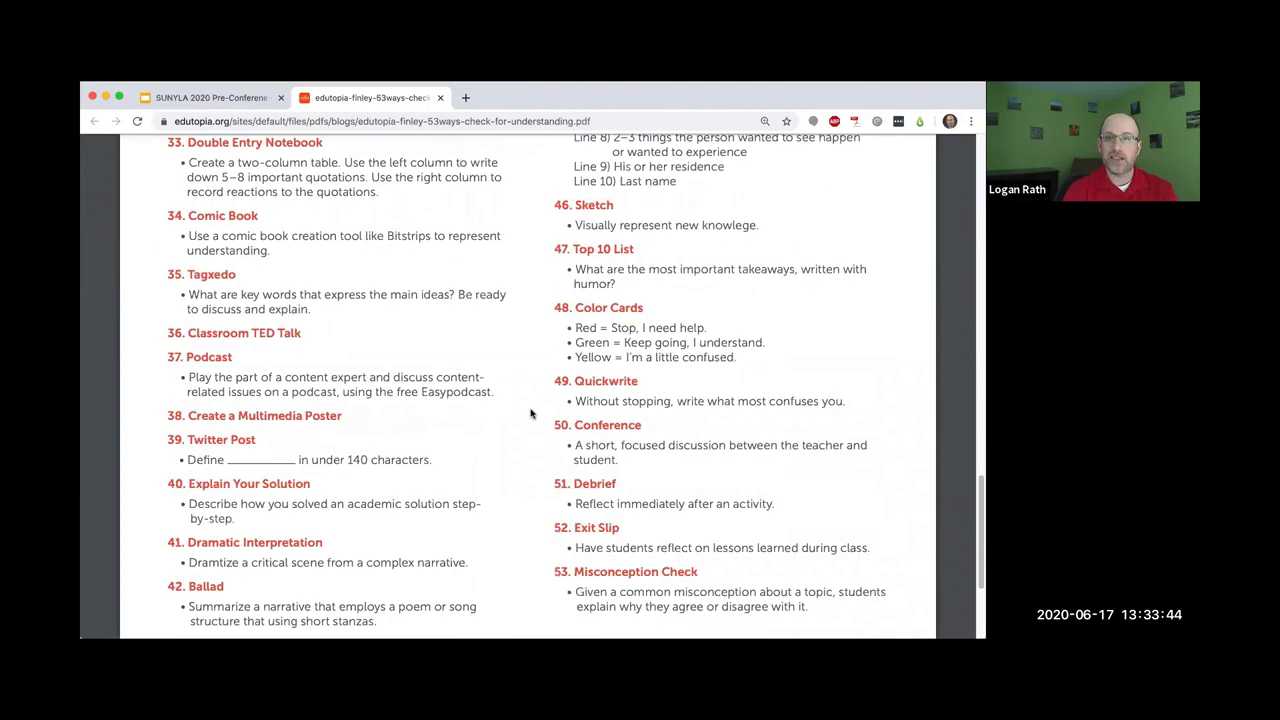
pyautogui.moveTo(508, 400)
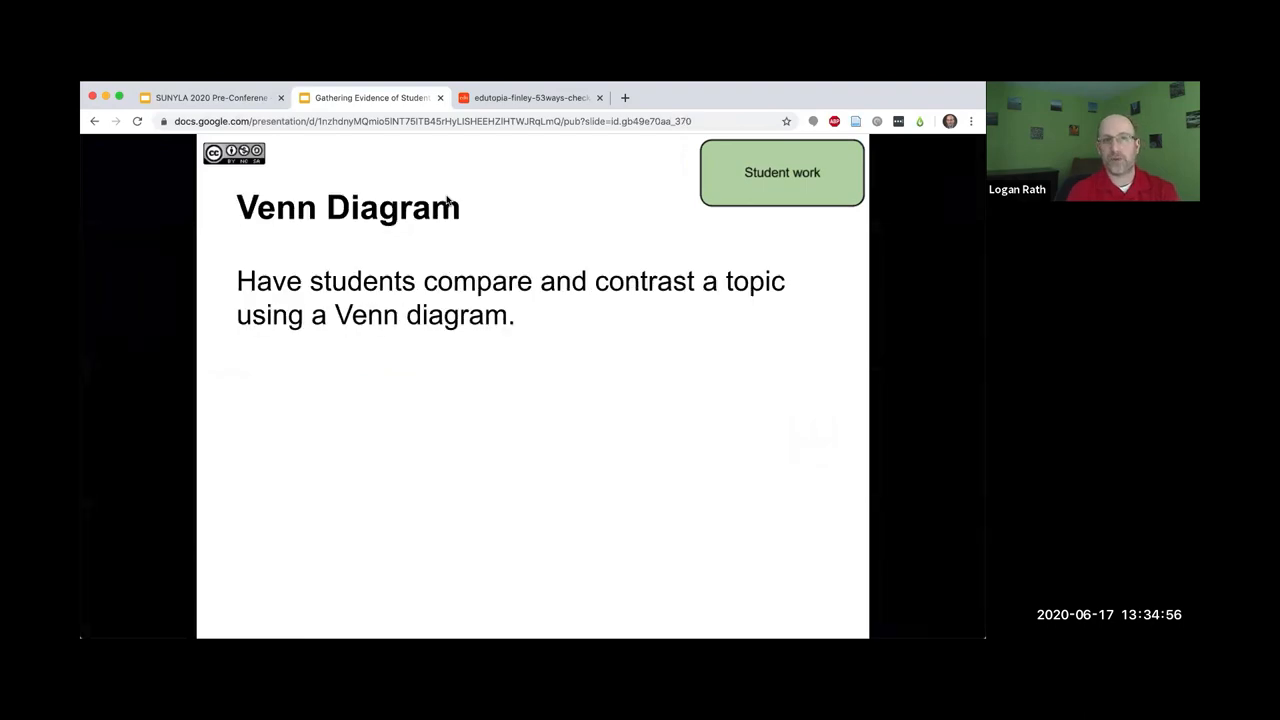
# - Return to the Assessment Toolbox slide and follow its Definitive K-12 Guide to Formative Assessment link
pyautogui.press('Right')
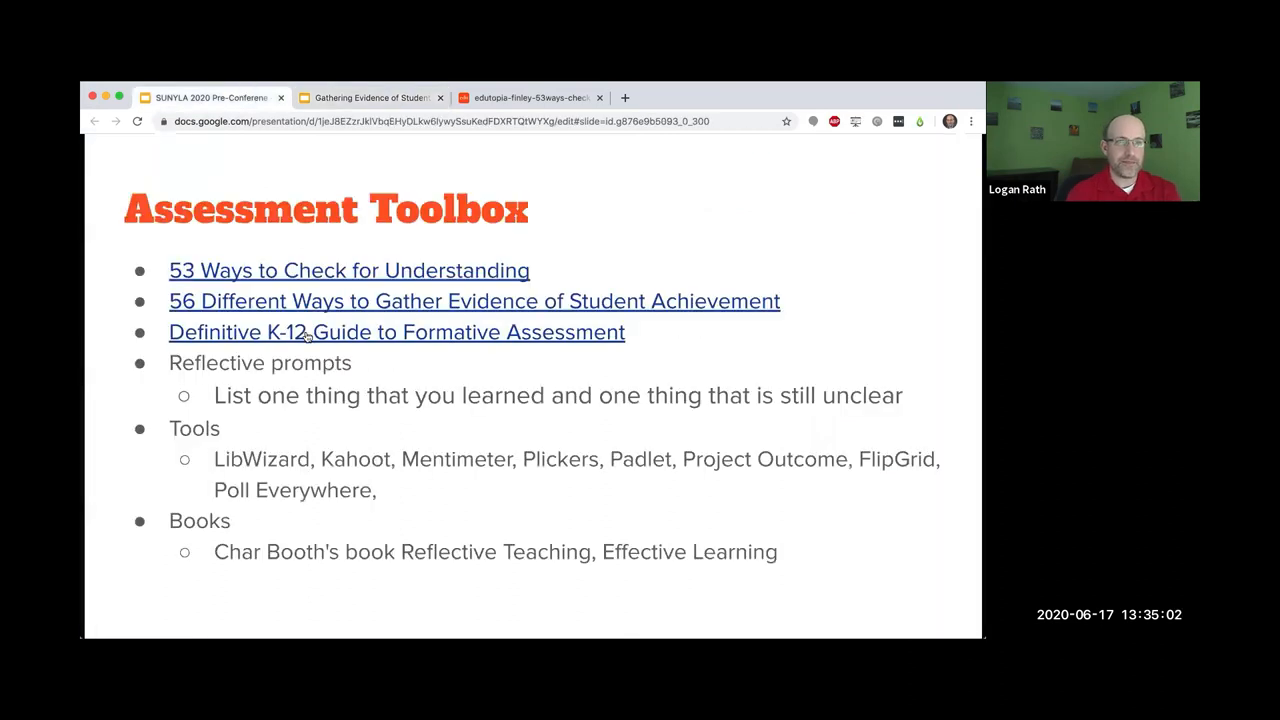
pyautogui.click(396, 332)
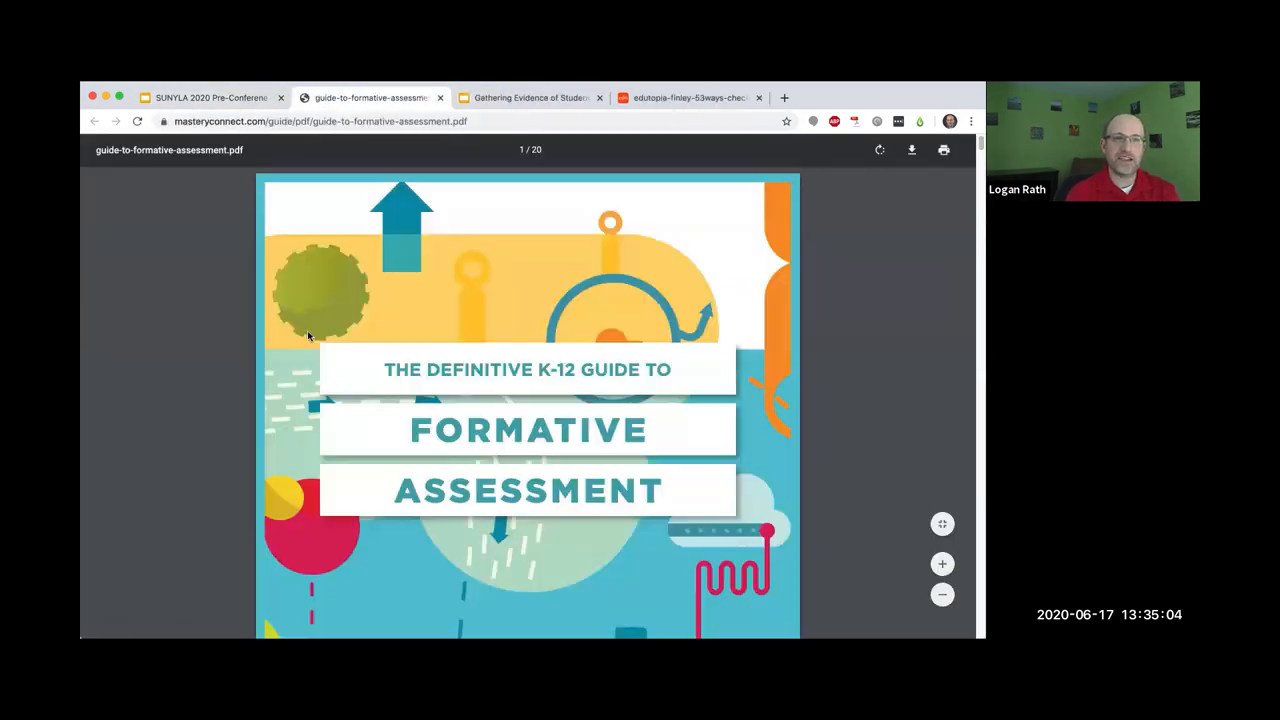
pyautogui.moveTo(756, 340)
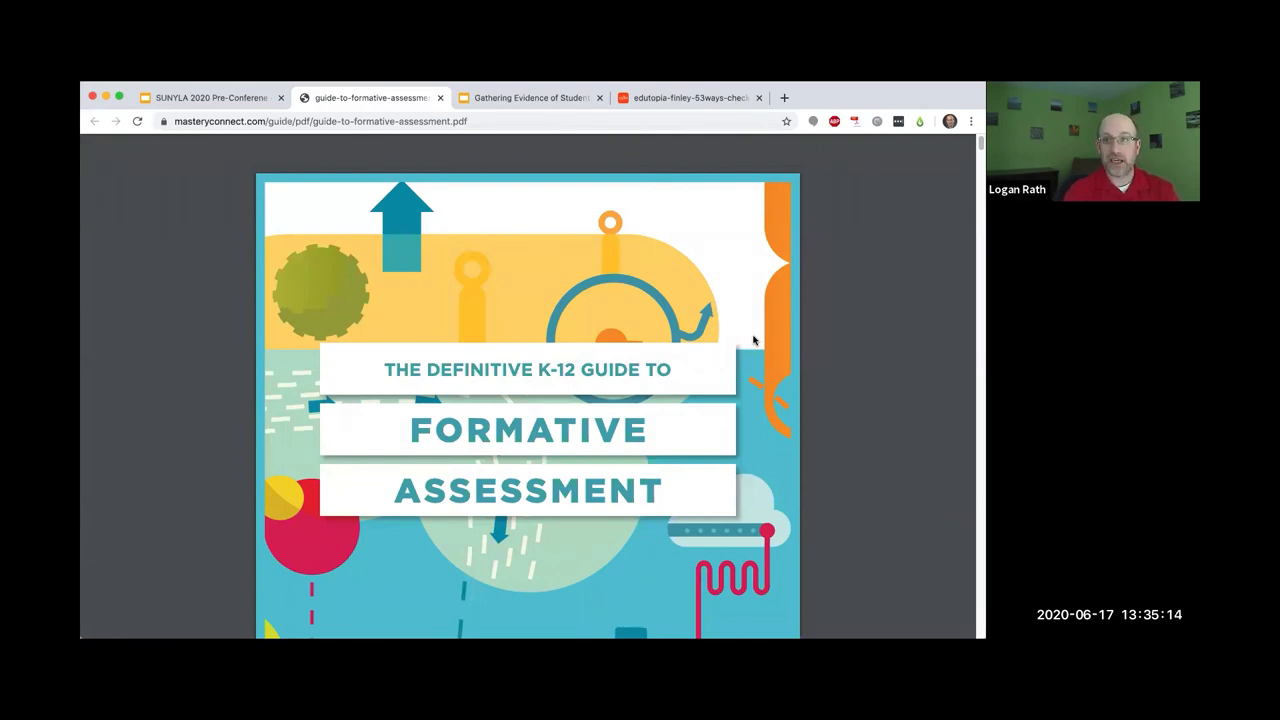
# - Scroll the guide to strategies 7 Collages and 8 Mini Meetings, then switch back to the slide deck
pyautogui.scroll(-3)
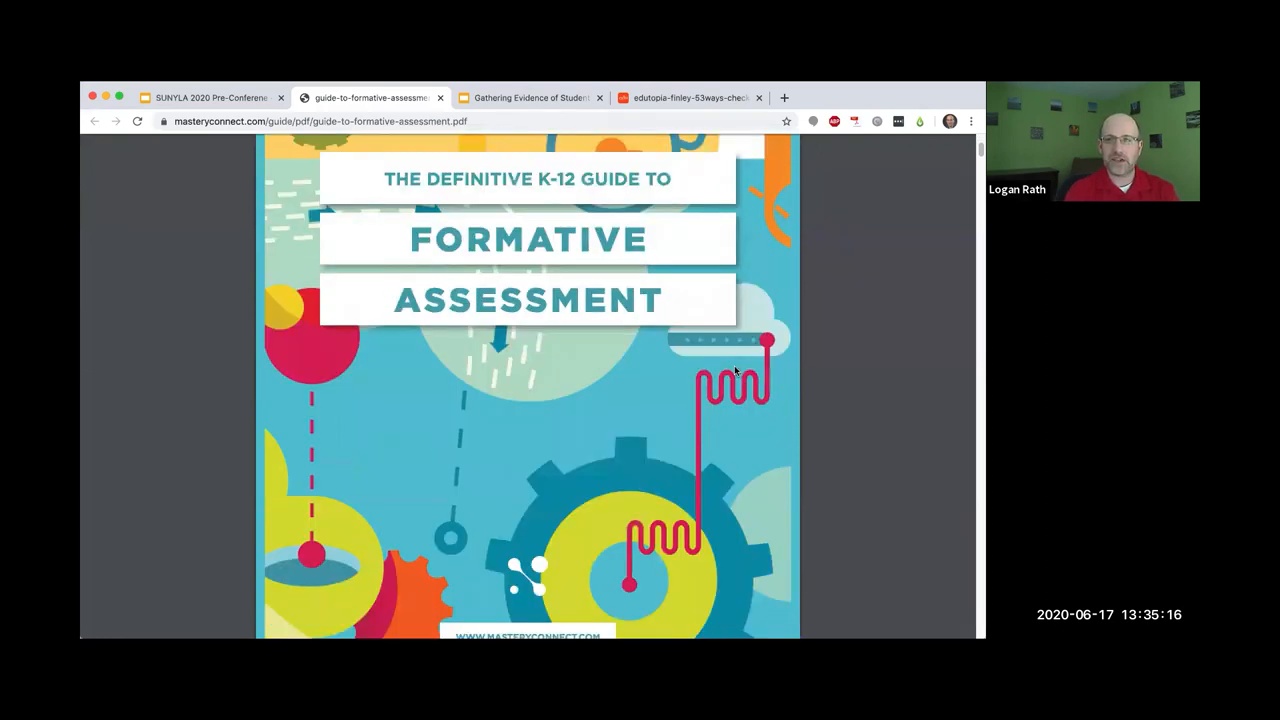
pyautogui.scroll(-3)
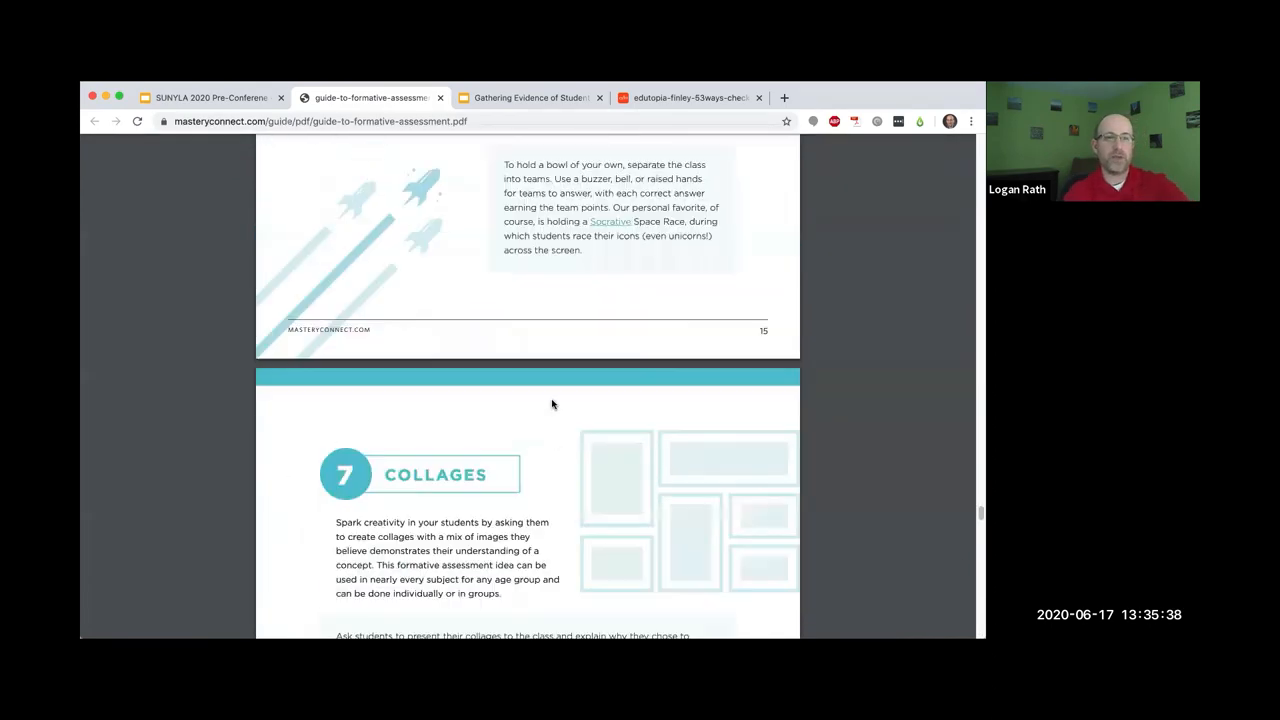
pyautogui.scroll(3)
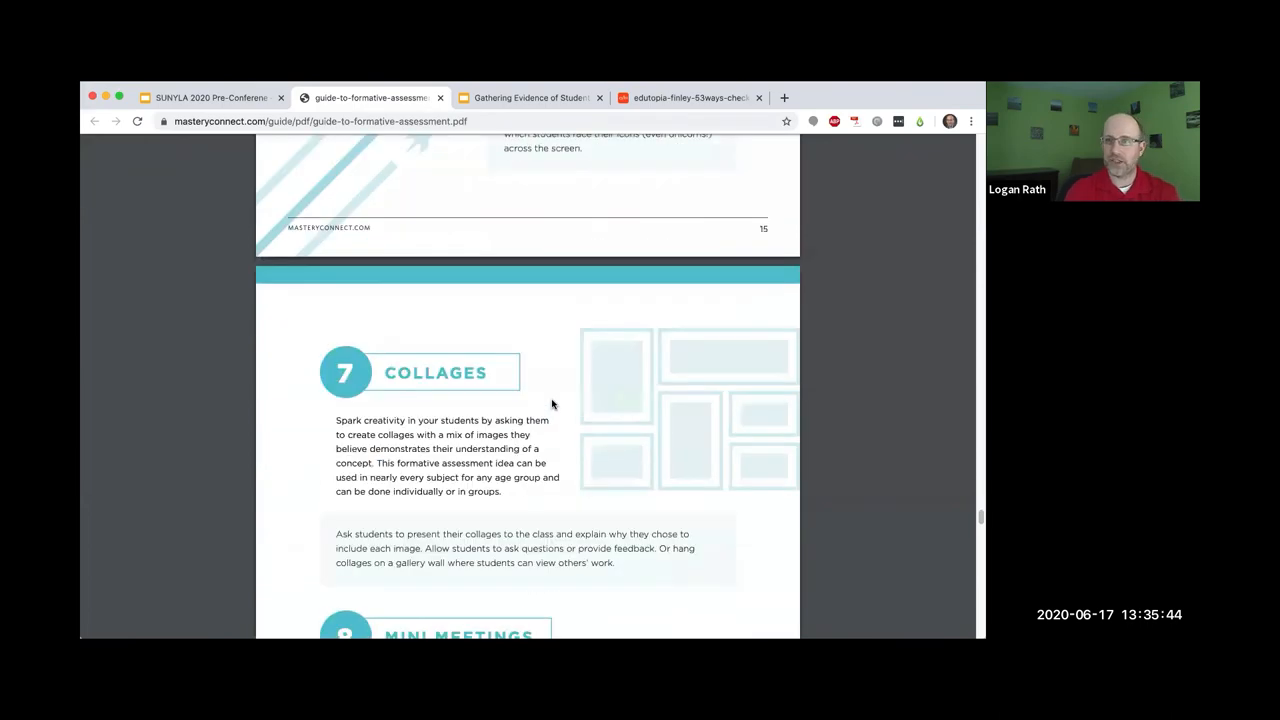
pyautogui.scroll(-3)
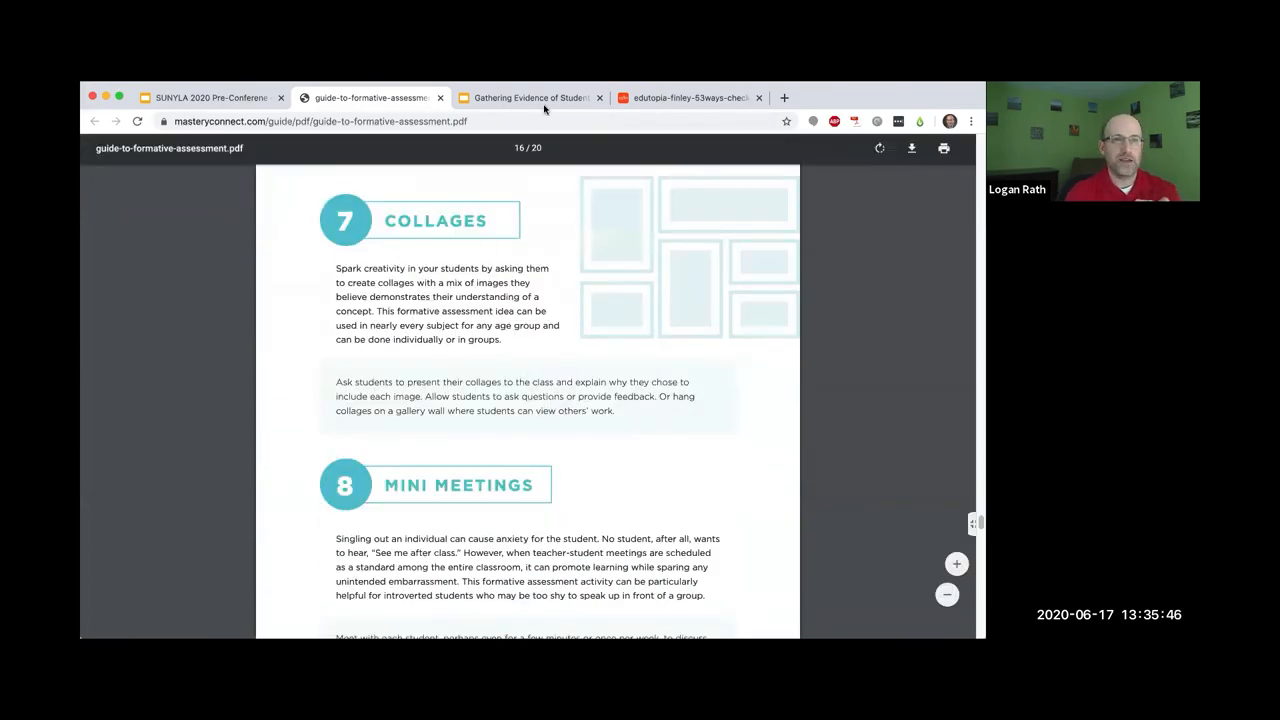
pyautogui.click(204, 96)
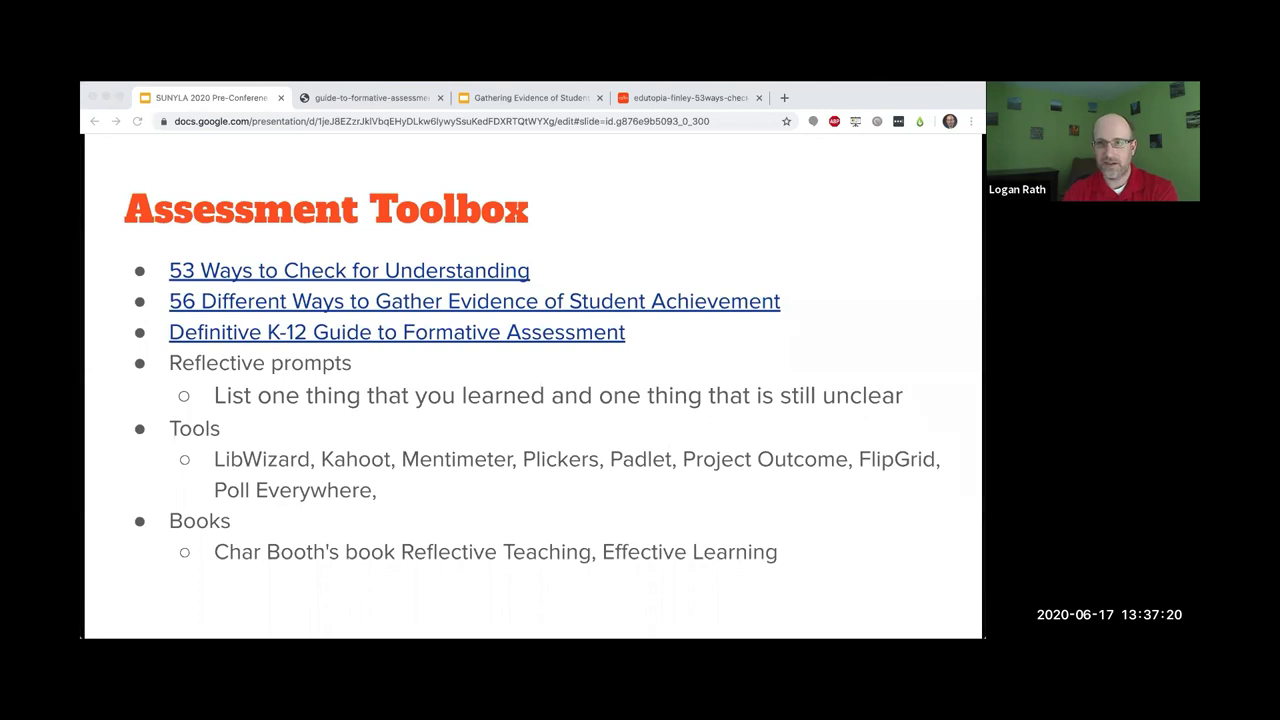
pyautogui.moveTo(796, 570)
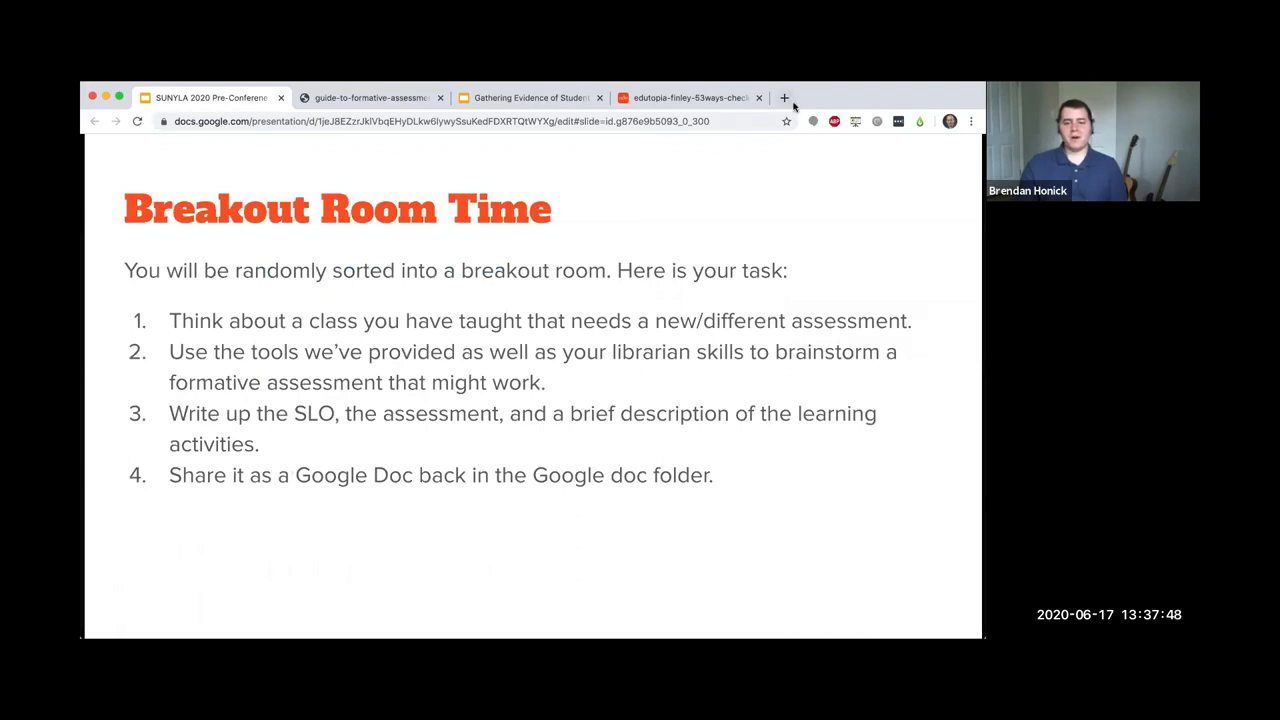
# - Start a blank new browser tab after reaching the Breakout Room Time slide
pyautogui.click(784, 96)
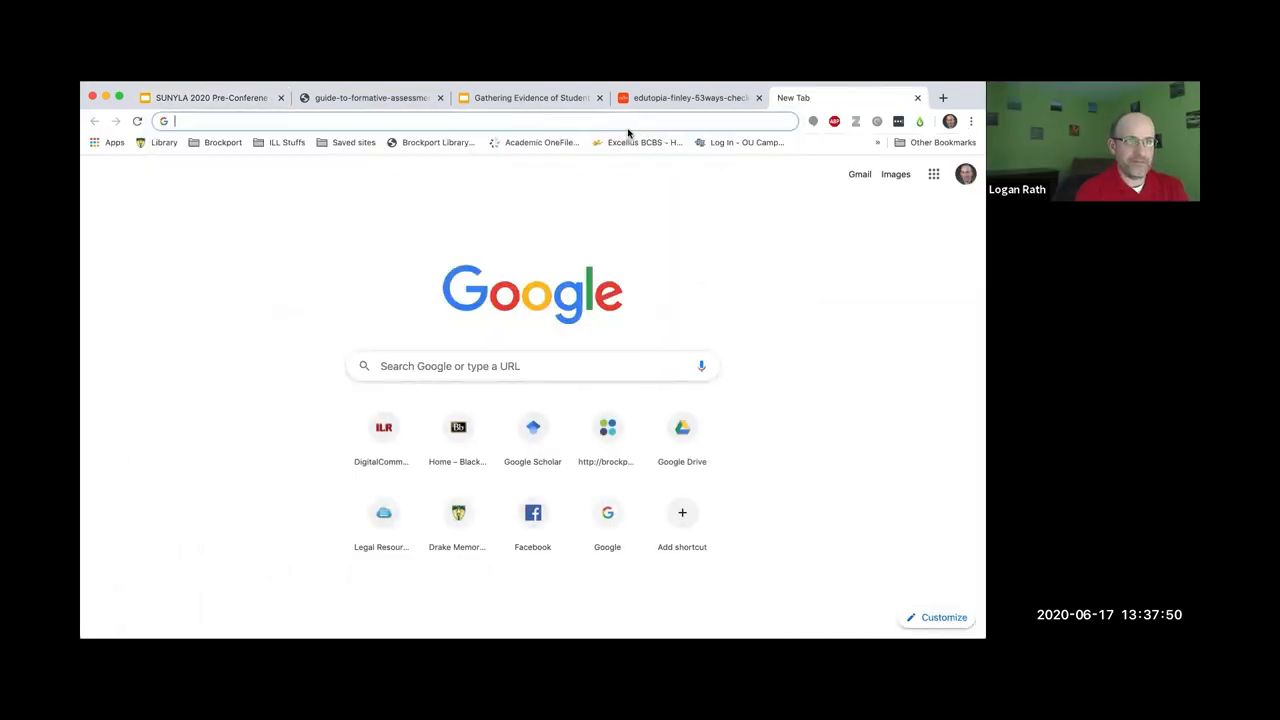
# - Search the web for 'plickers' and load the official Plickers home page
pyautogui.write('plickers.com')
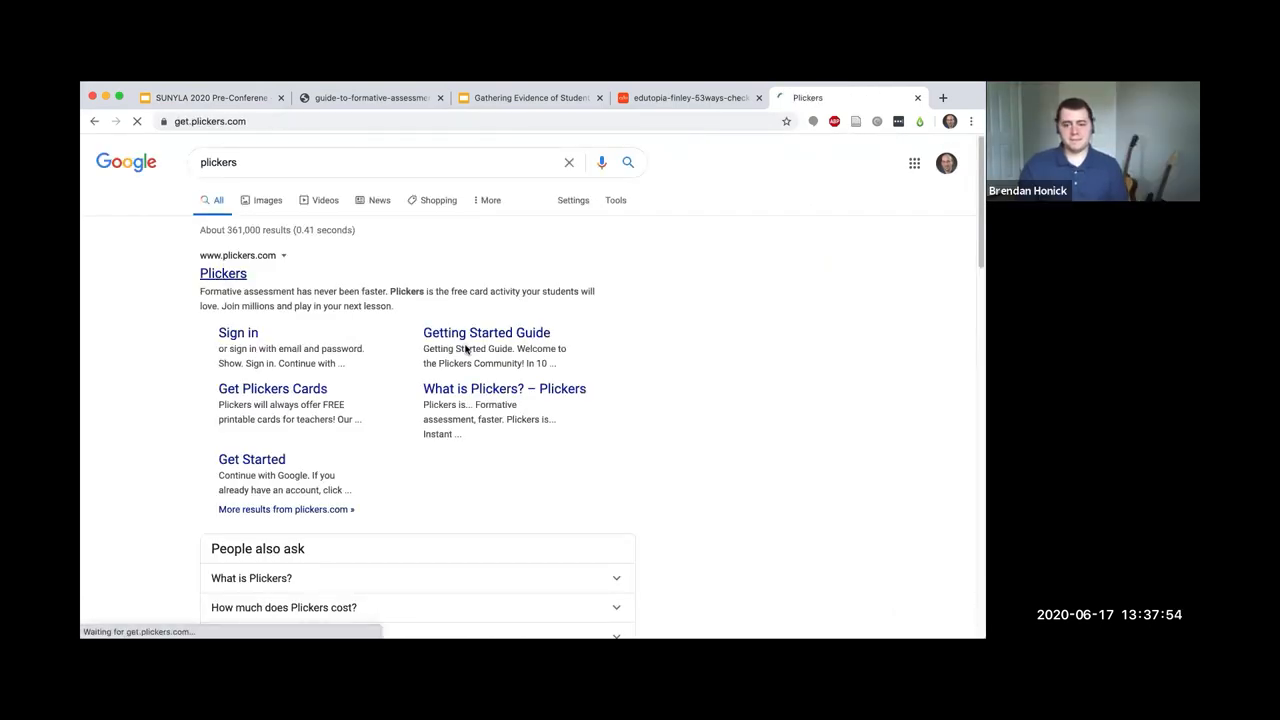
pyautogui.click(224, 272)
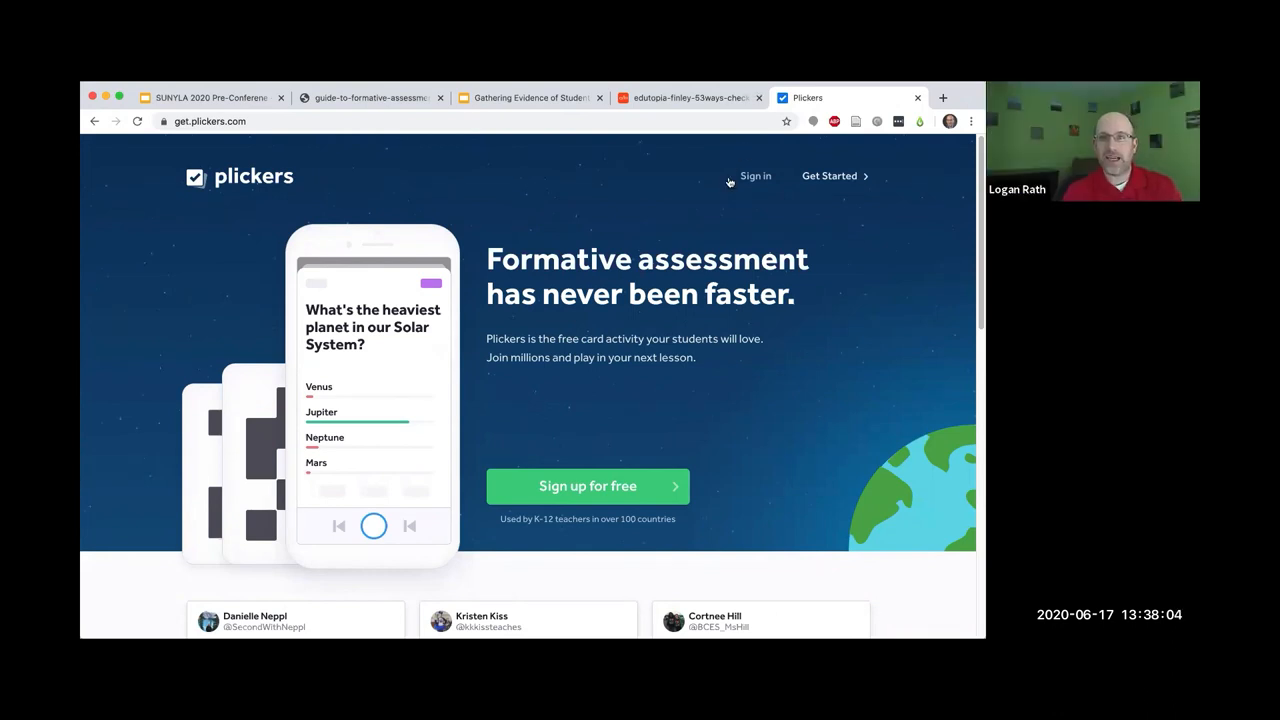
pyautogui.moveTo(248, 432)
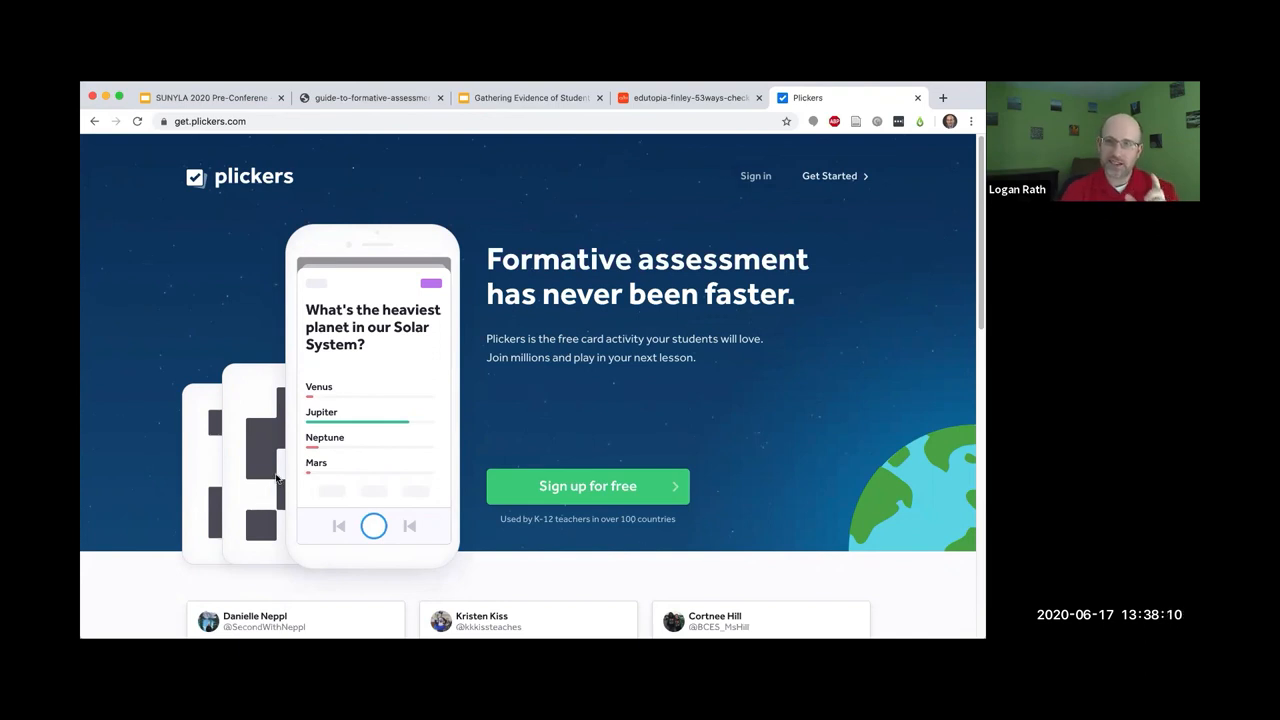
pyautogui.moveTo(322, 398)
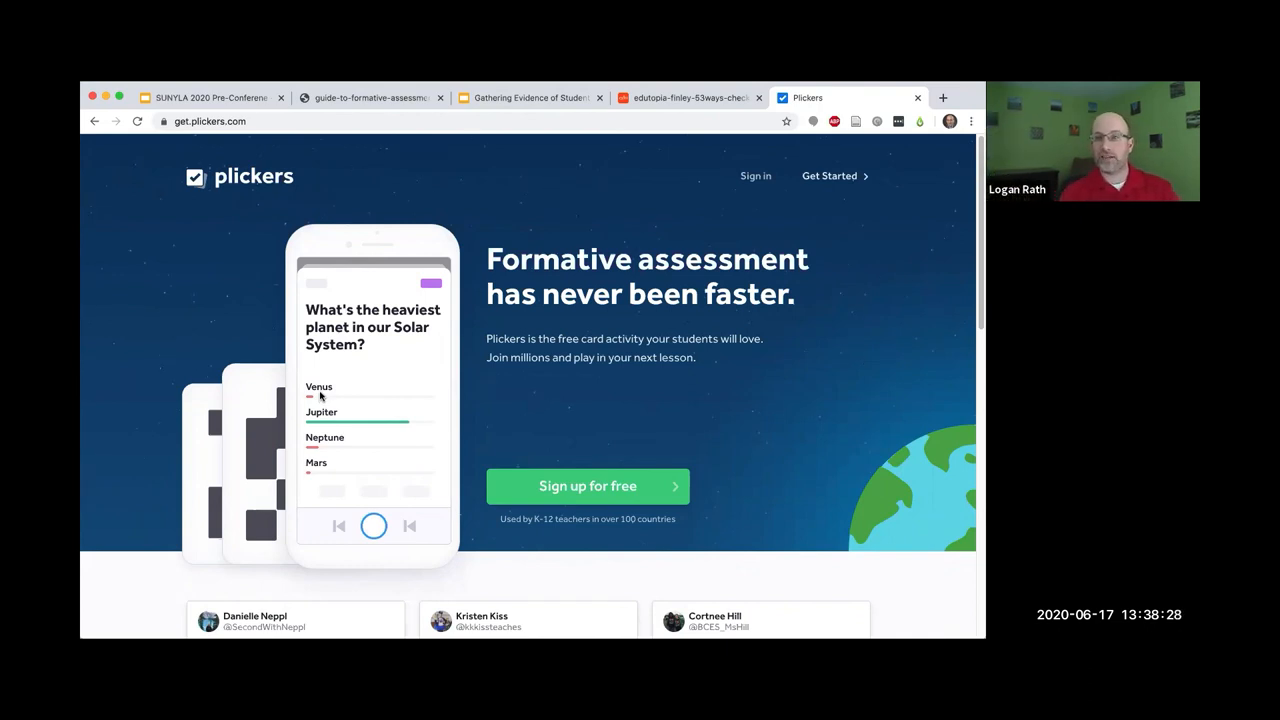
pyautogui.moveTo(688, 348)
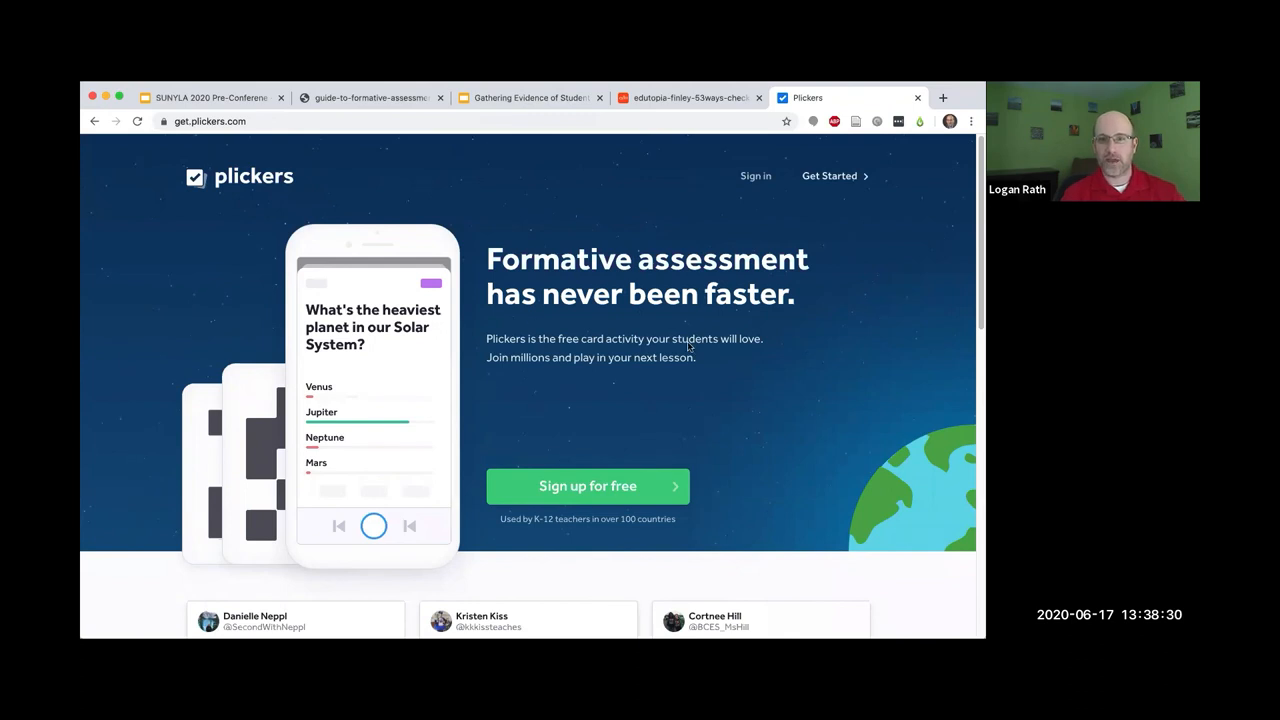
pyautogui.moveTo(732, 312)
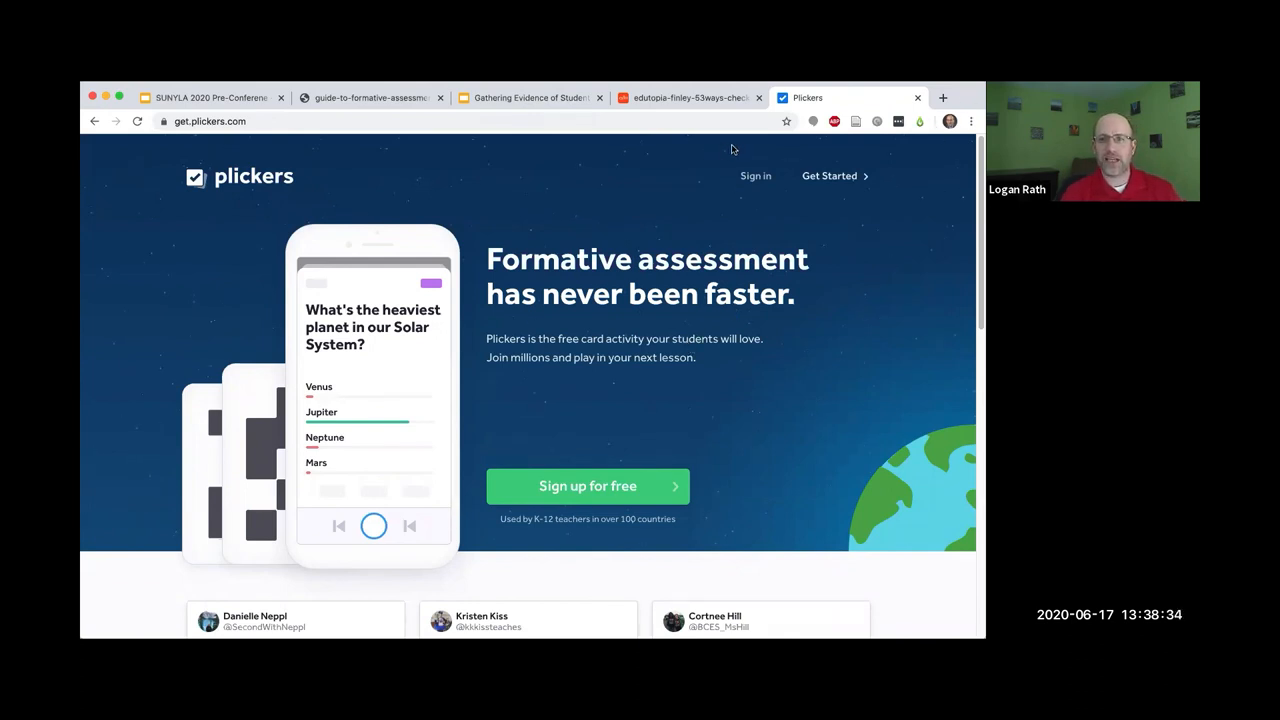
pyautogui.moveTo(560, 184)
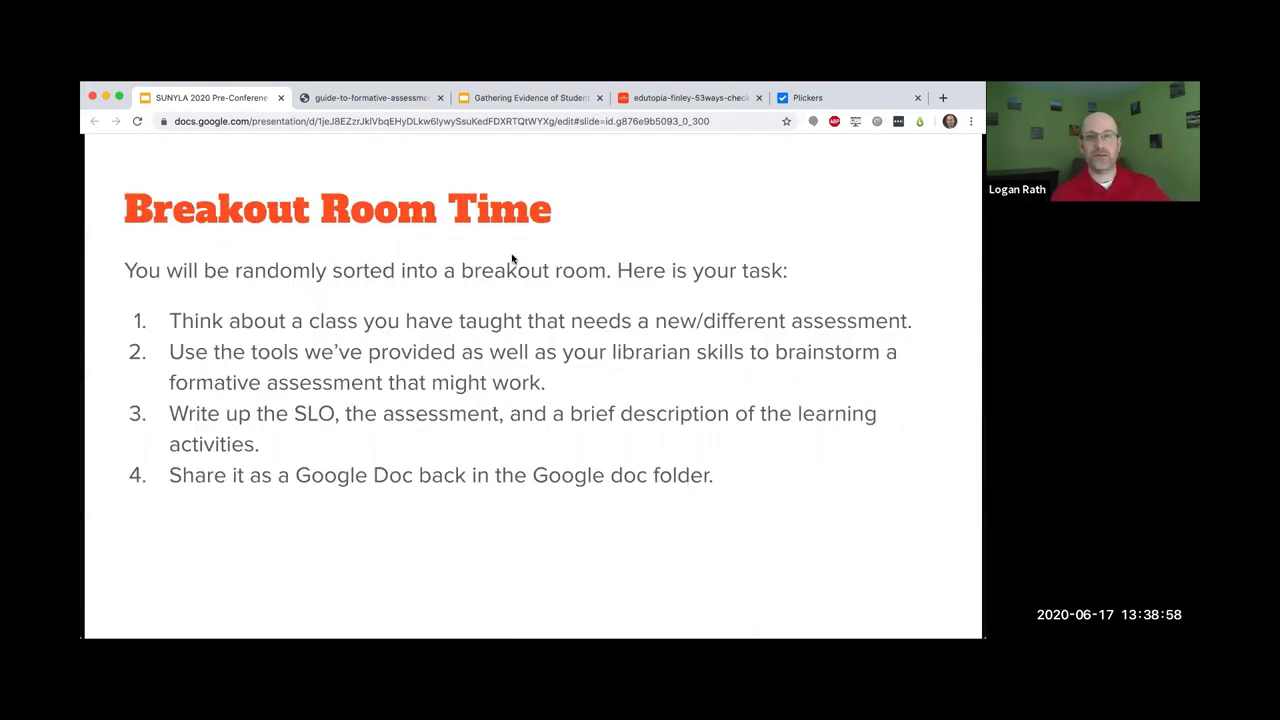
pyautogui.moveTo(510, 180)
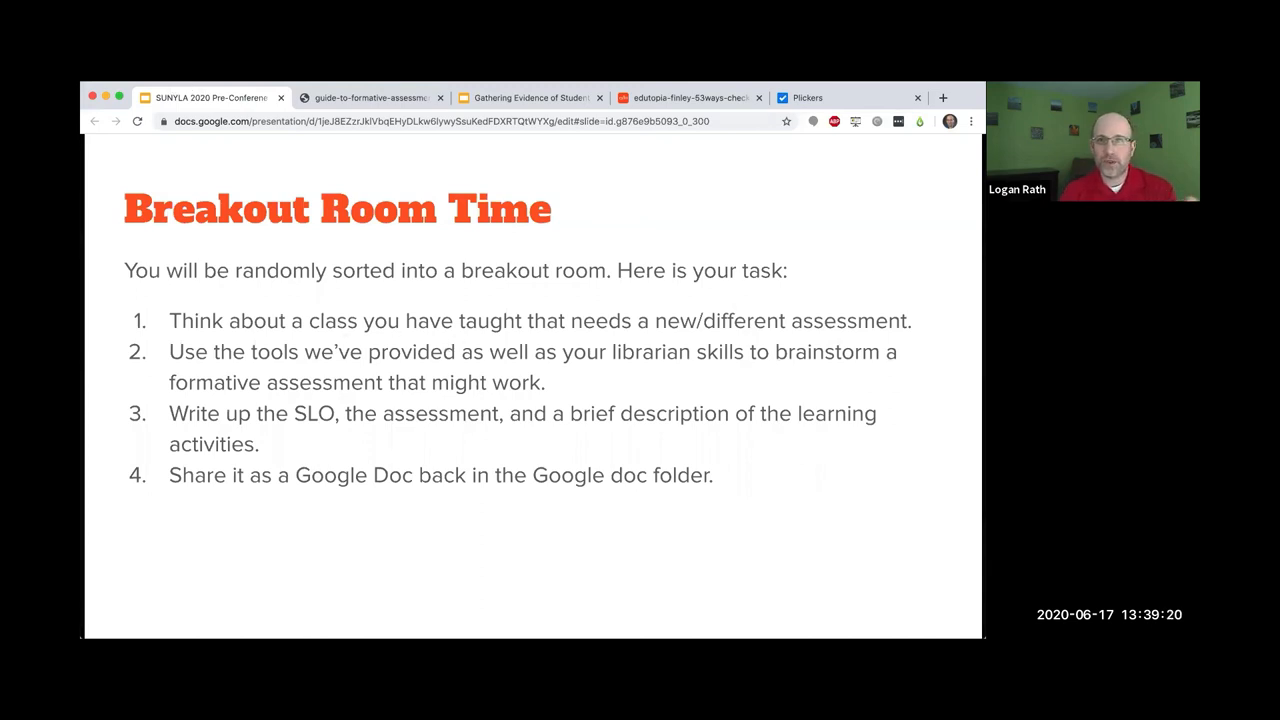
pyautogui.moveTo(758, 114)
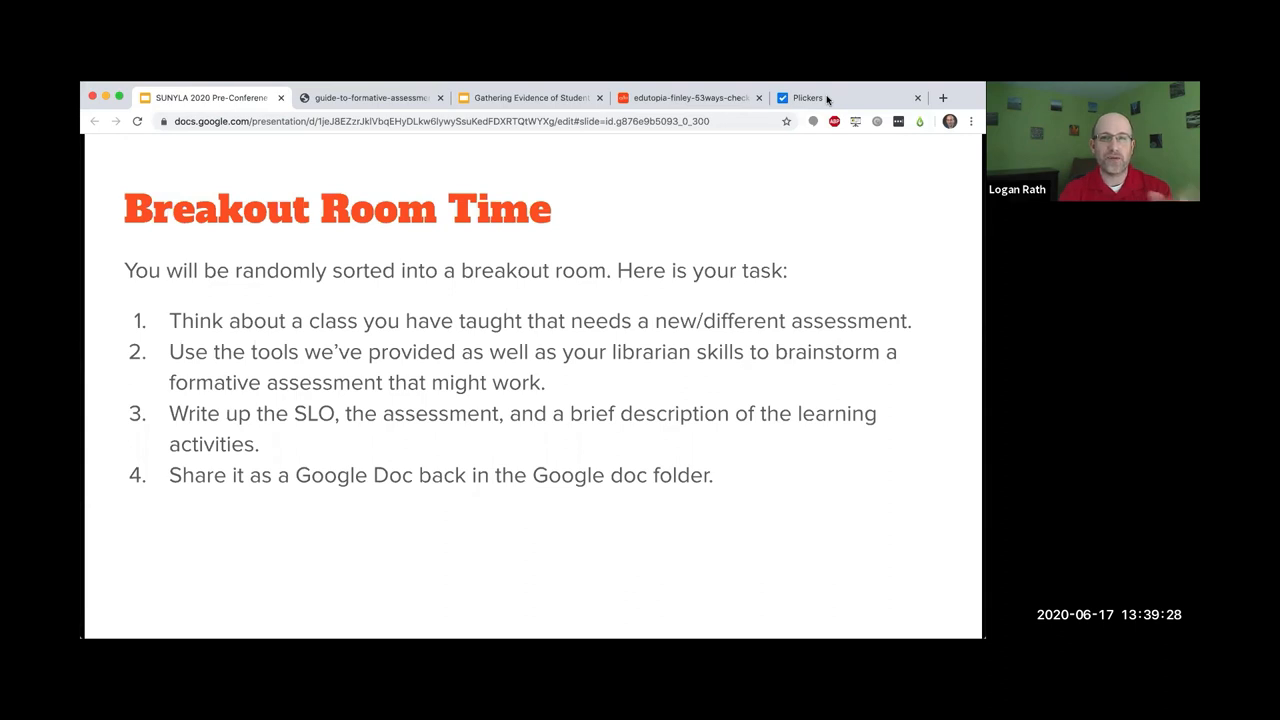
pyautogui.moveTo(652, 258)
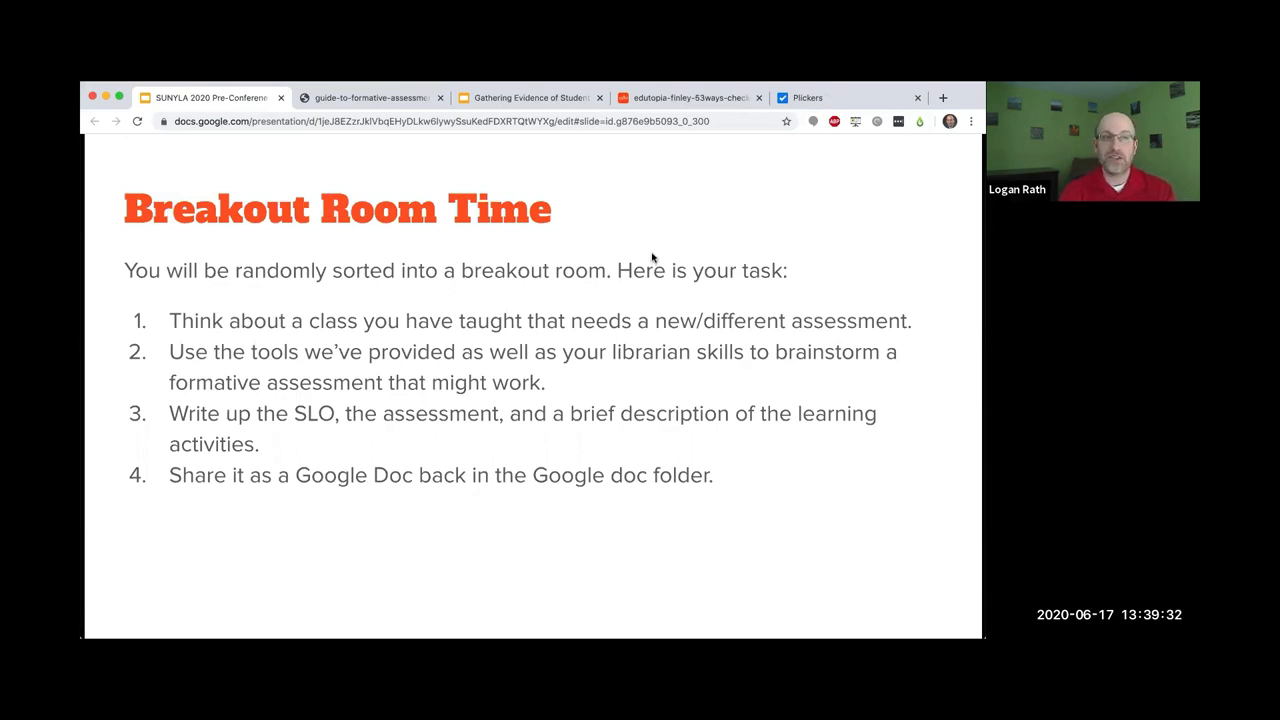
pyautogui.moveTo(840, 88)
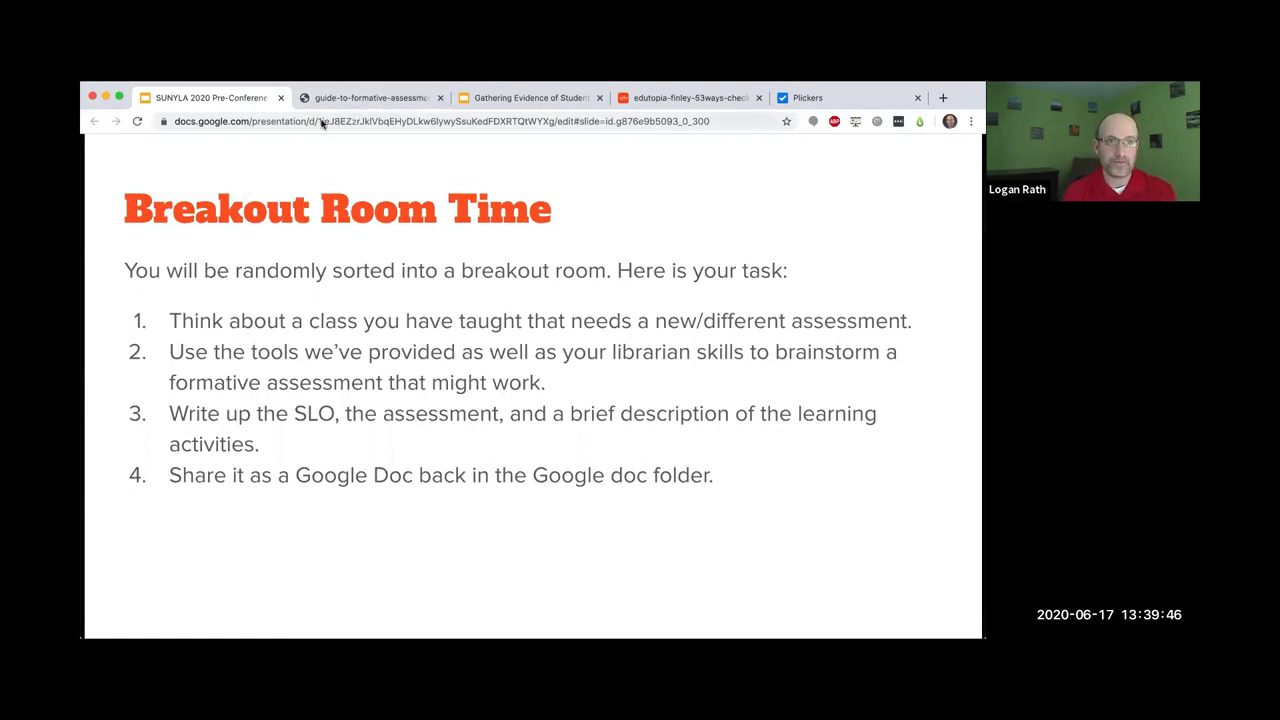
pyautogui.moveTo(552, 596)
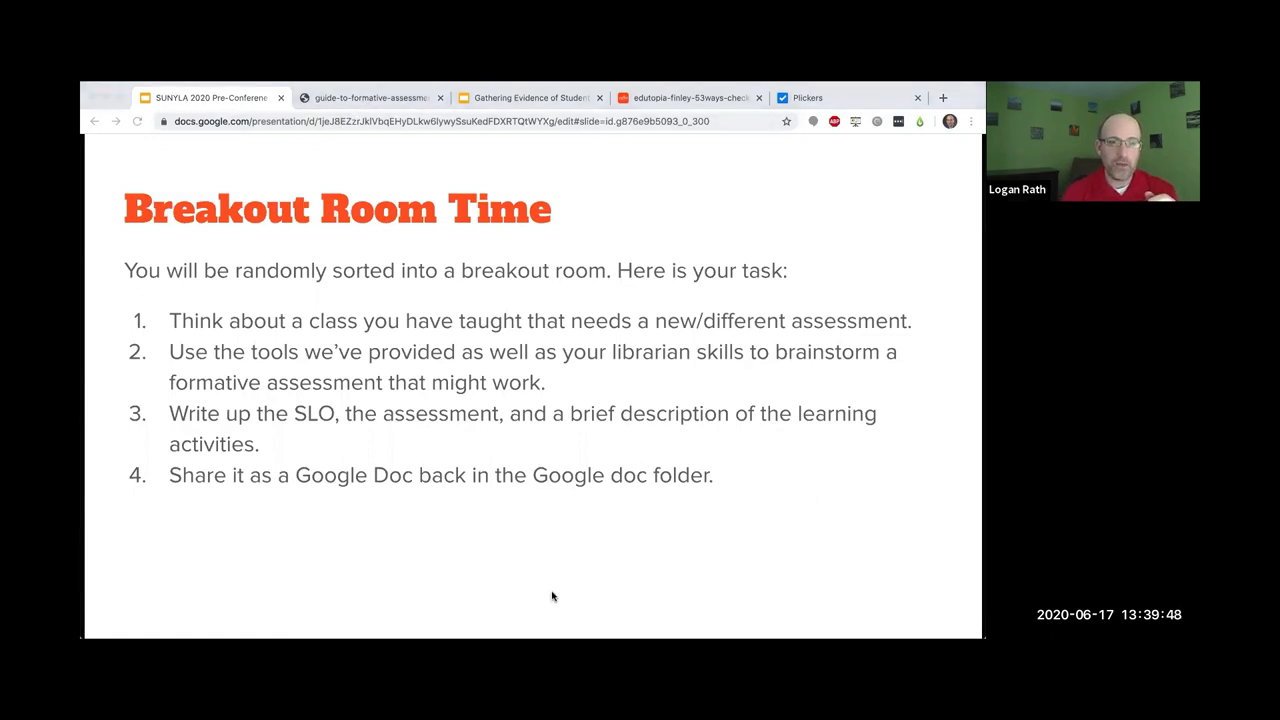
pyautogui.moveTo(516, 292)
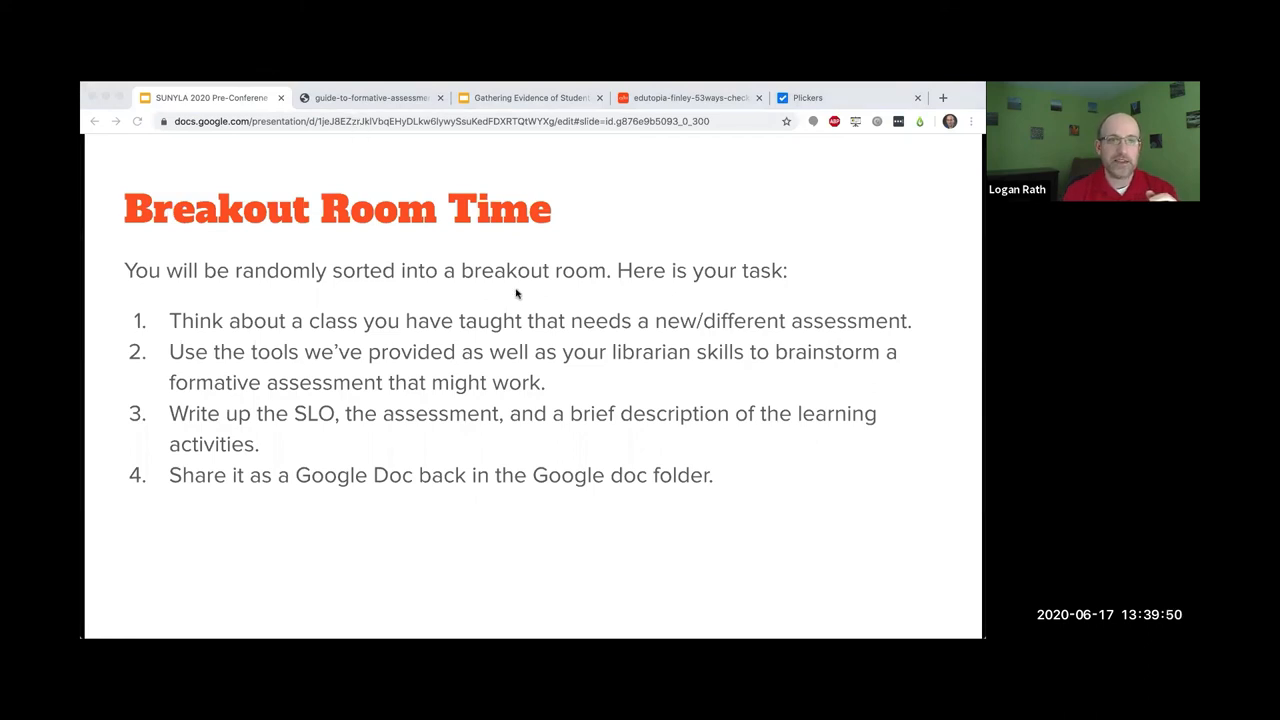
pyautogui.moveTo(220, 278)
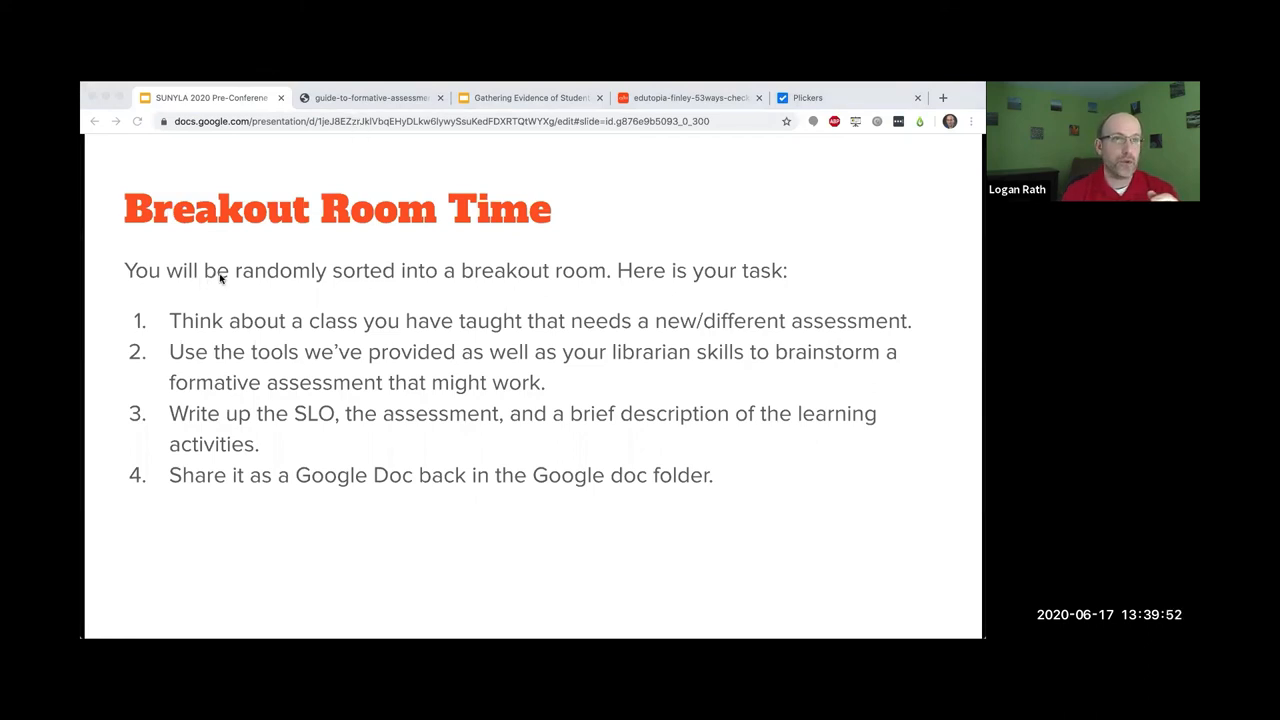
# - Switch to the Drive tab showing the SUNYLA 2020 Pre-Conference Folder
pyautogui.click(330, 96)
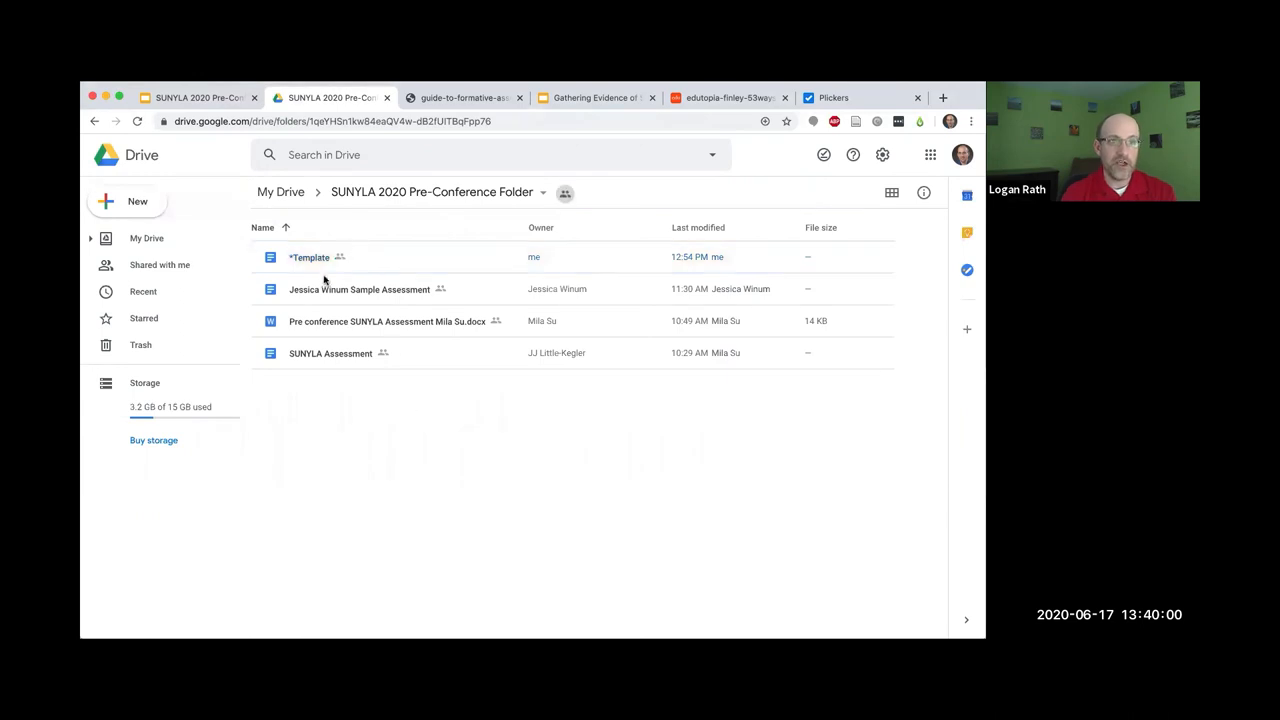
# - Open the *Template document from the folder in Google Docs
pyautogui.doubleClick(308, 256)
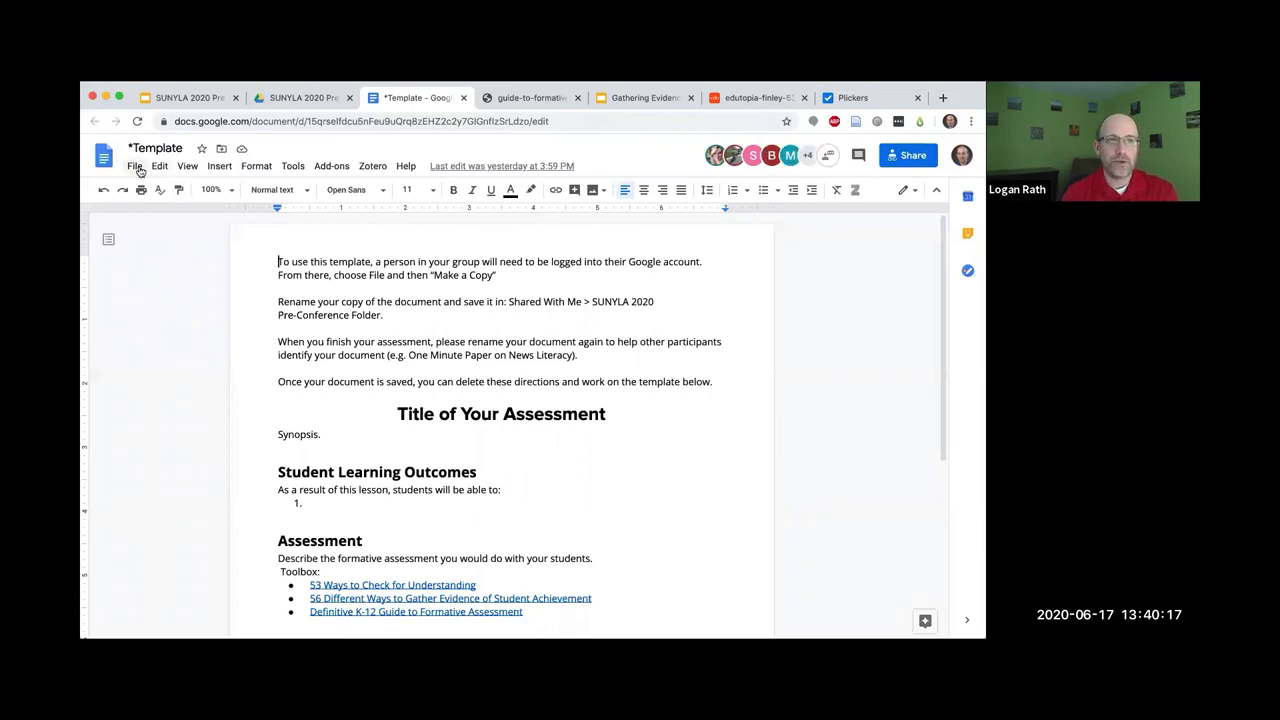
pyautogui.click(136, 164)
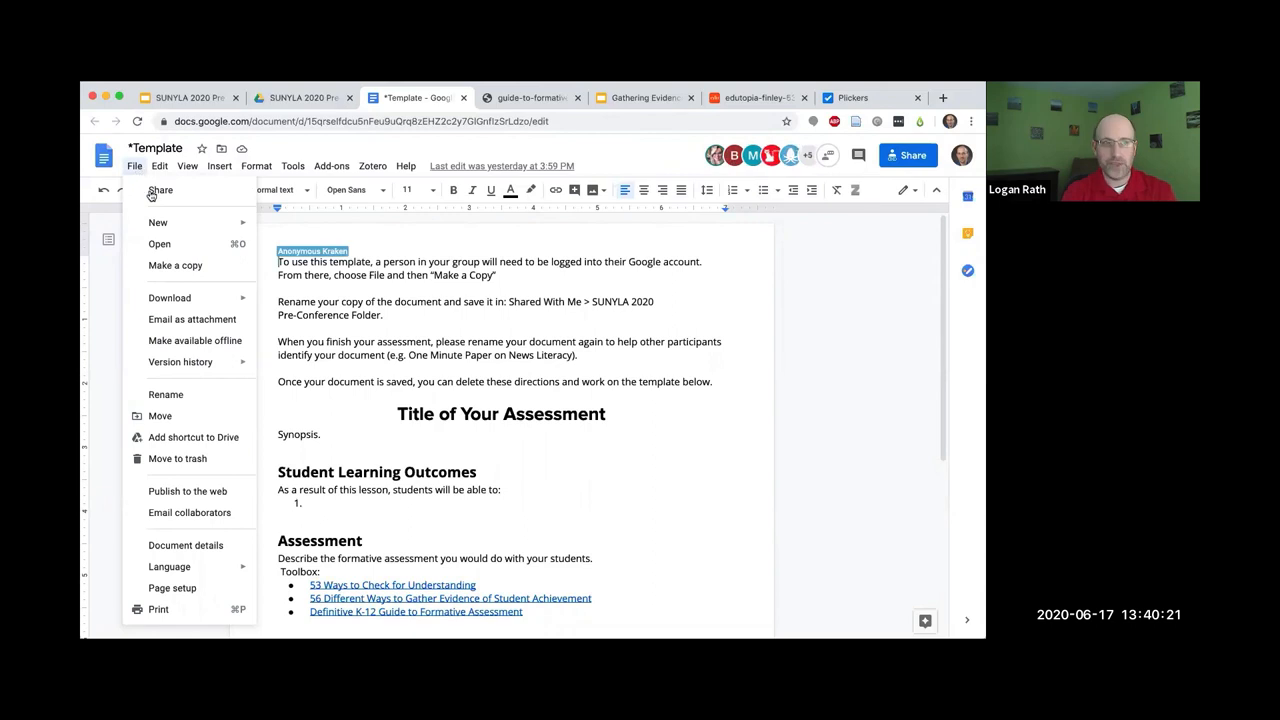
pyautogui.moveTo(176, 264)
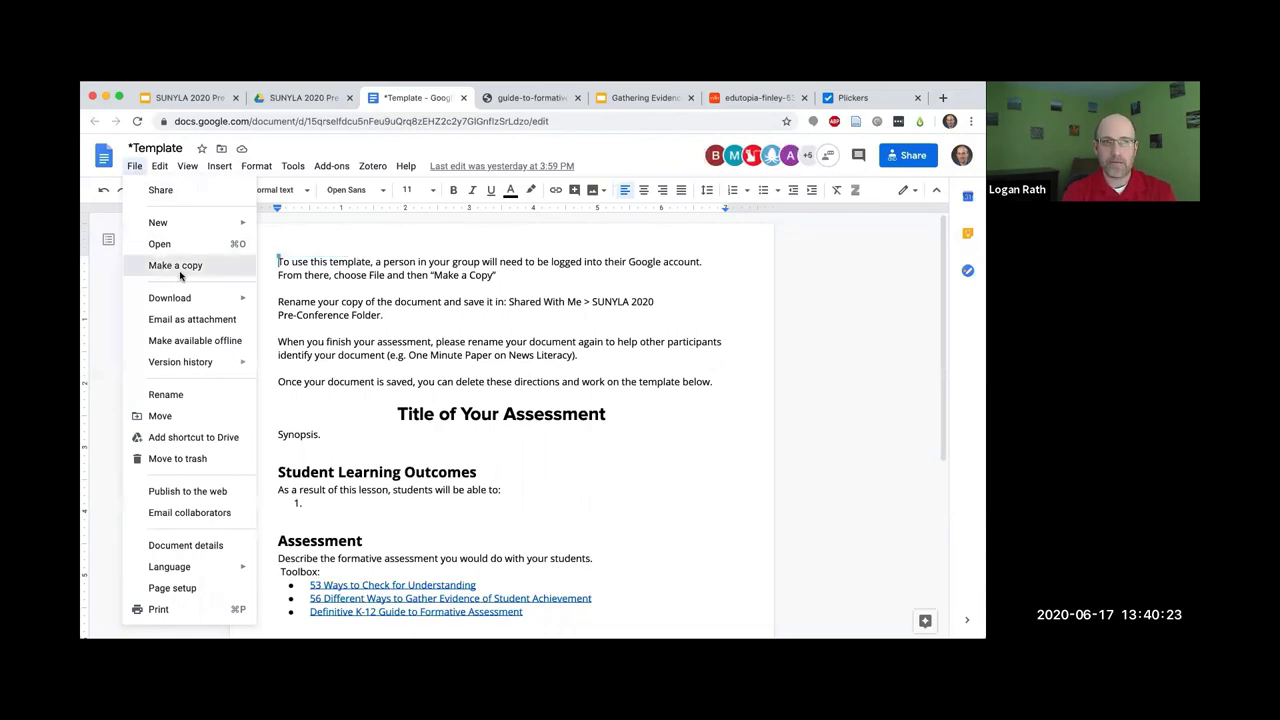
pyautogui.click(176, 264)
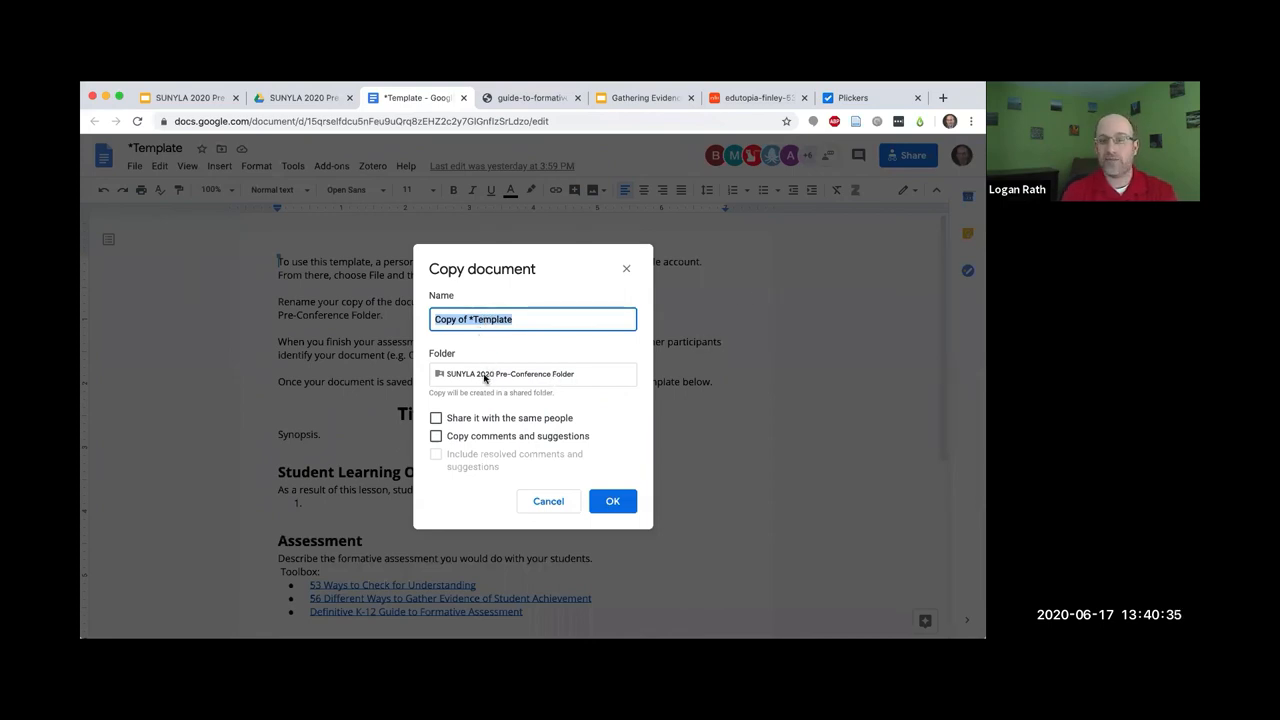
pyautogui.click(532, 374)
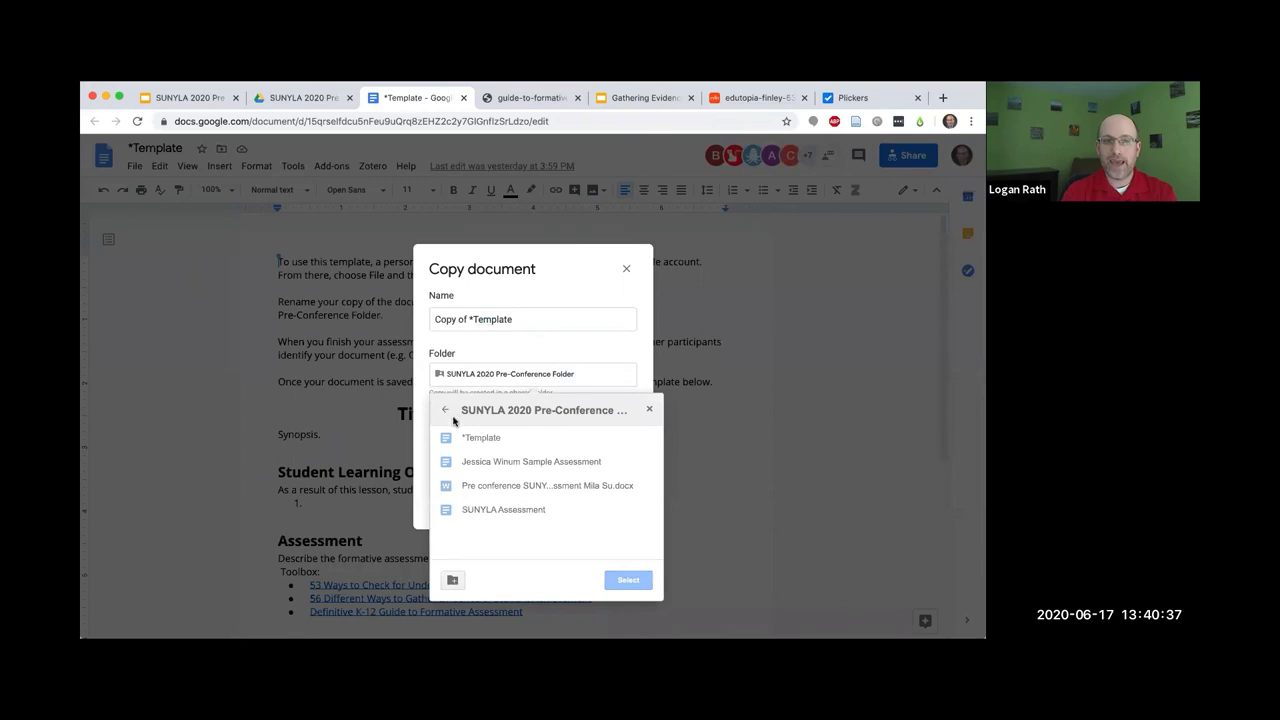
pyautogui.click(444, 410)
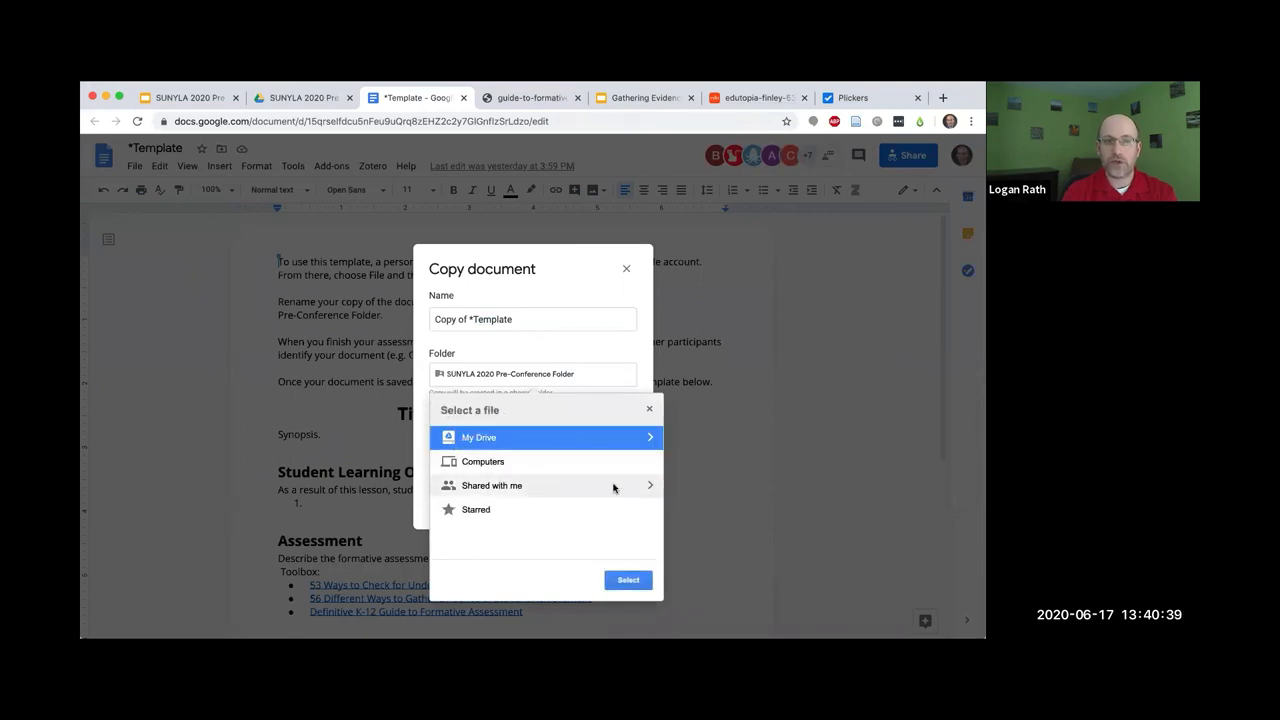
pyautogui.click(492, 486)
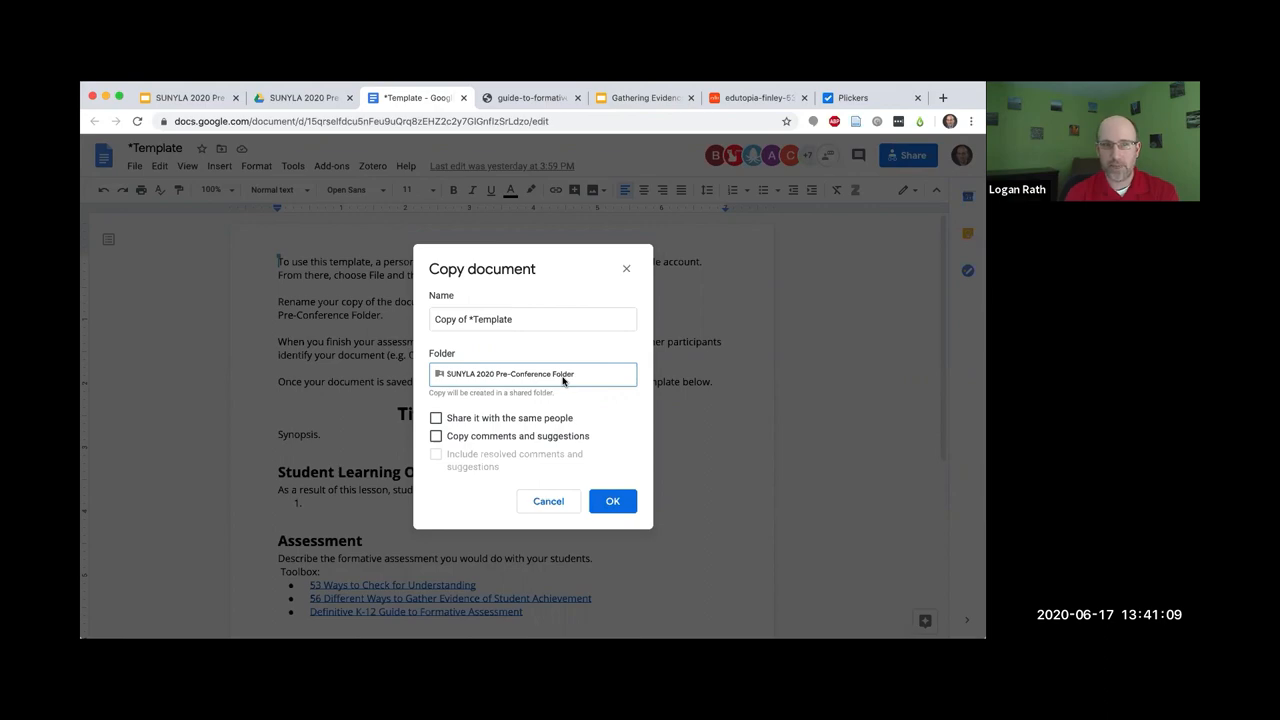
pyautogui.click(548, 500)
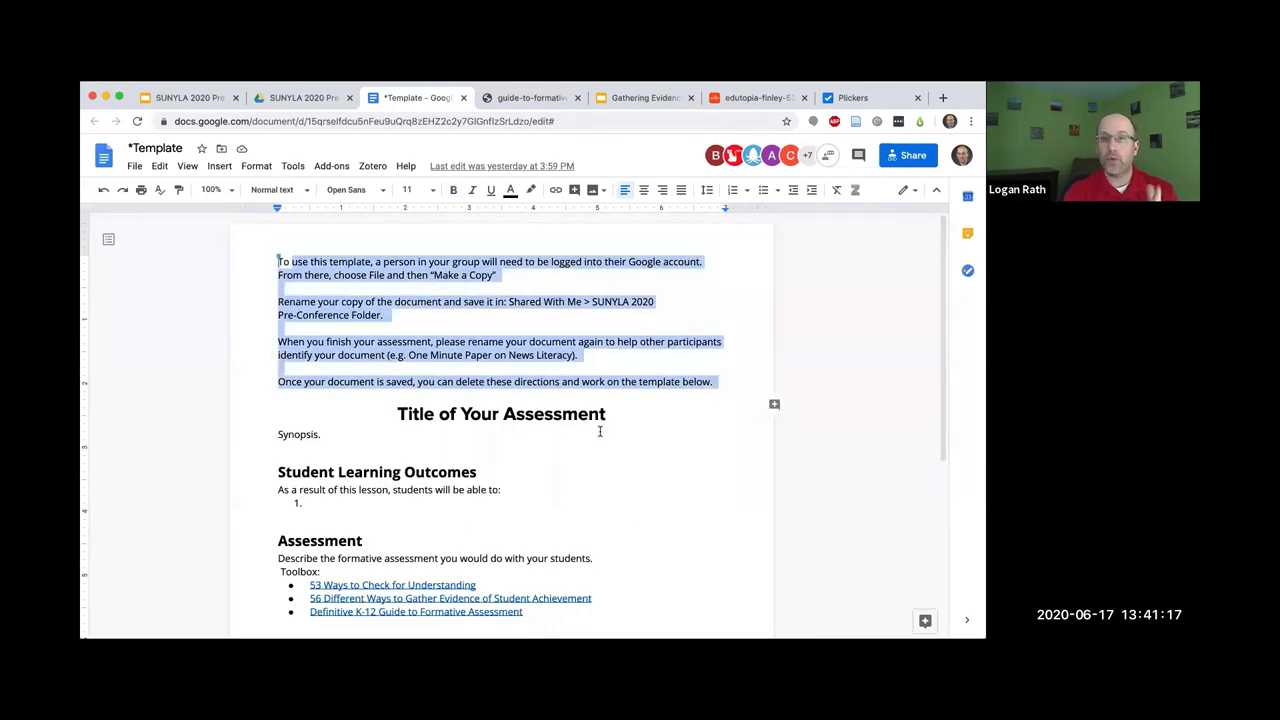
pyautogui.click(324, 434)
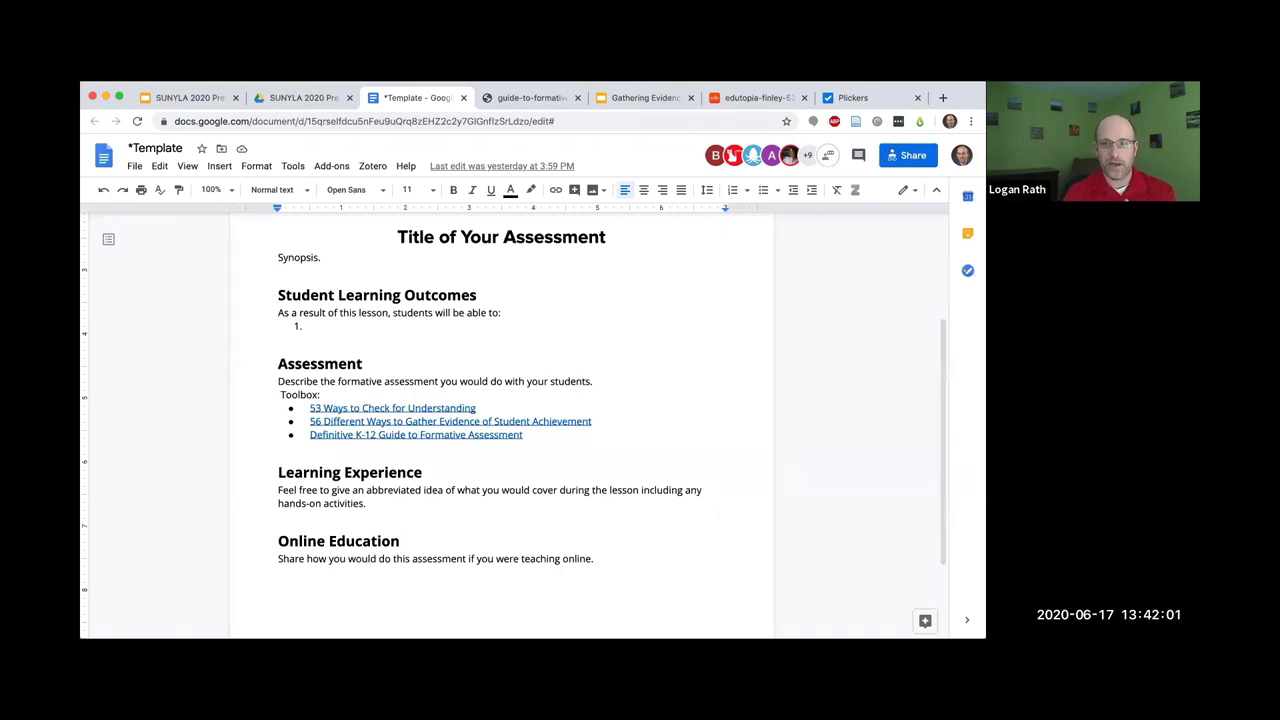
pyautogui.moveTo(472, 612)
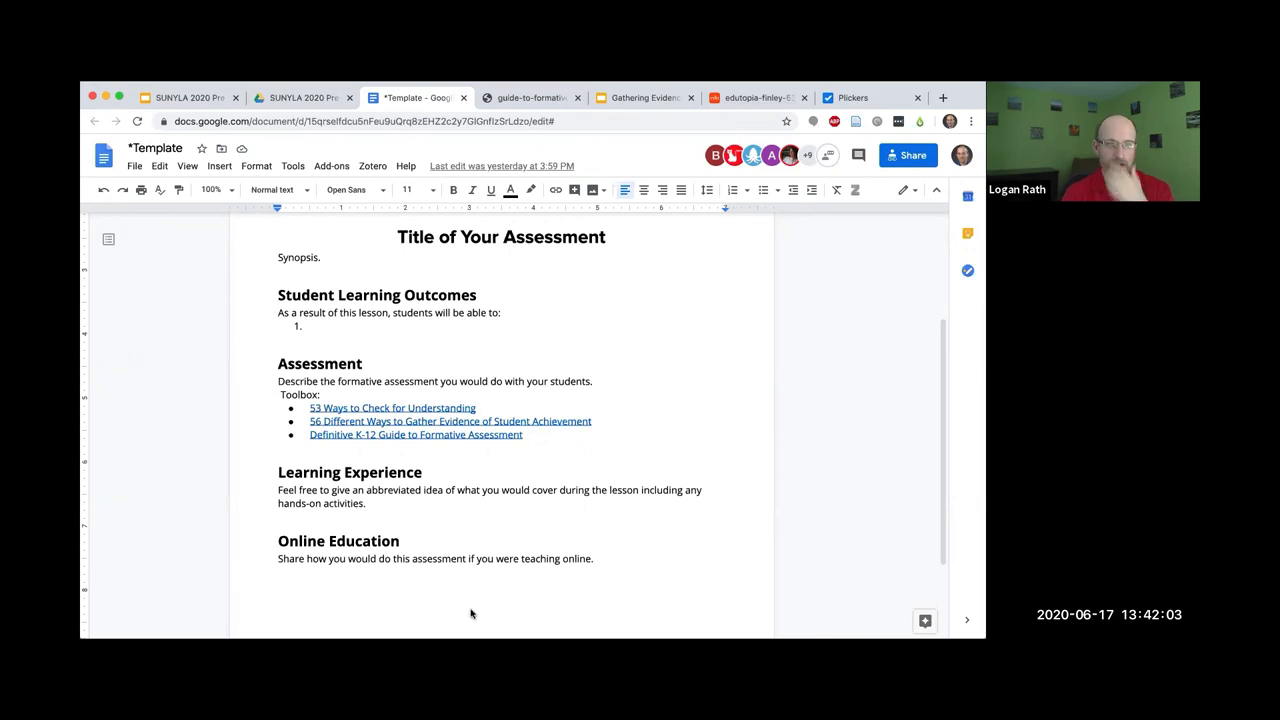
pyautogui.moveTo(472, 608)
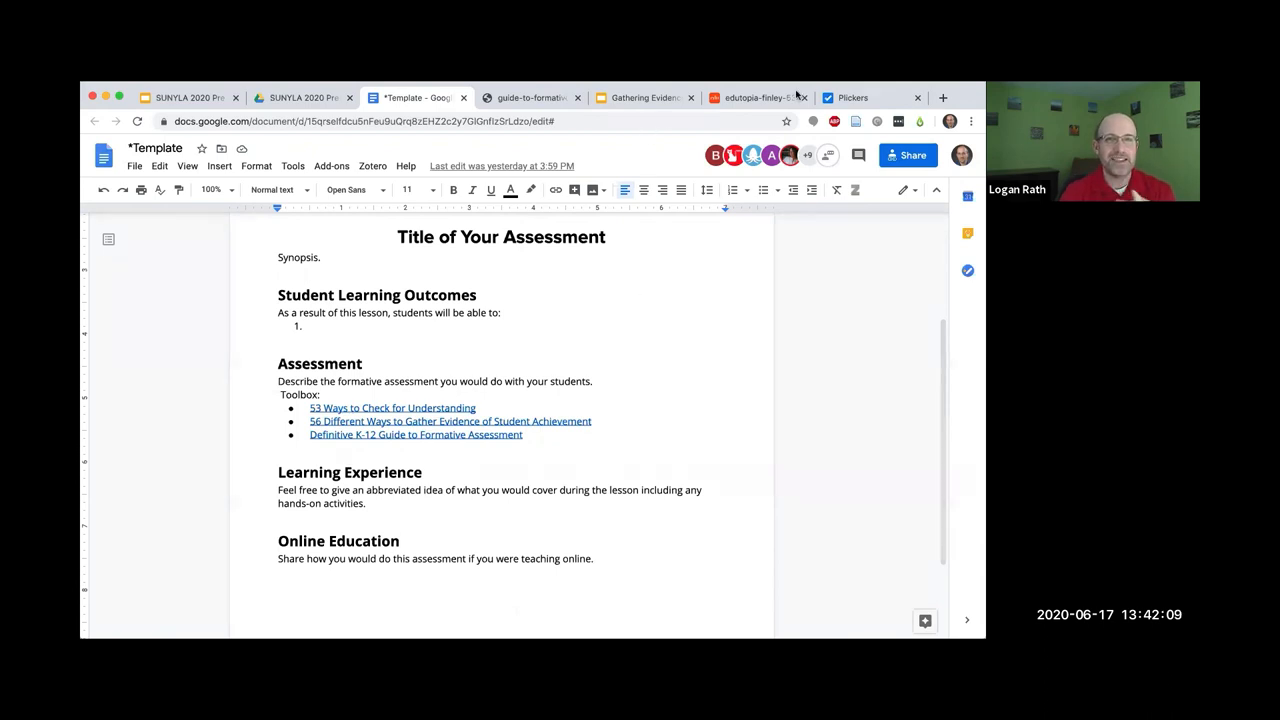
pyautogui.click(188, 96)
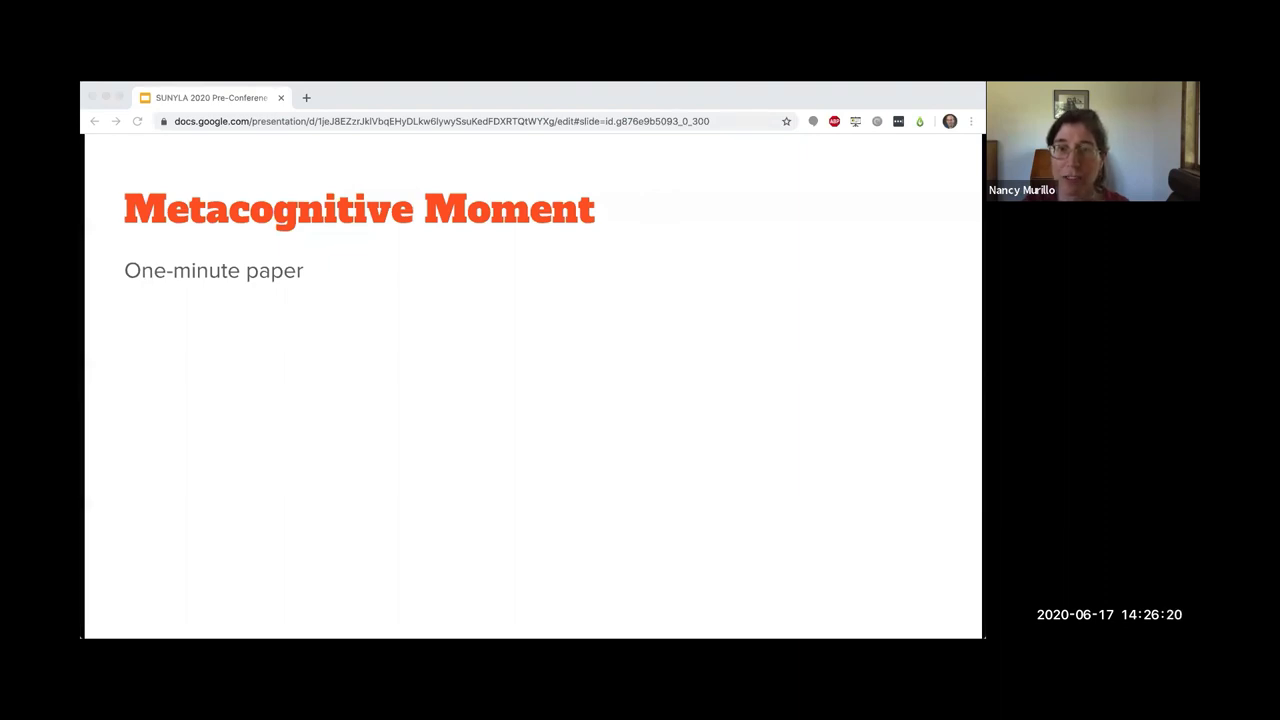
pyautogui.moveTo(248, 276)
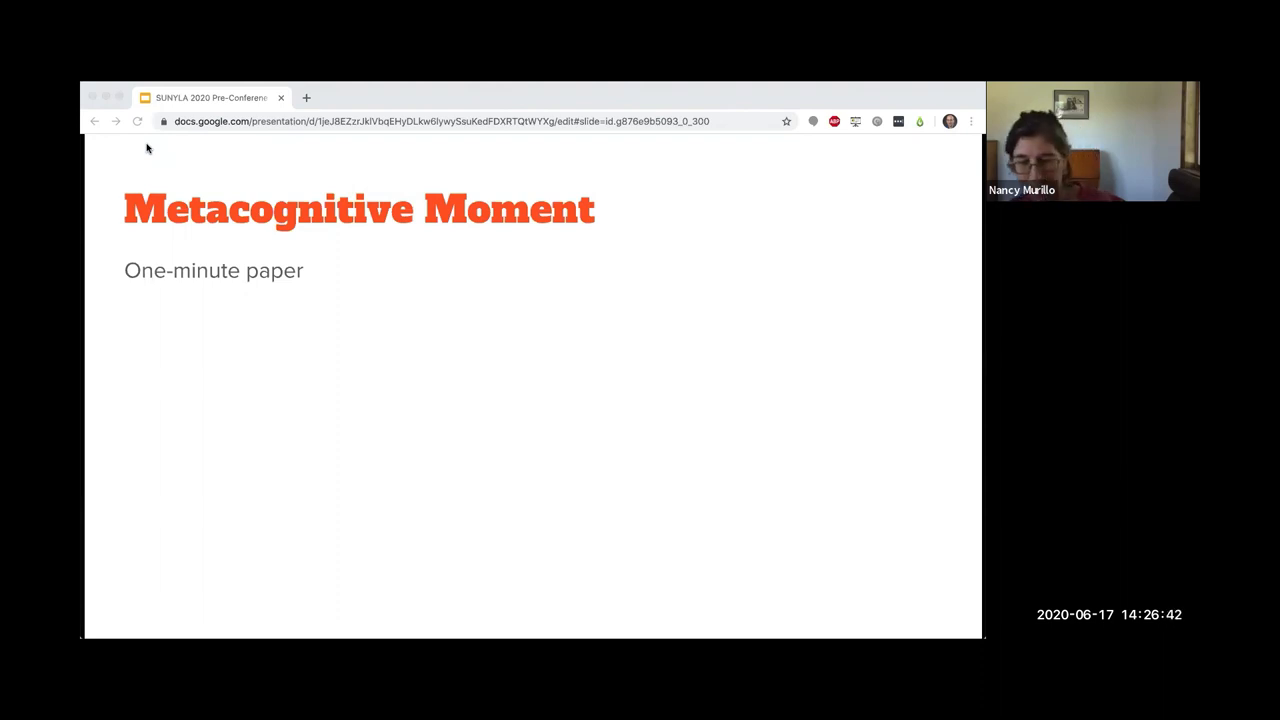
pyautogui.moveTo(864, 260)
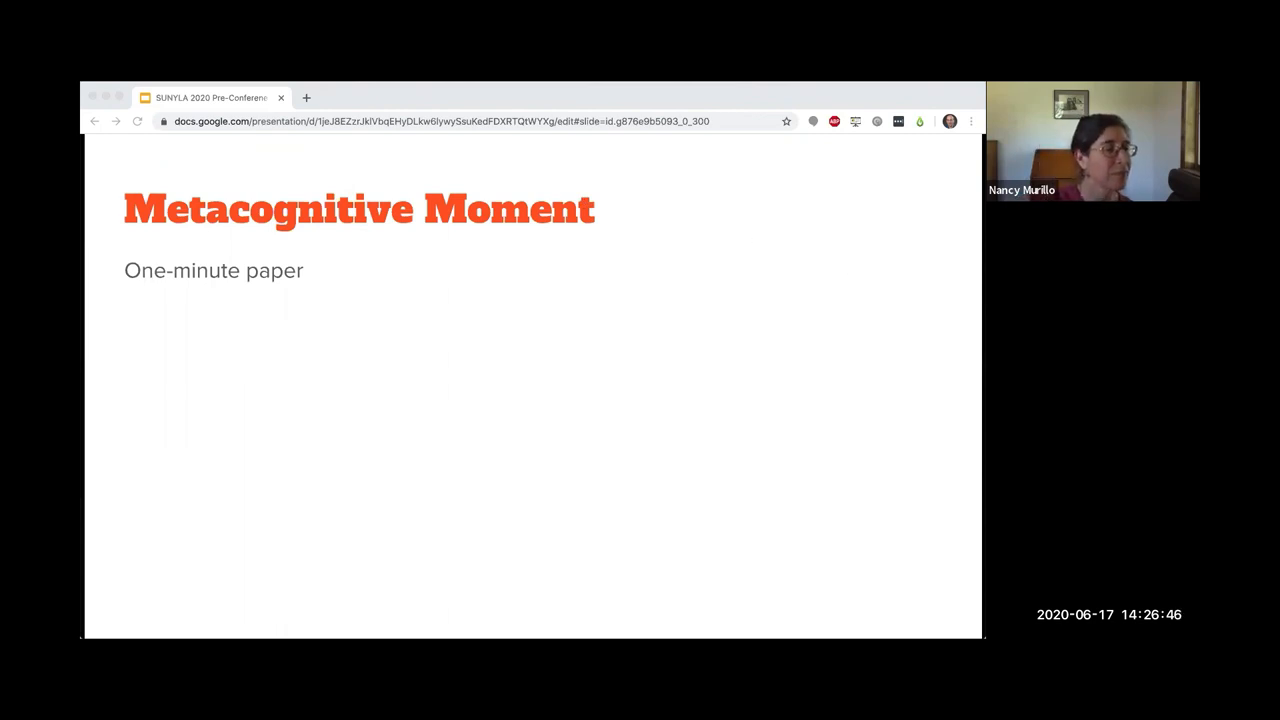
pyautogui.moveTo(798, 560)
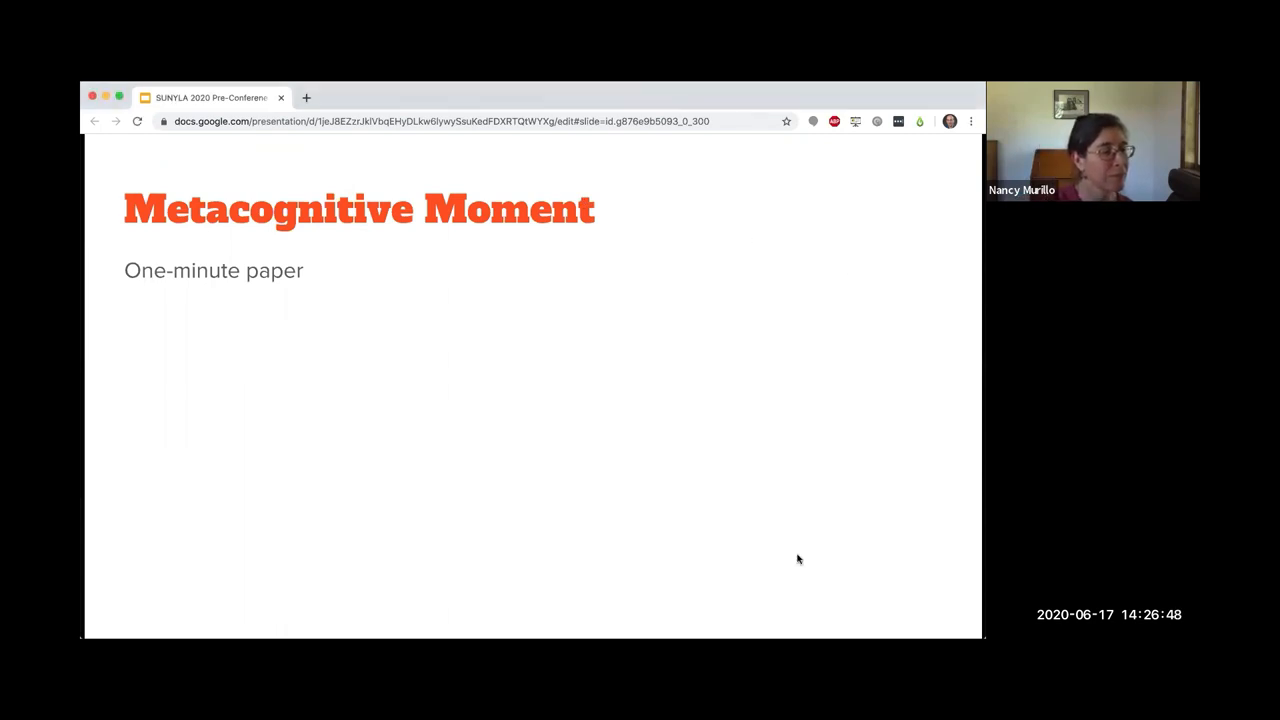
pyautogui.moveTo(416, 392)
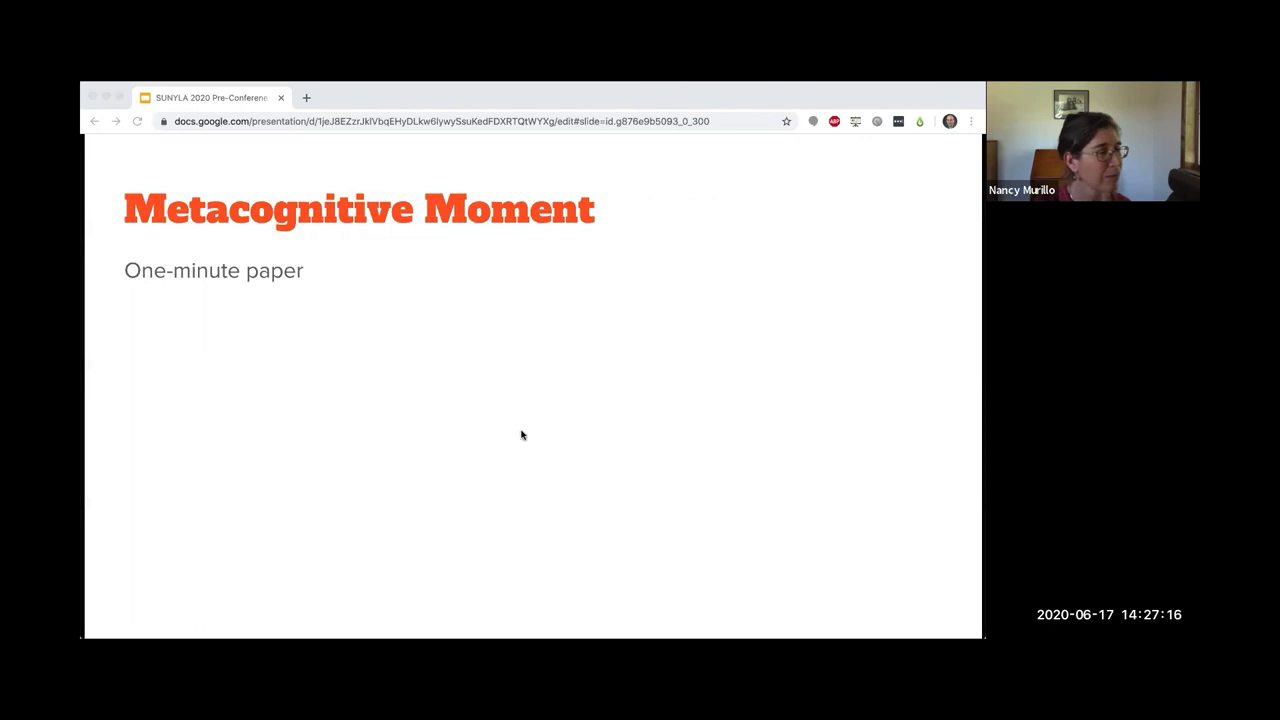
pyautogui.moveTo(548, 500)
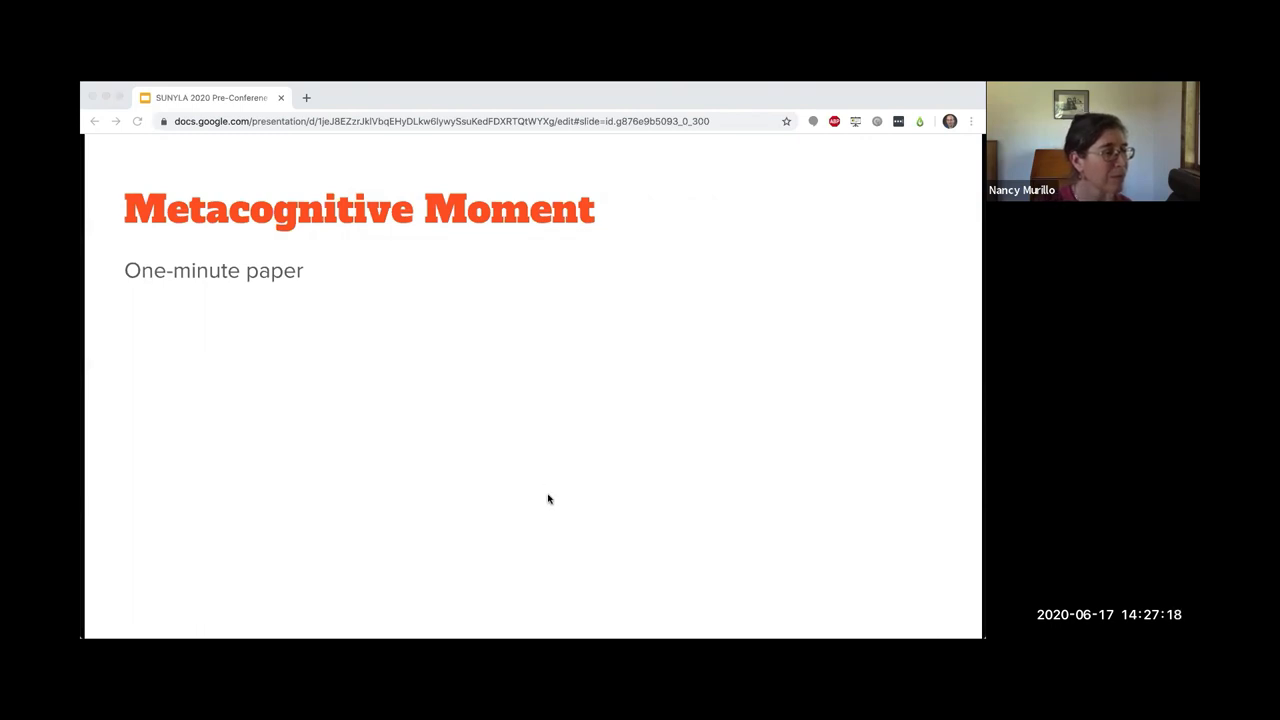
pyautogui.moveTo(980, 320)
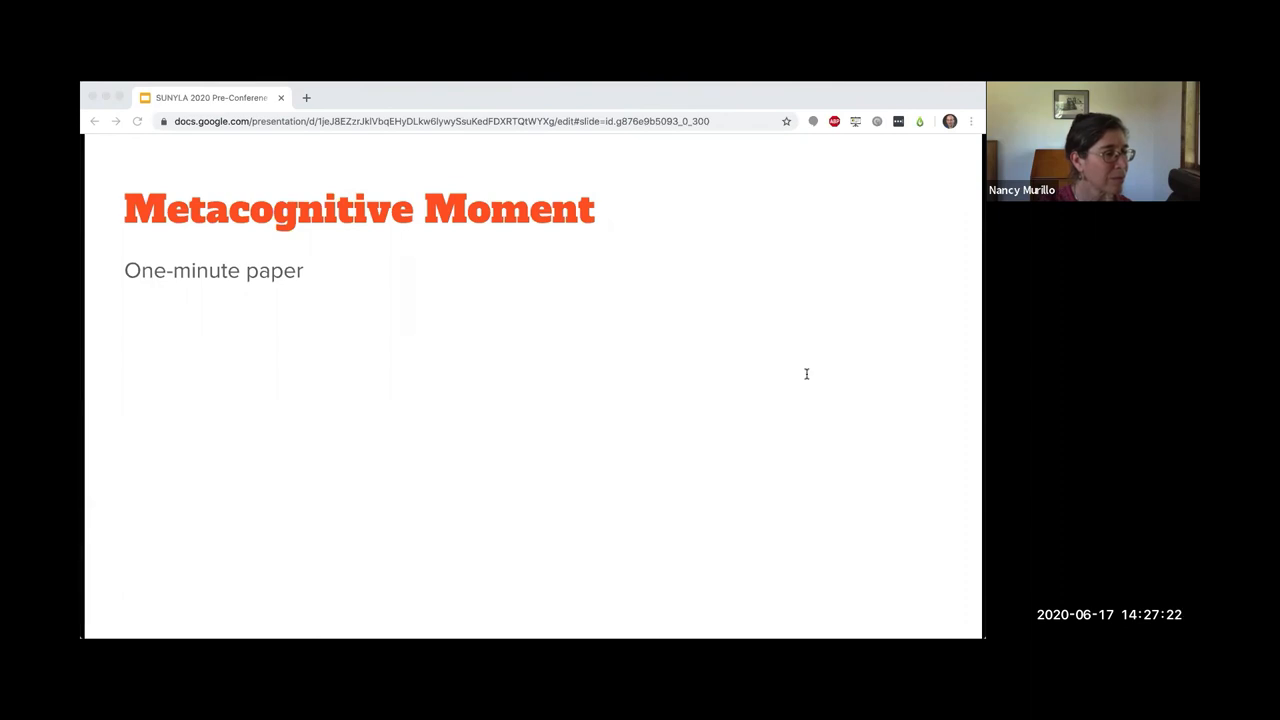
pyautogui.moveTo(774, 448)
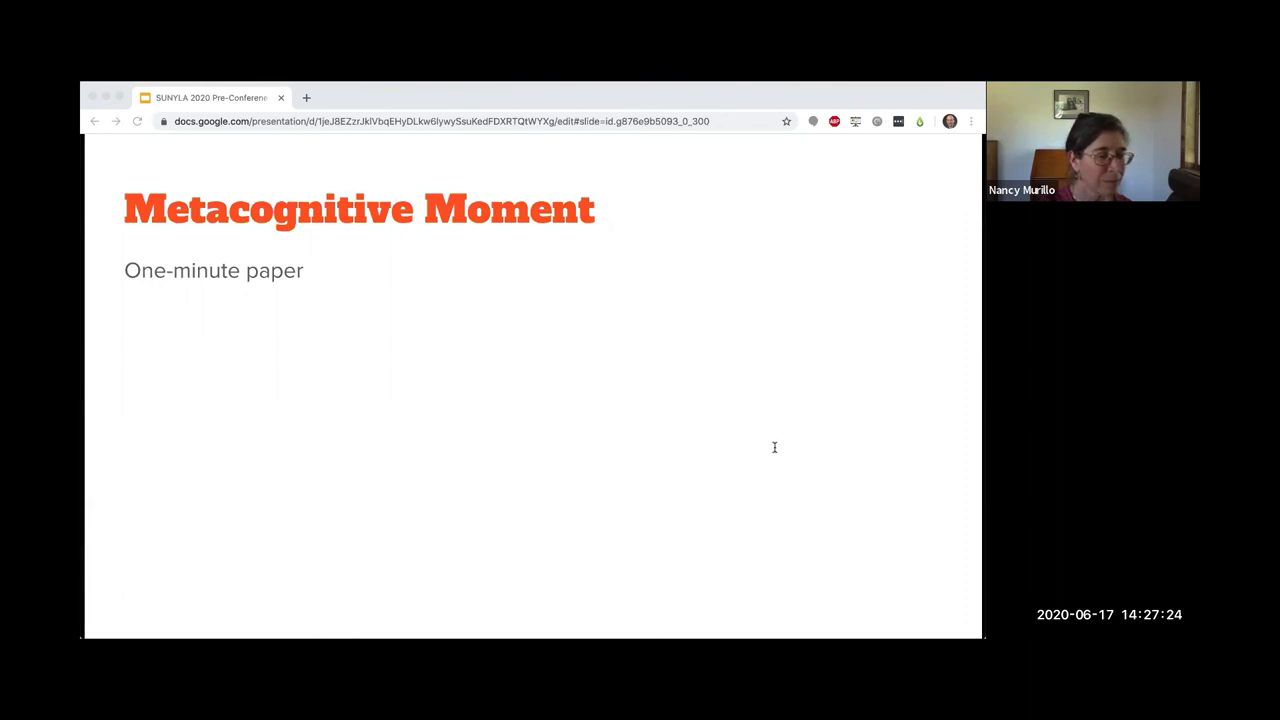
pyautogui.moveTo(448, 284)
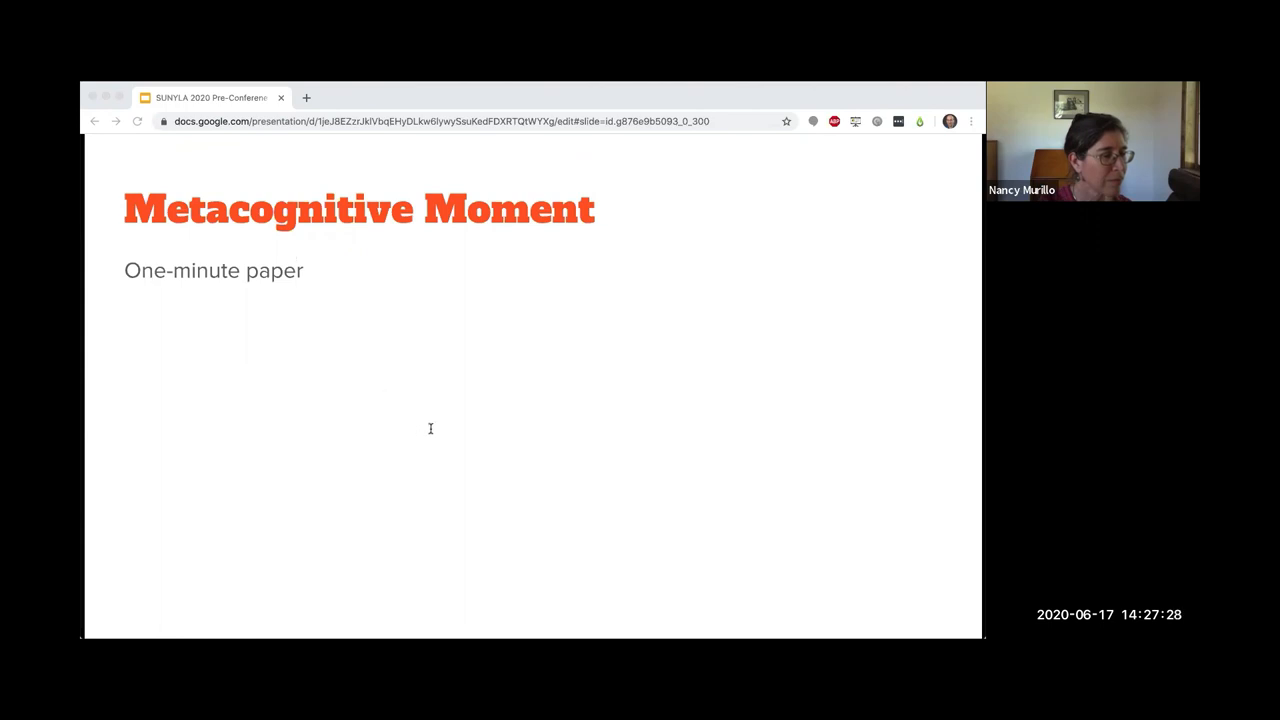
pyautogui.moveTo(150, 224)
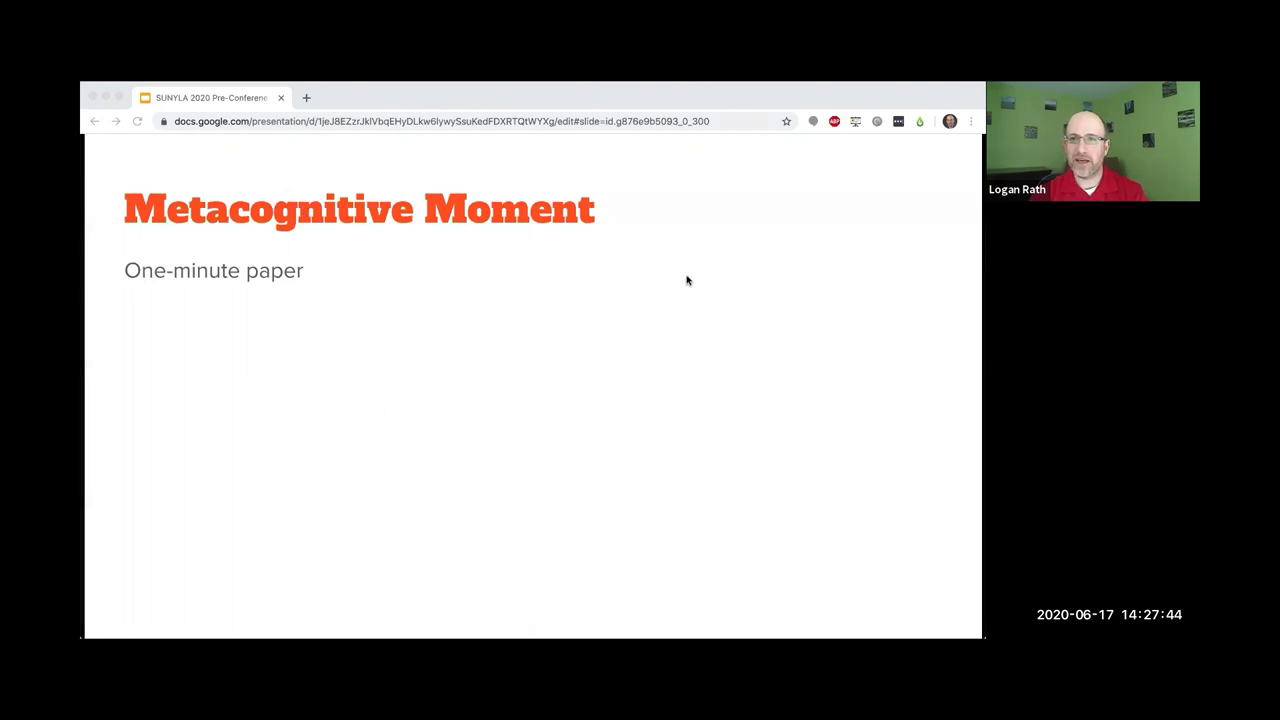
pyautogui.moveTo(504, 192)
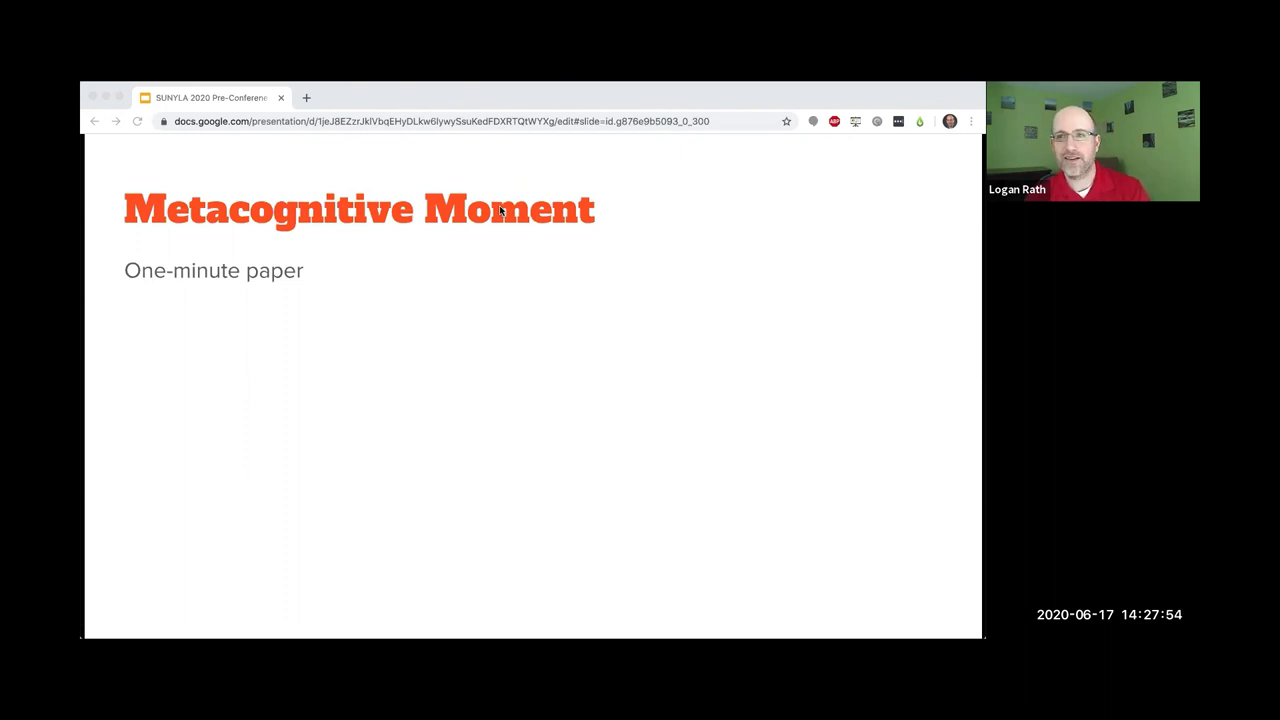
pyautogui.moveTo(504, 218)
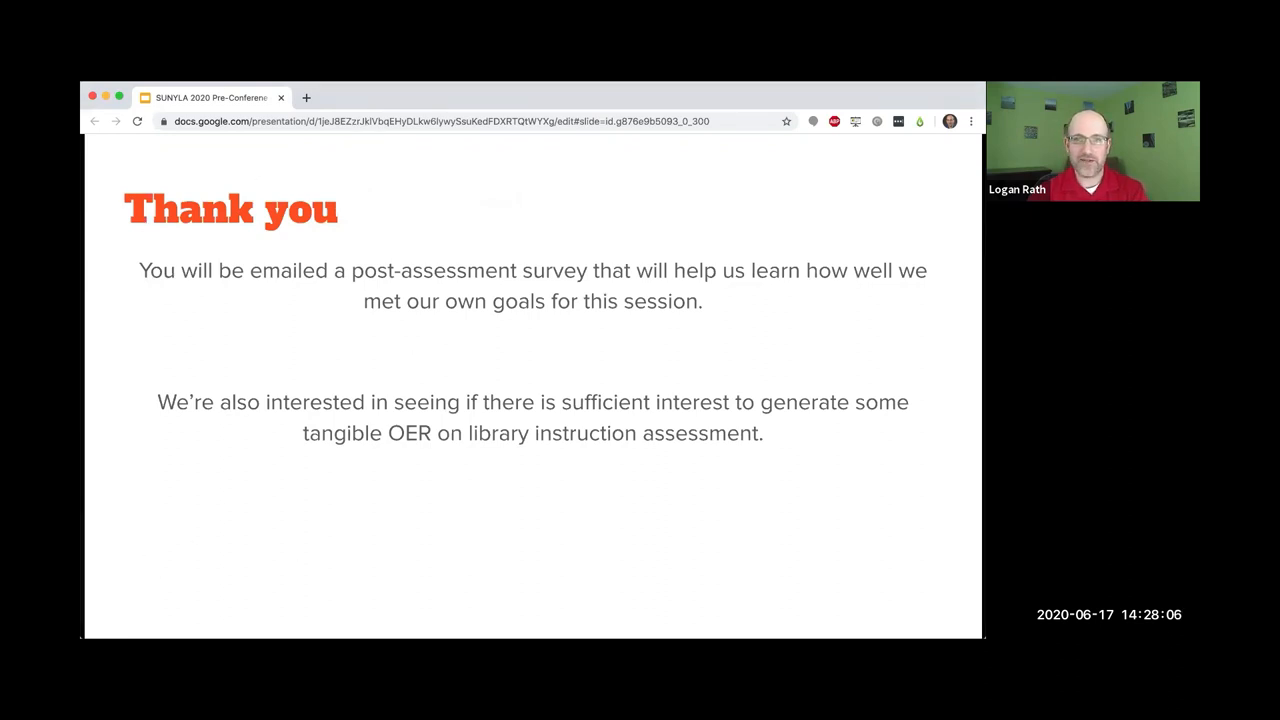
pyautogui.moveTo(362, 190)
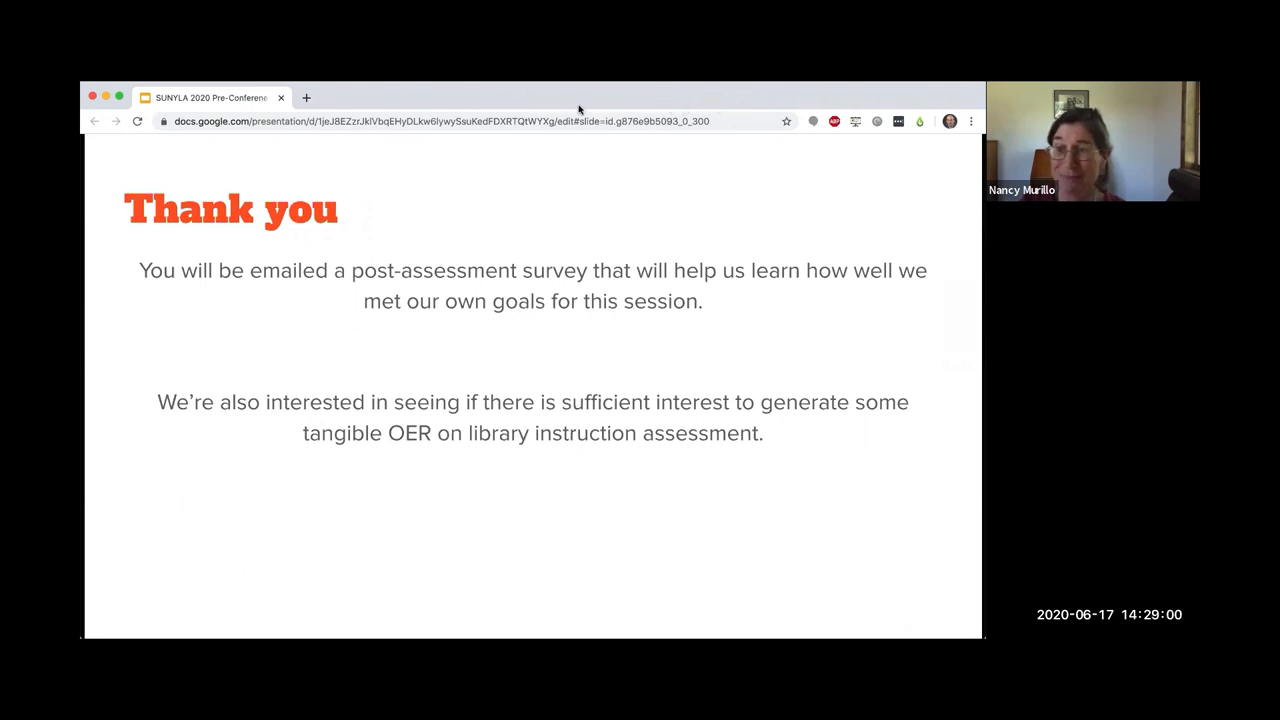
pyautogui.moveTo(948, 106)
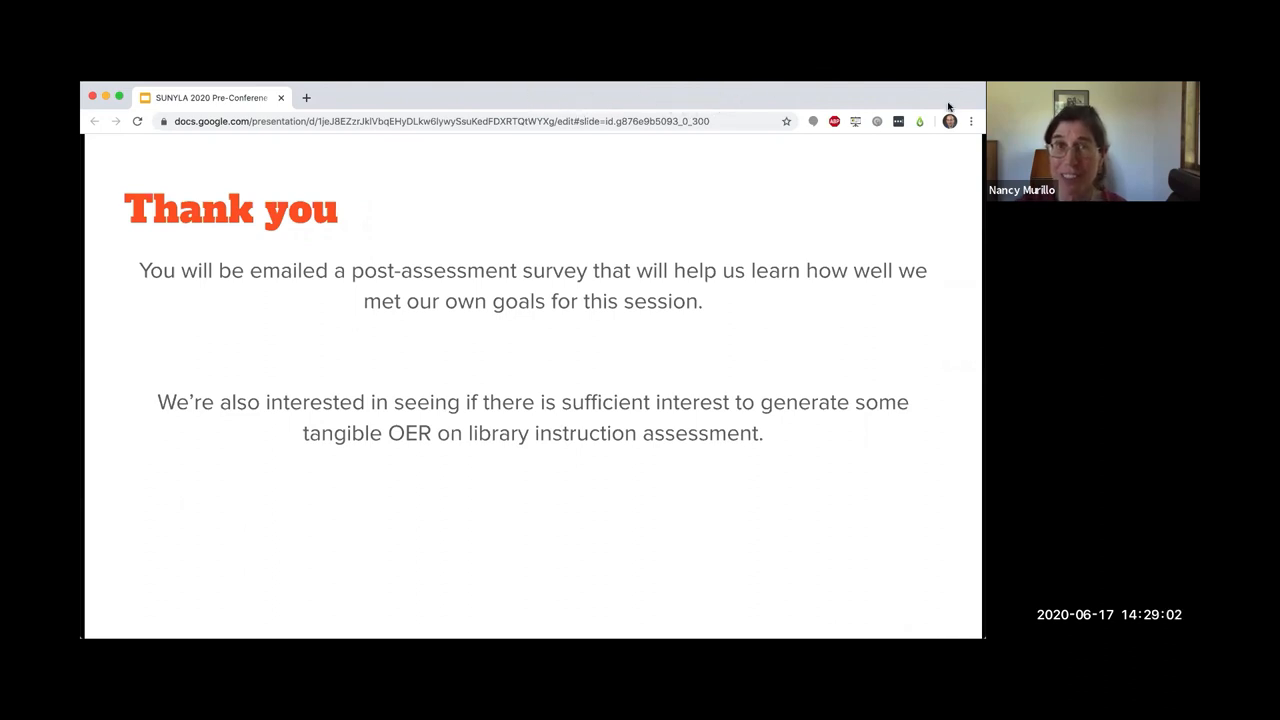